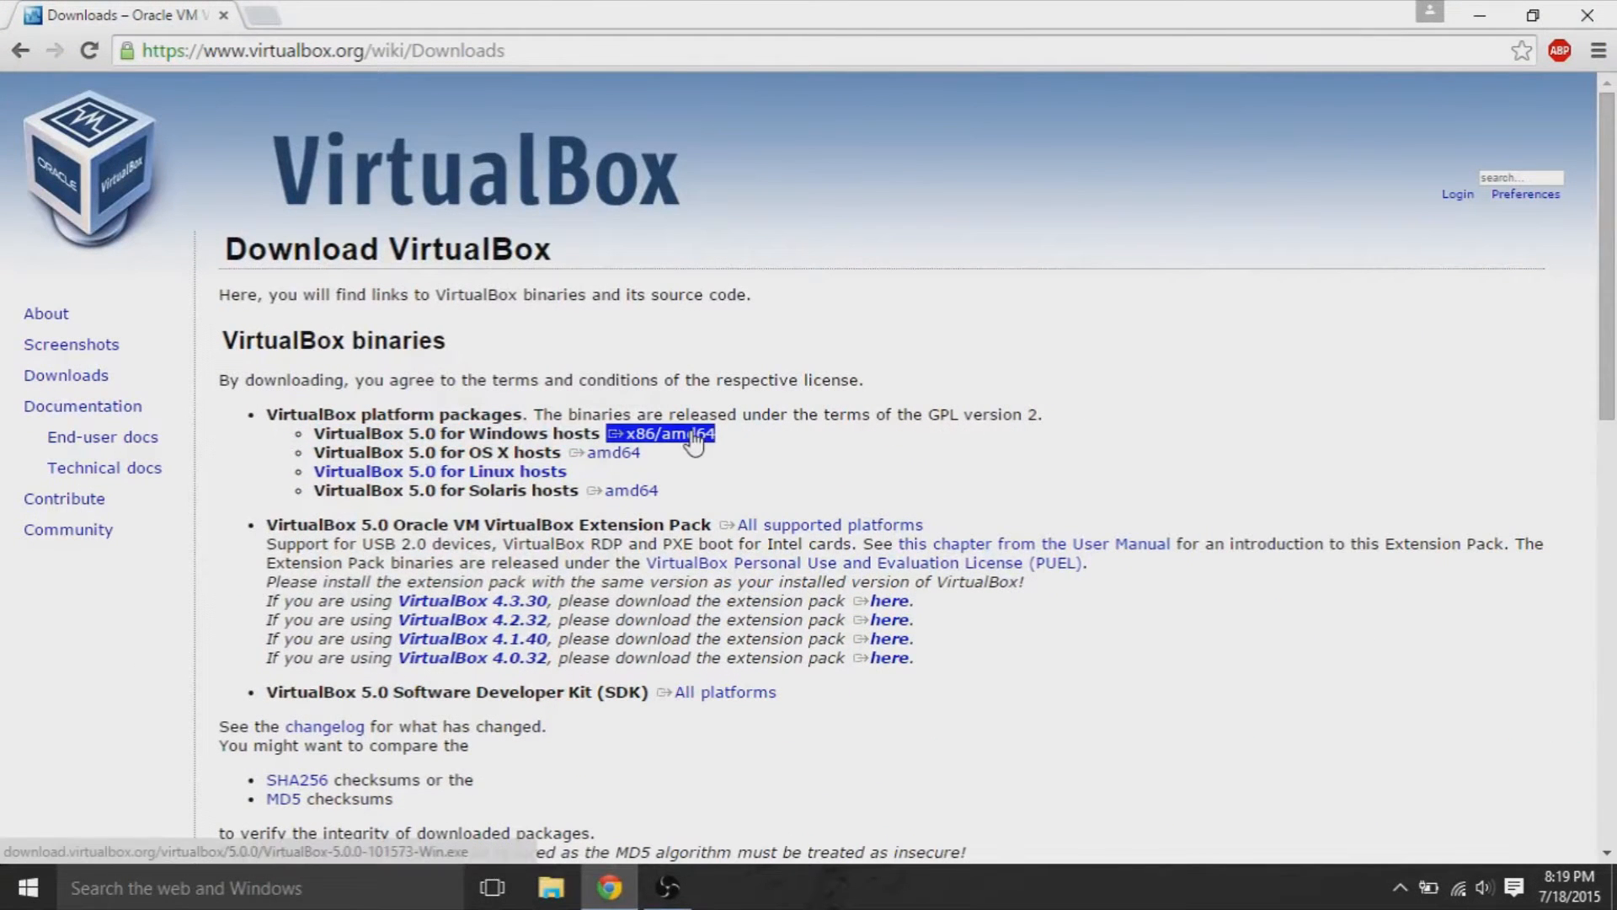
{"action": "mouse_move", "coordinate": [917, 437]}
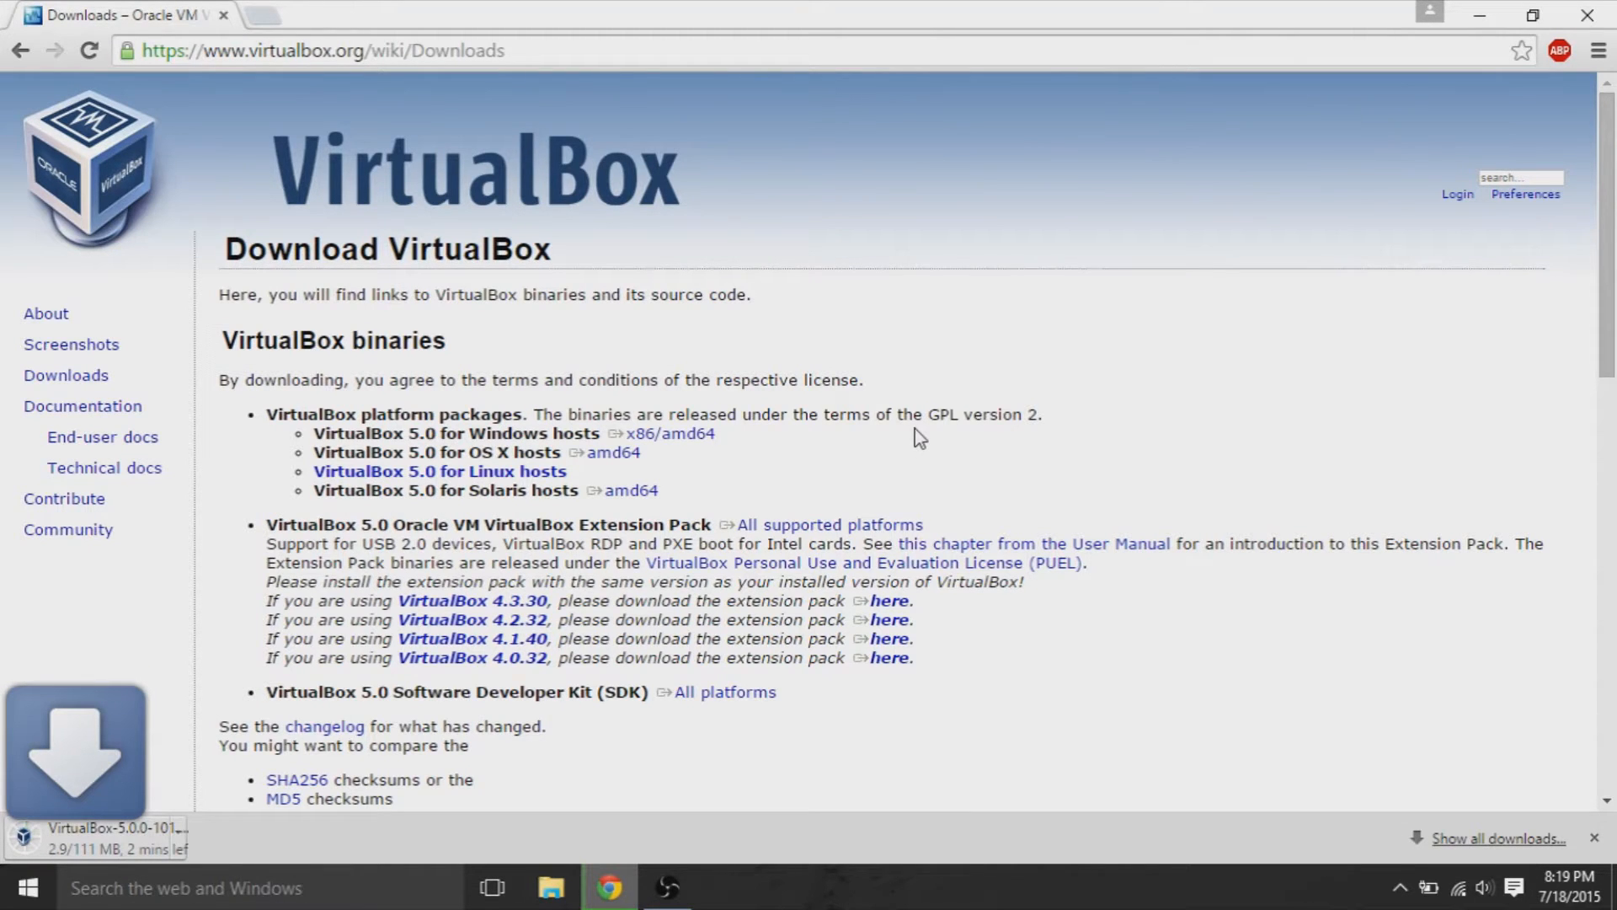
Step: Scroll the VirtualBox downloads page while the 5.0 Windows installer downloads
{"action": "scroll", "scroll_direction": "down", "scroll_amount": 3}
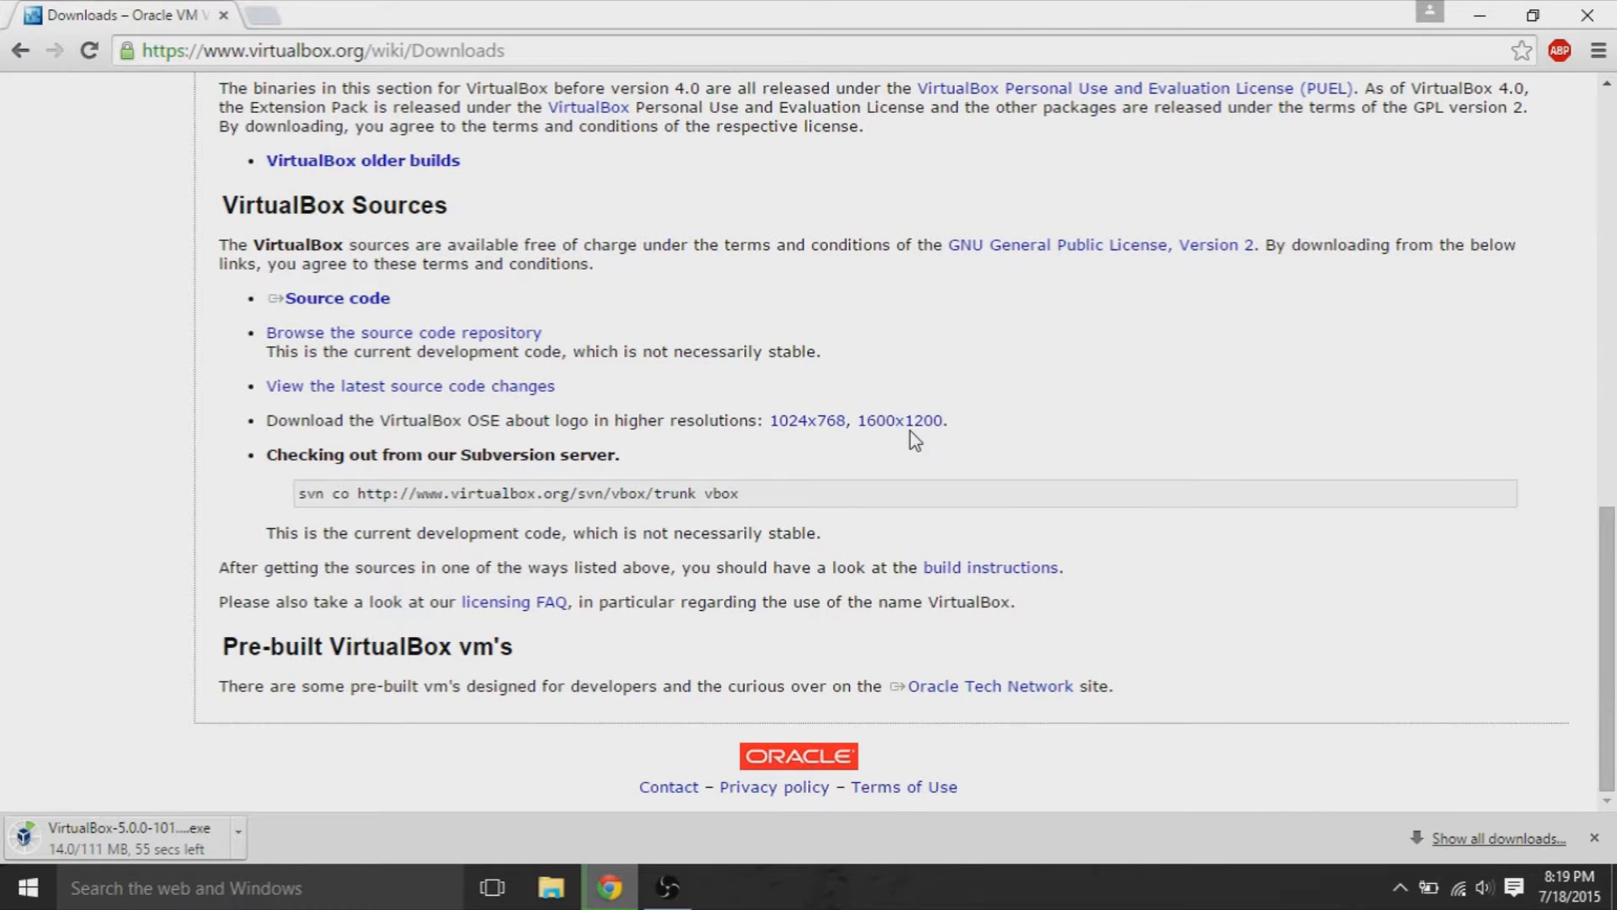
{"action": "scroll", "scroll_direction": "up", "scroll_amount": 3}
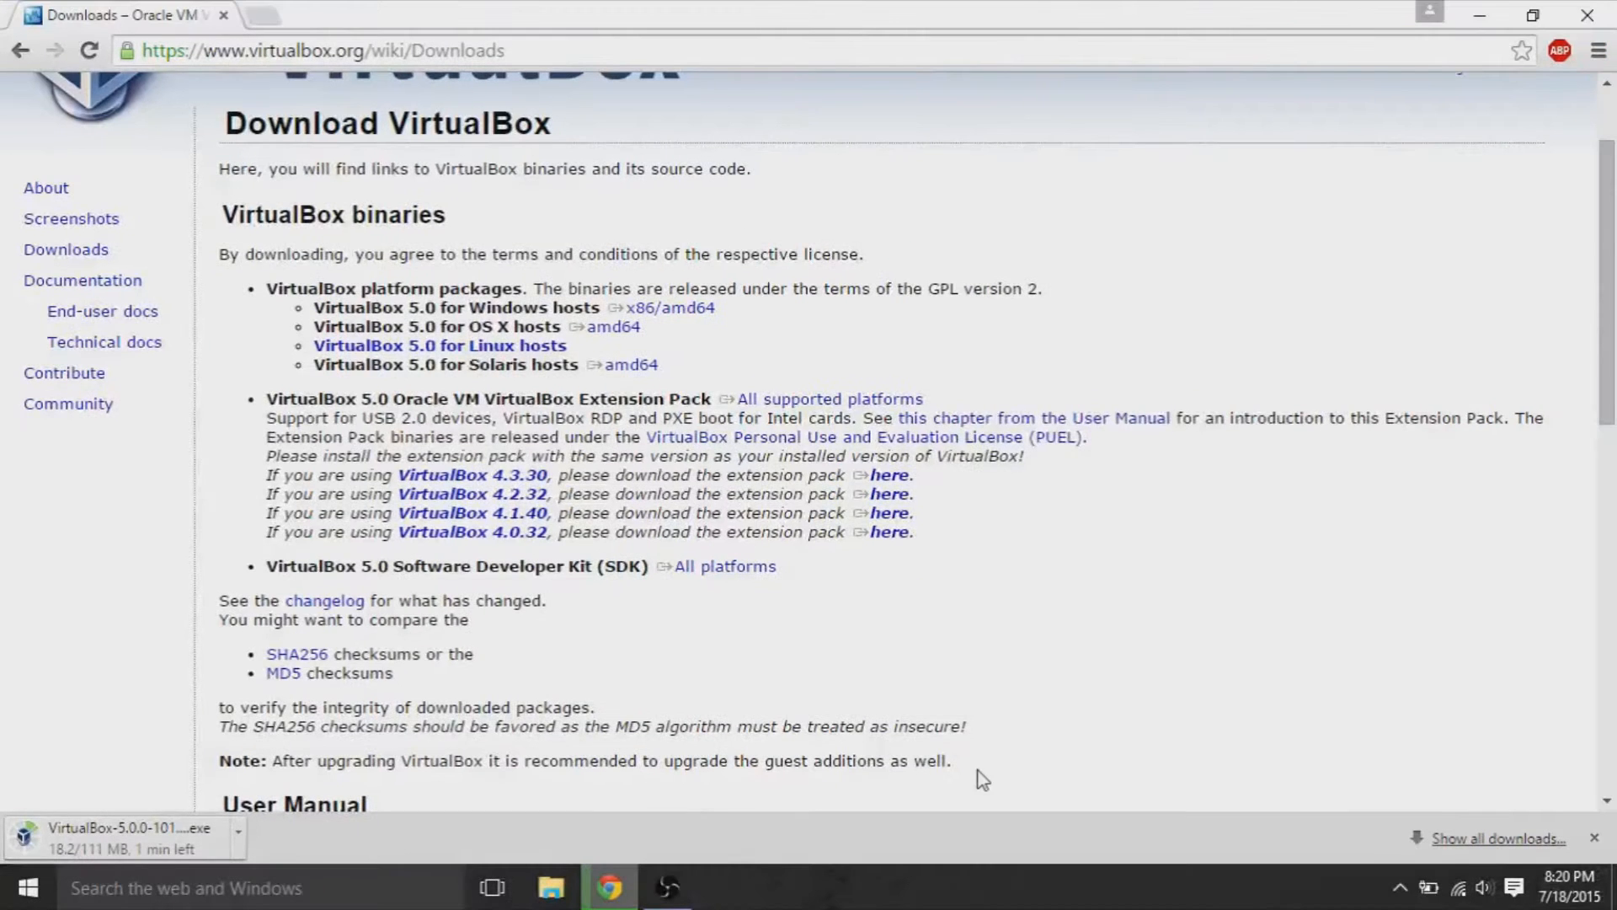
{"action": "mouse_move", "coordinate": [1031, 687]}
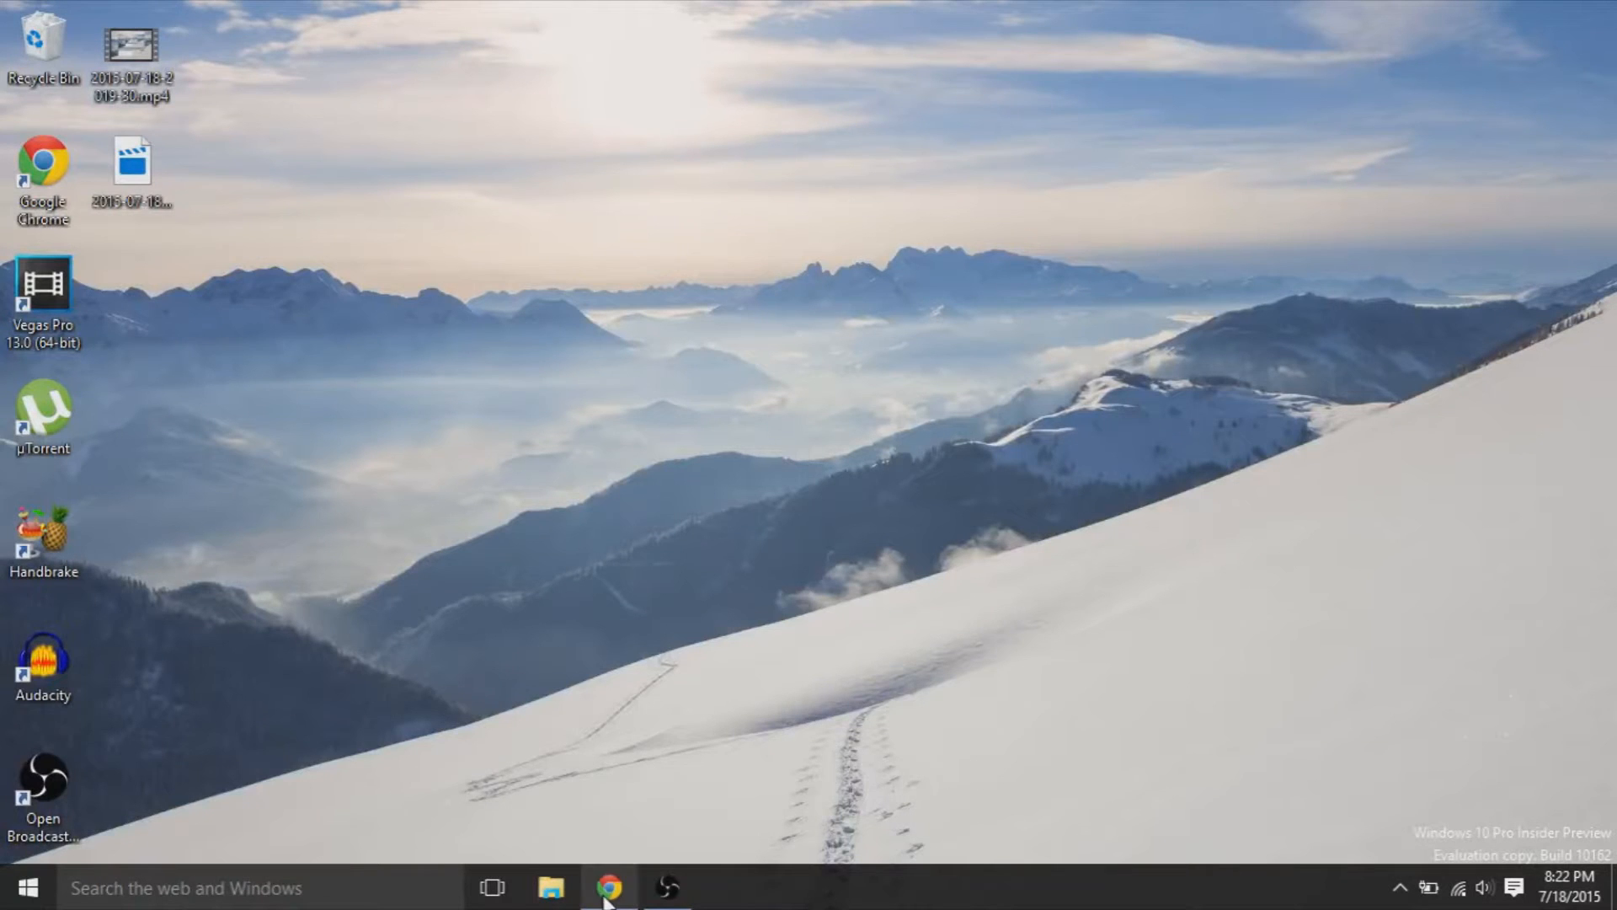
Step: Run the VirtualBox installer with default features and shortcuts, accepting the network reset
{"action": "left_click", "coordinate": [610, 885]}
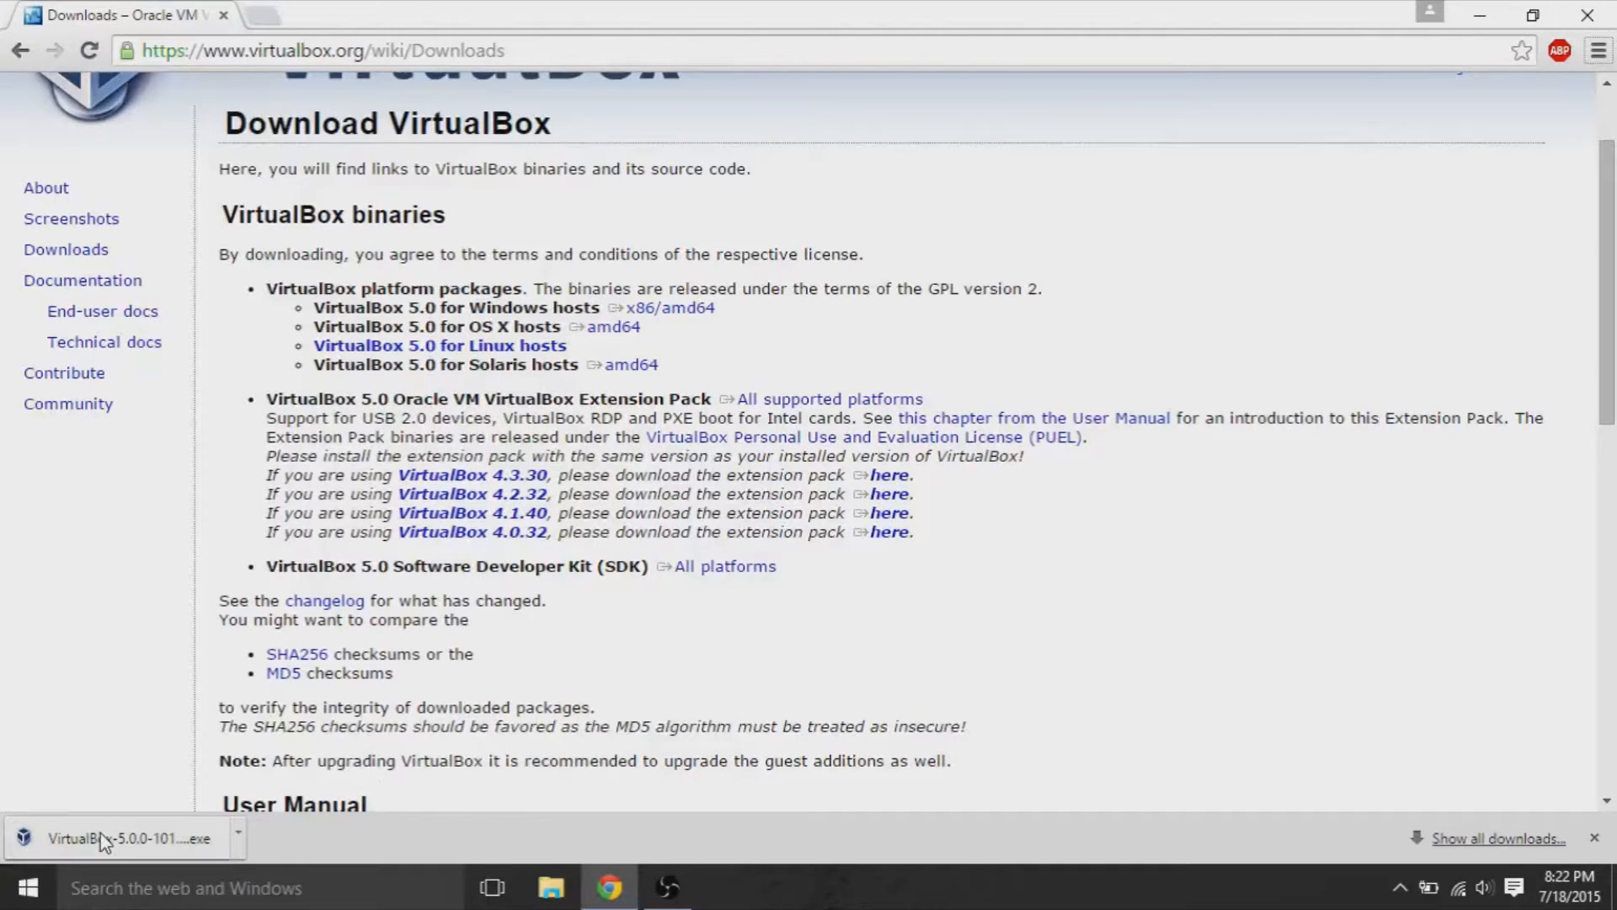
{"action": "left_click", "coordinate": [118, 837]}
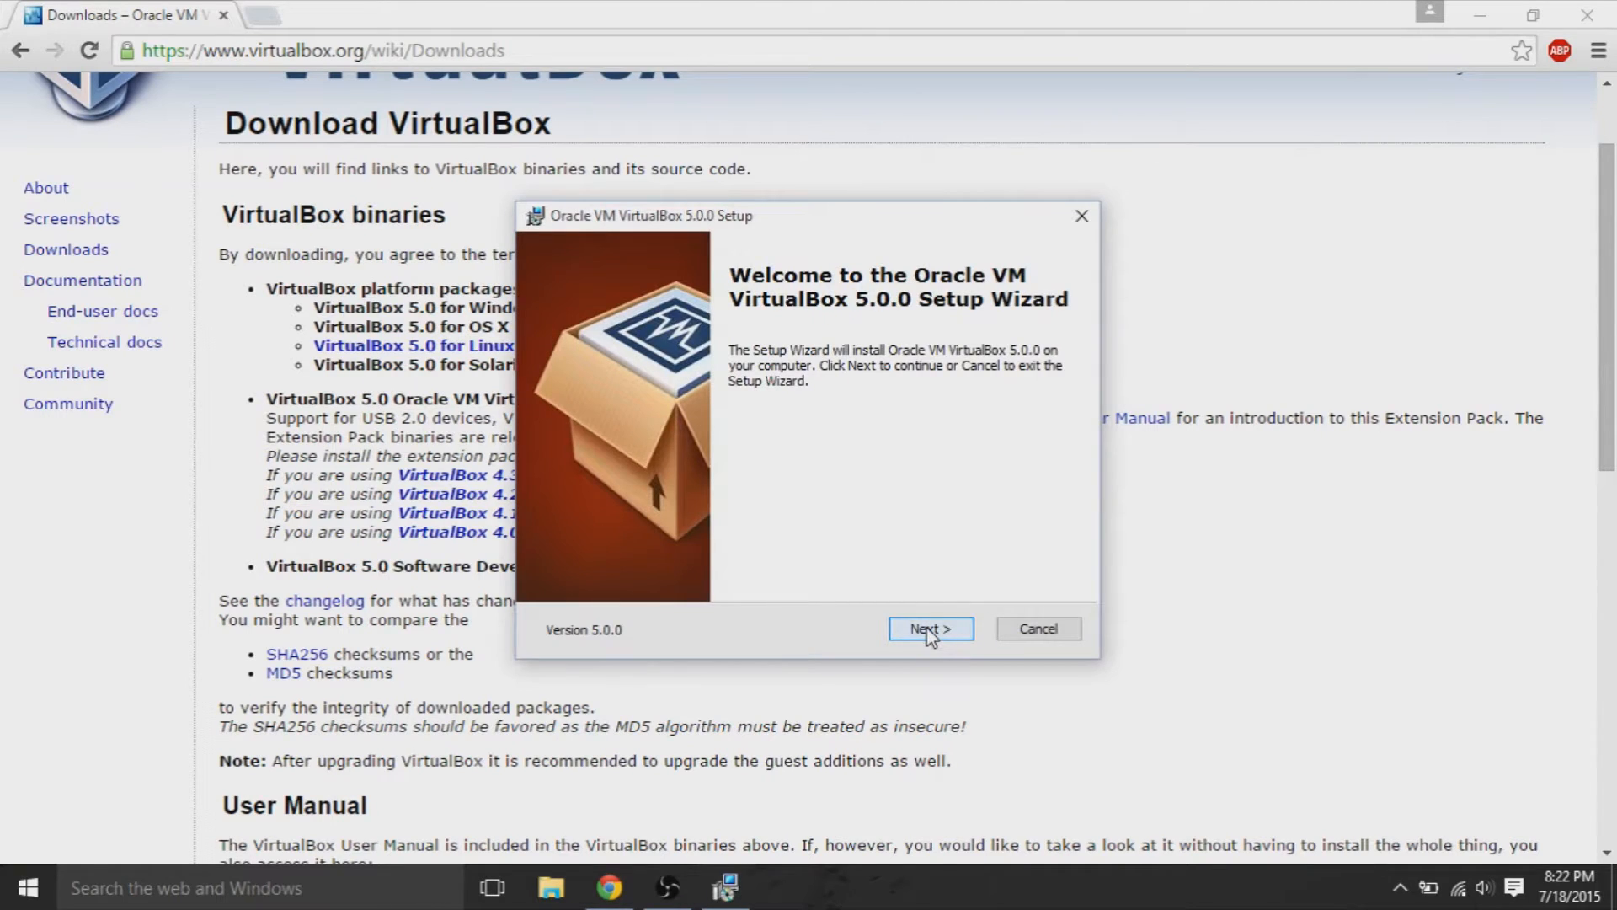
{"action": "left_click", "coordinate": [931, 628]}
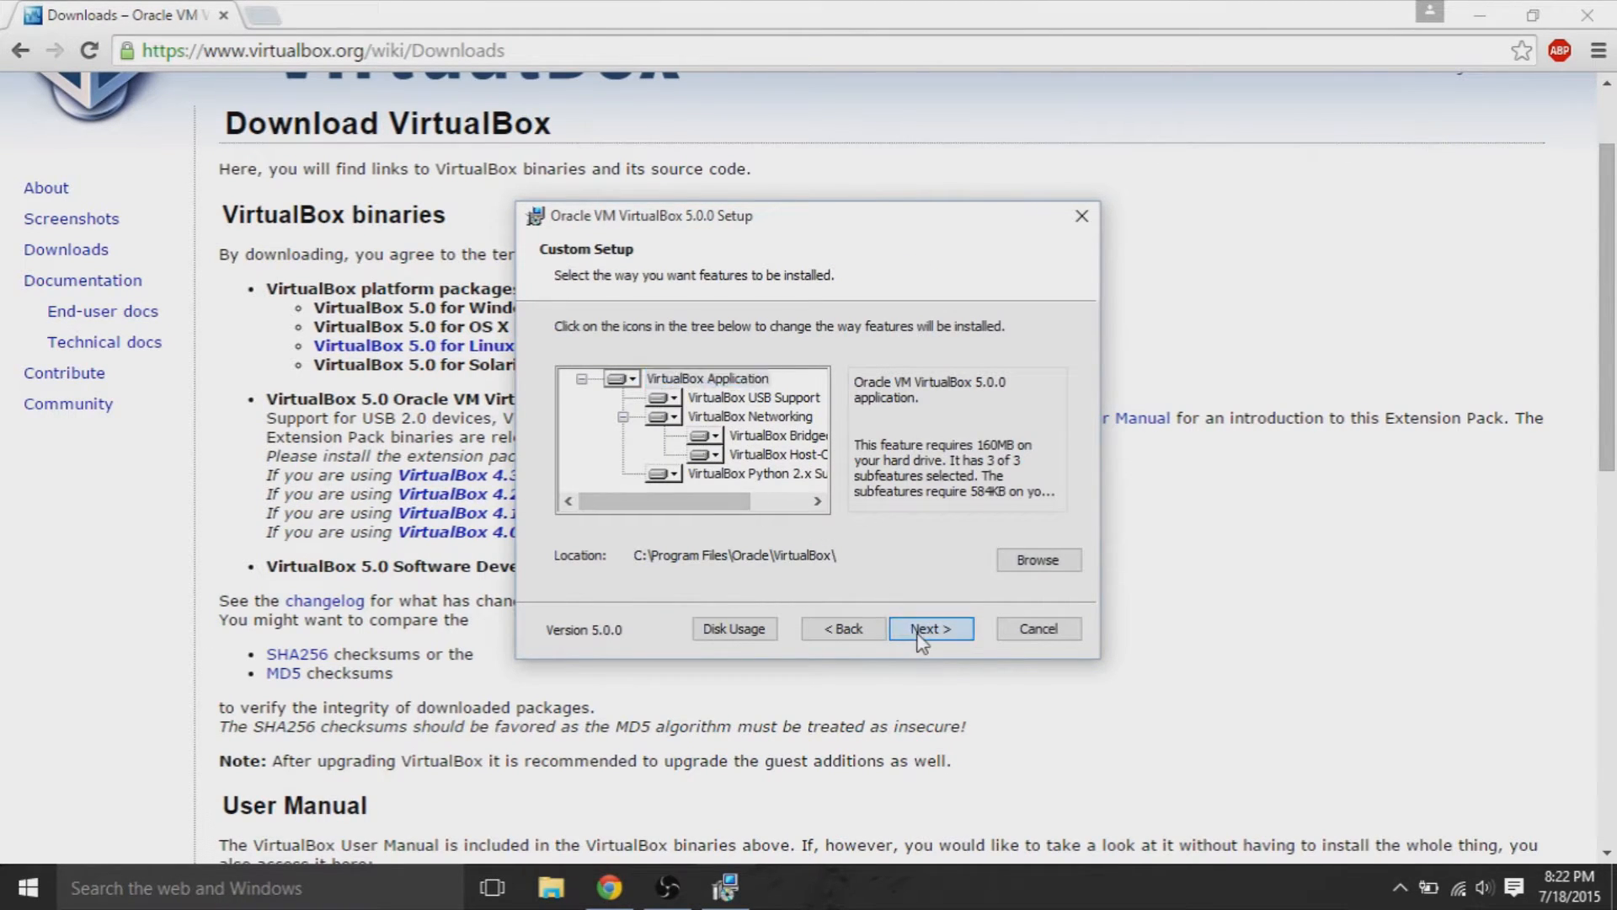
{"action": "left_click", "coordinate": [931, 629]}
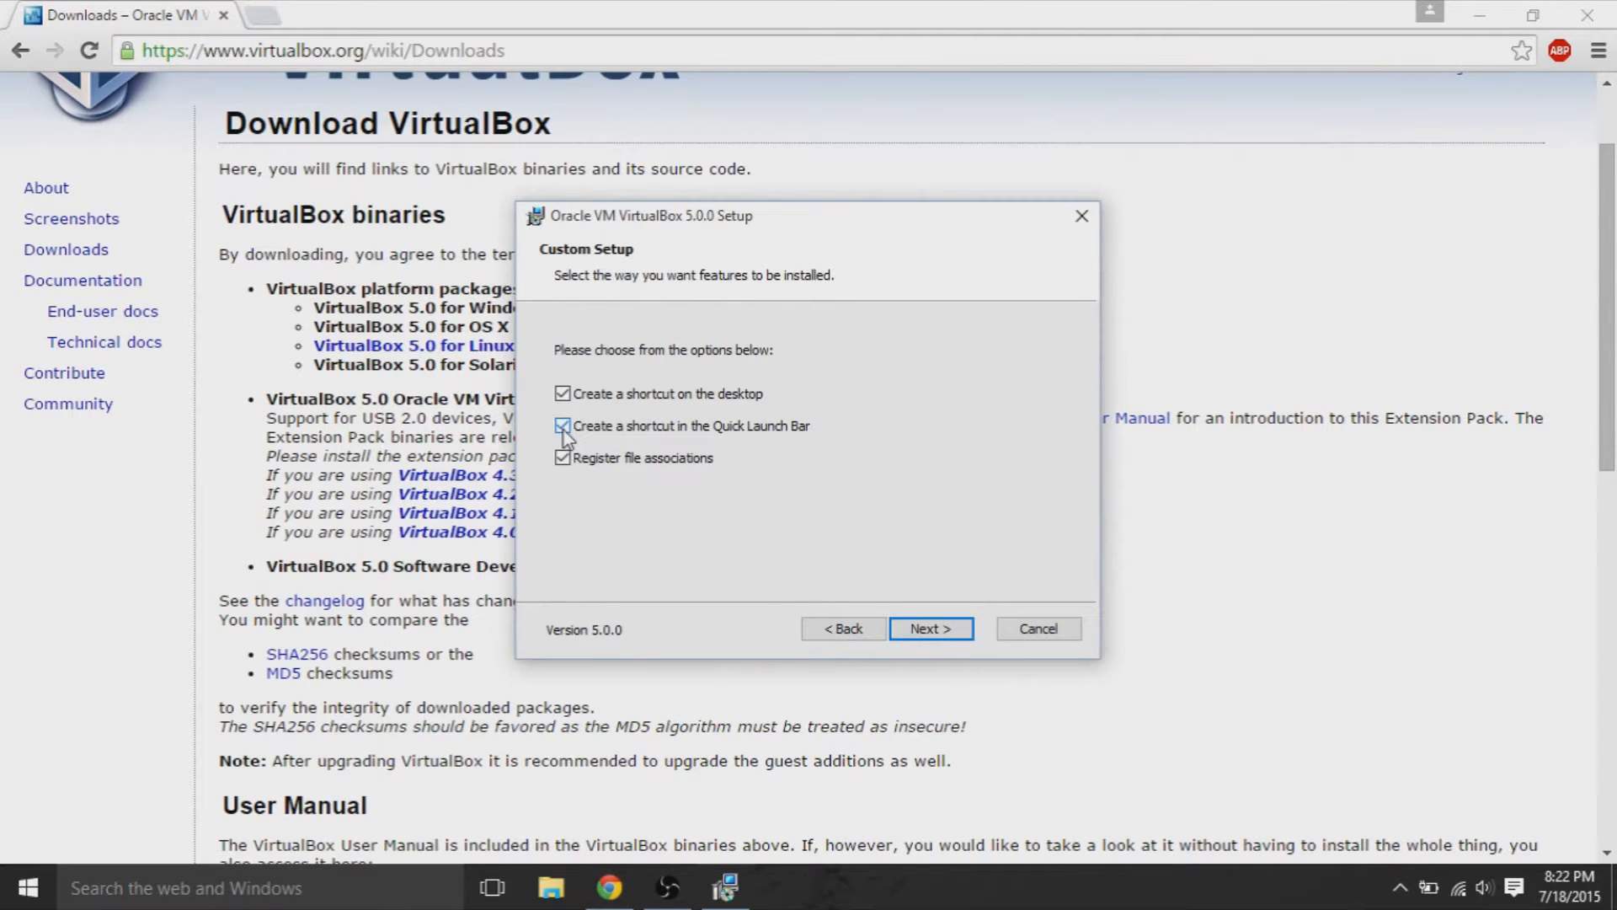
{"action": "left_click", "coordinate": [931, 629]}
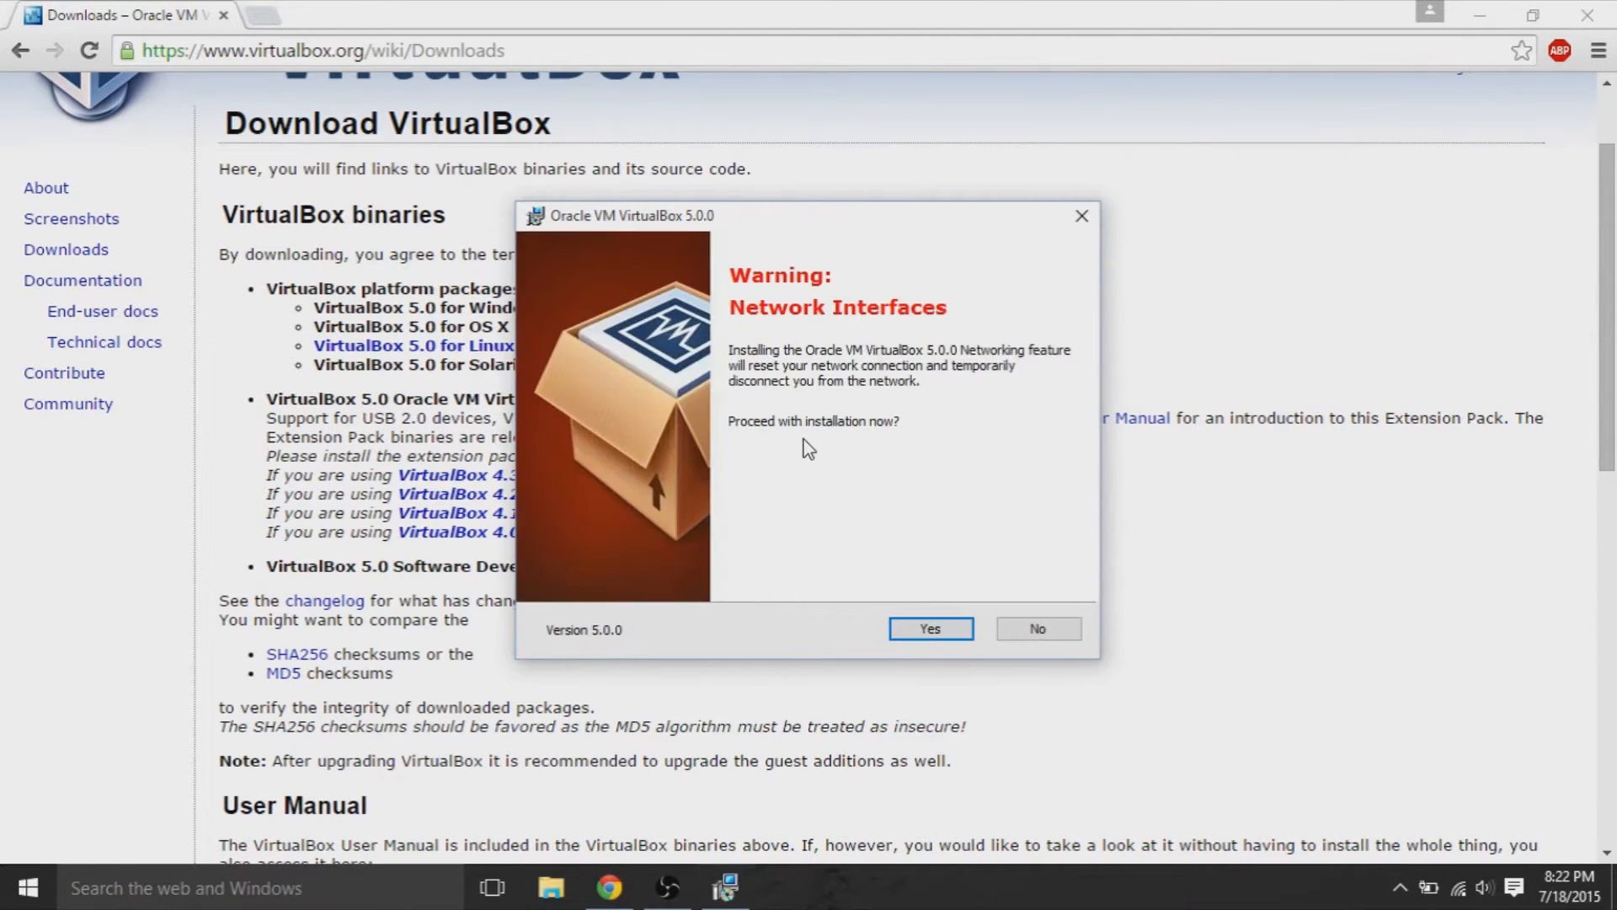
{"action": "mouse_move", "coordinate": [834, 393]}
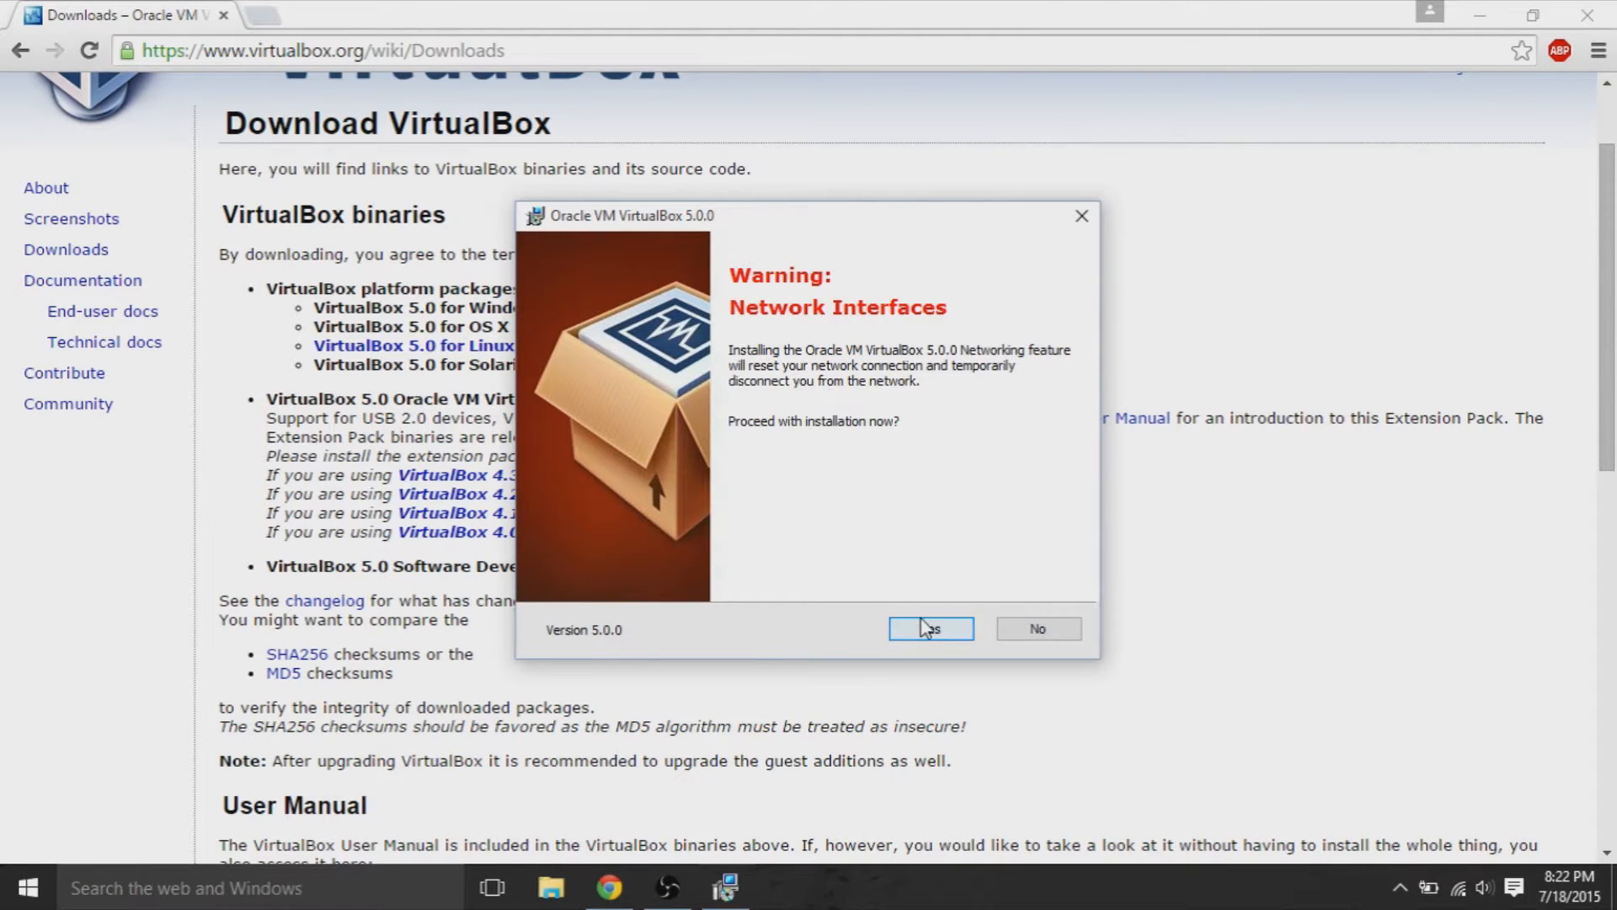
{"action": "left_click", "coordinate": [931, 628]}
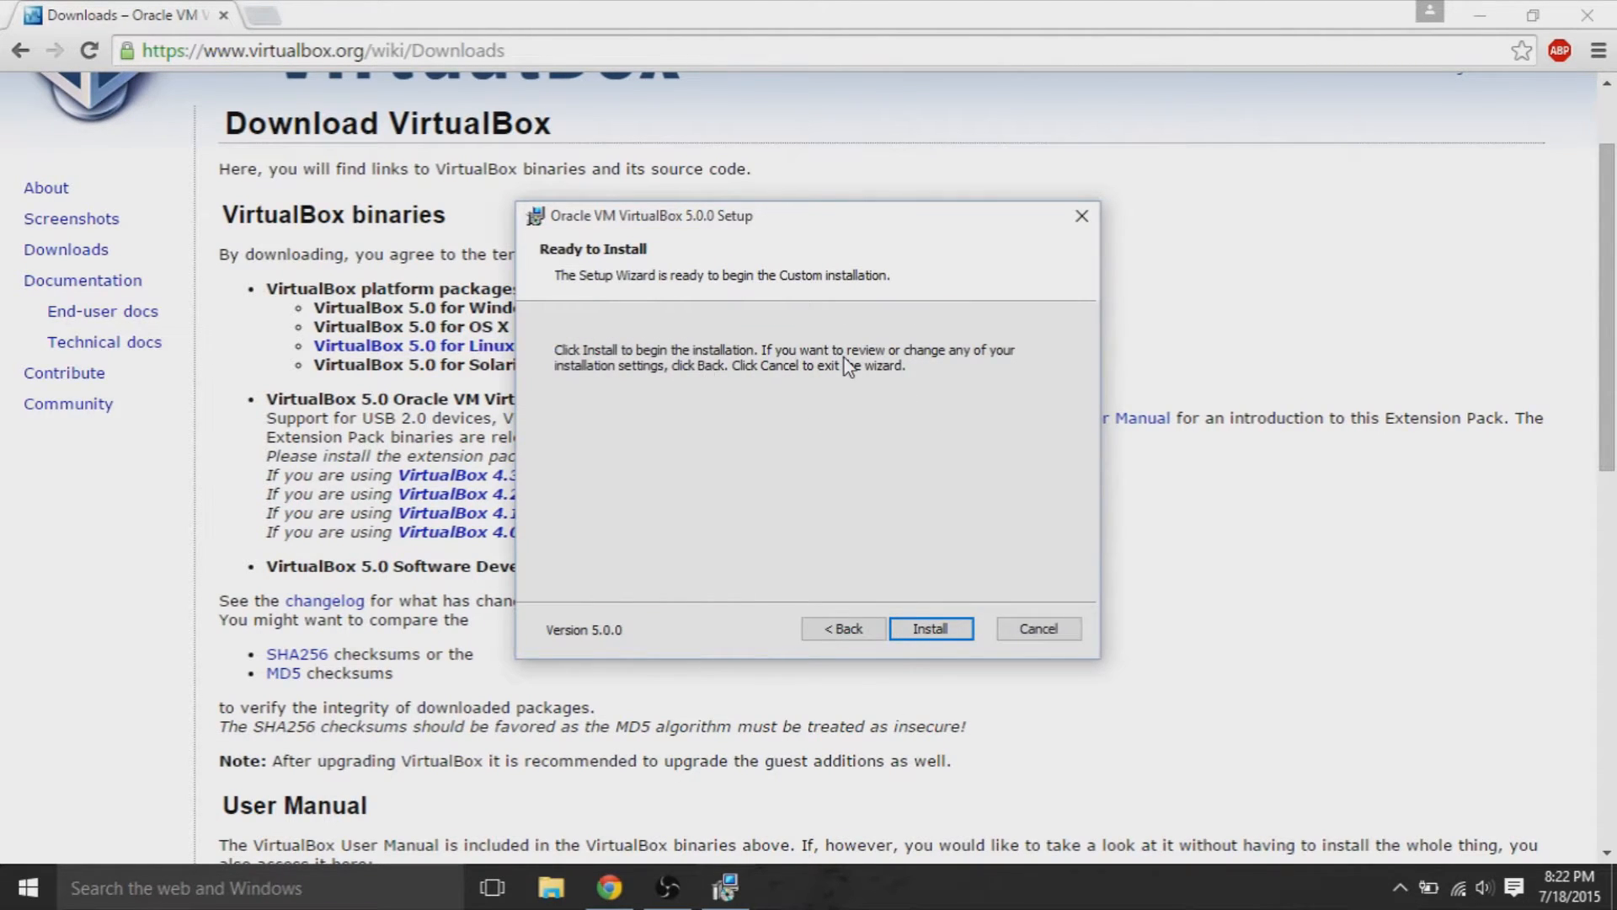
{"action": "left_click", "coordinate": [930, 628]}
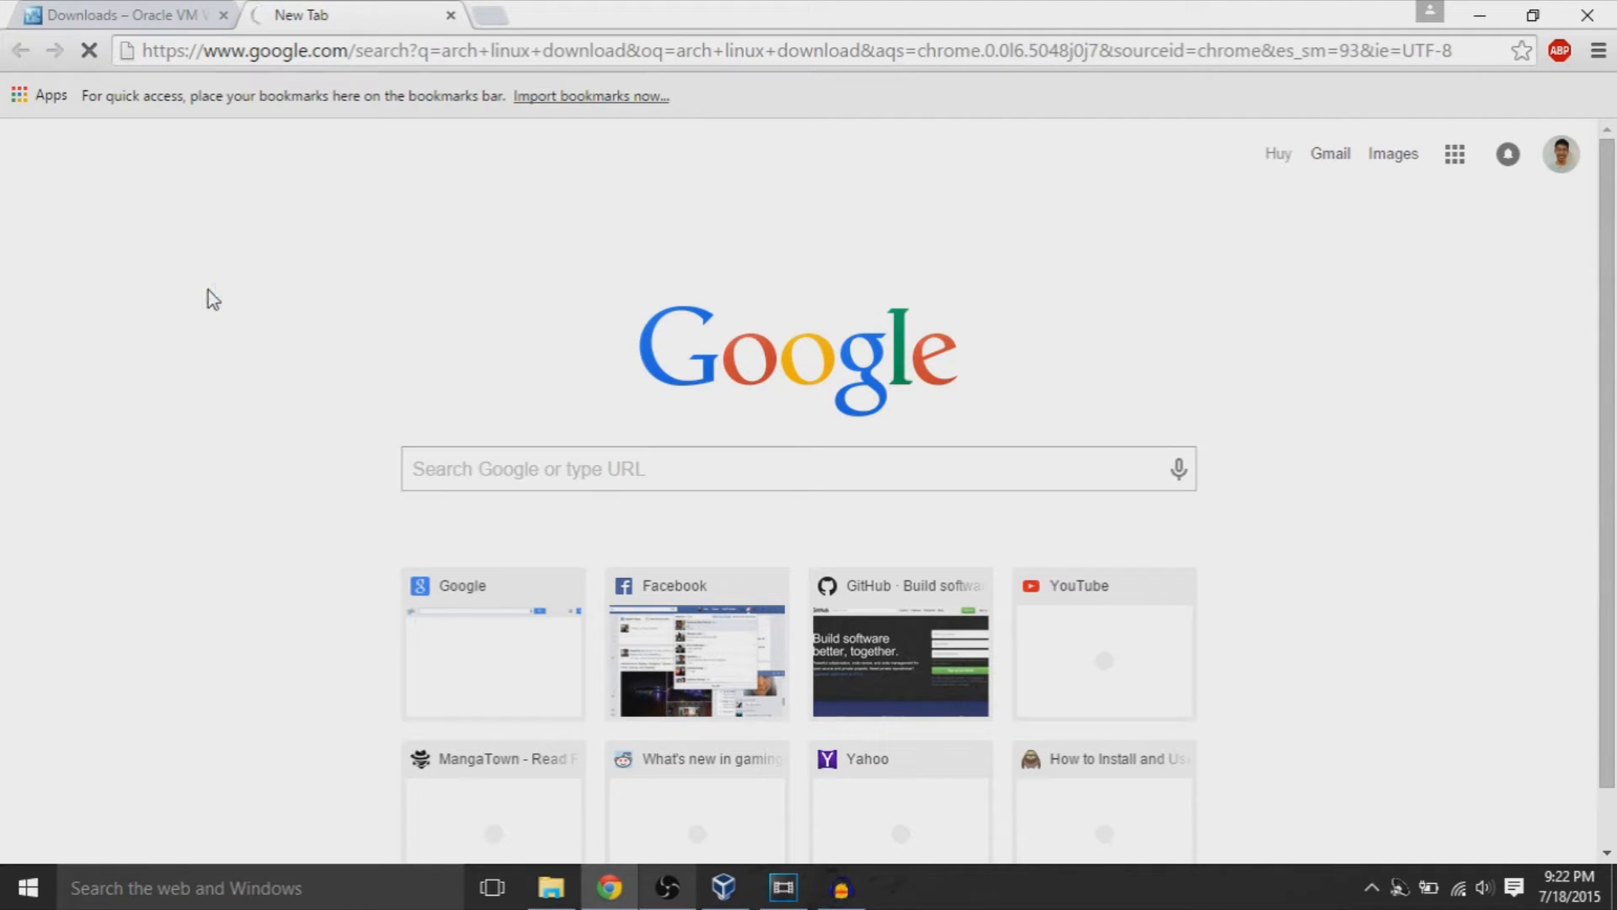
{"action": "mouse_move", "coordinate": [238, 102]}
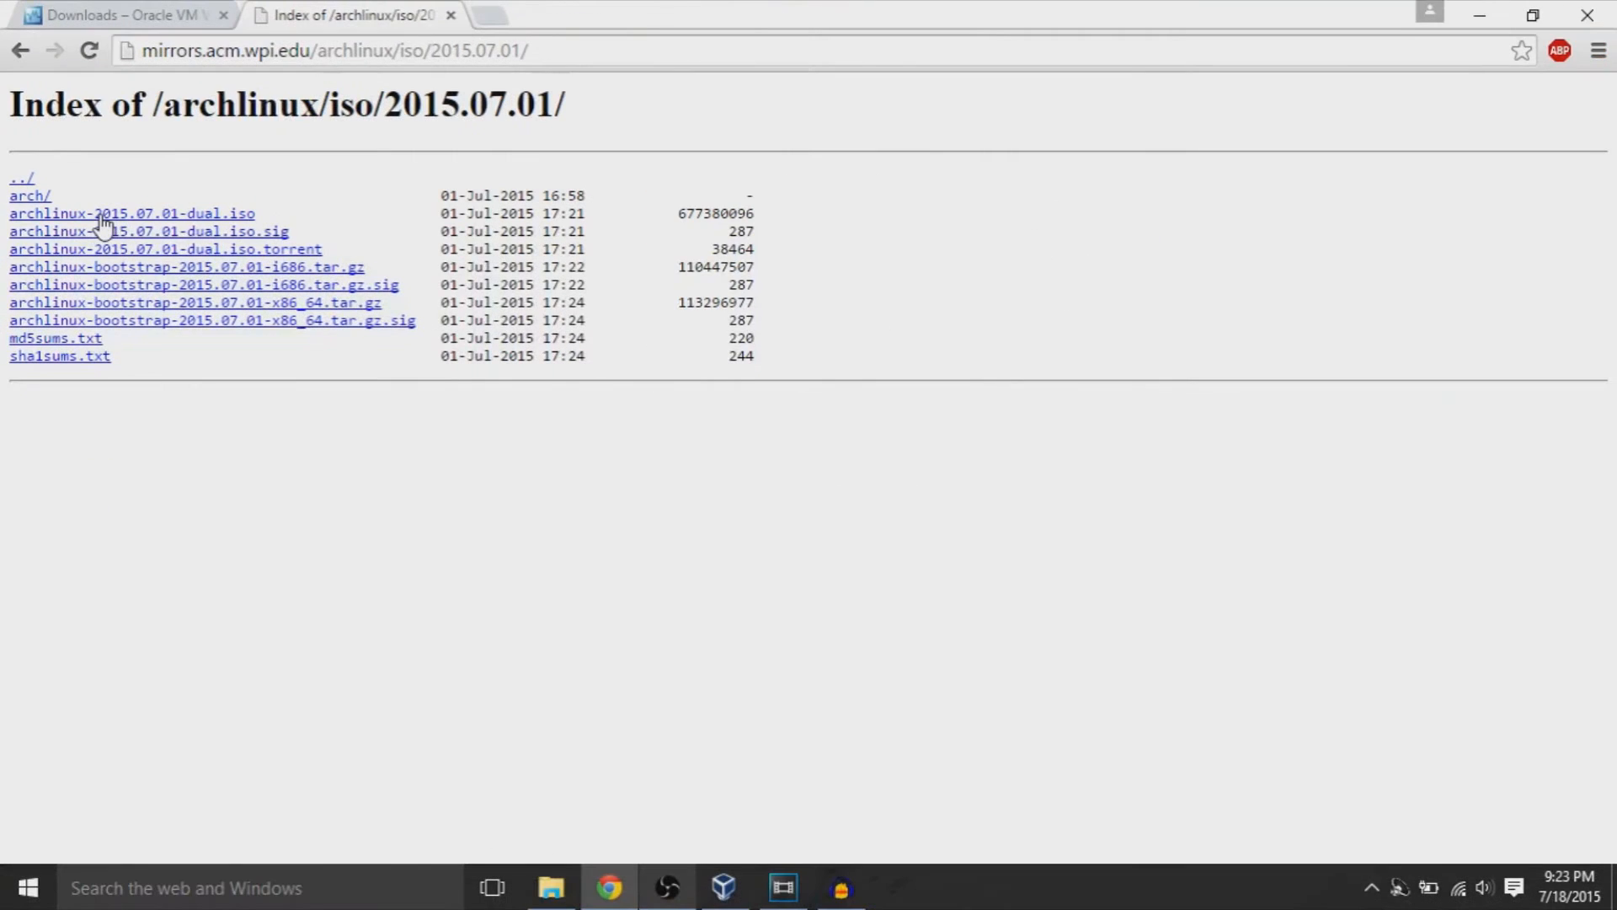
{"action": "mouse_move", "coordinate": [265, 768]}
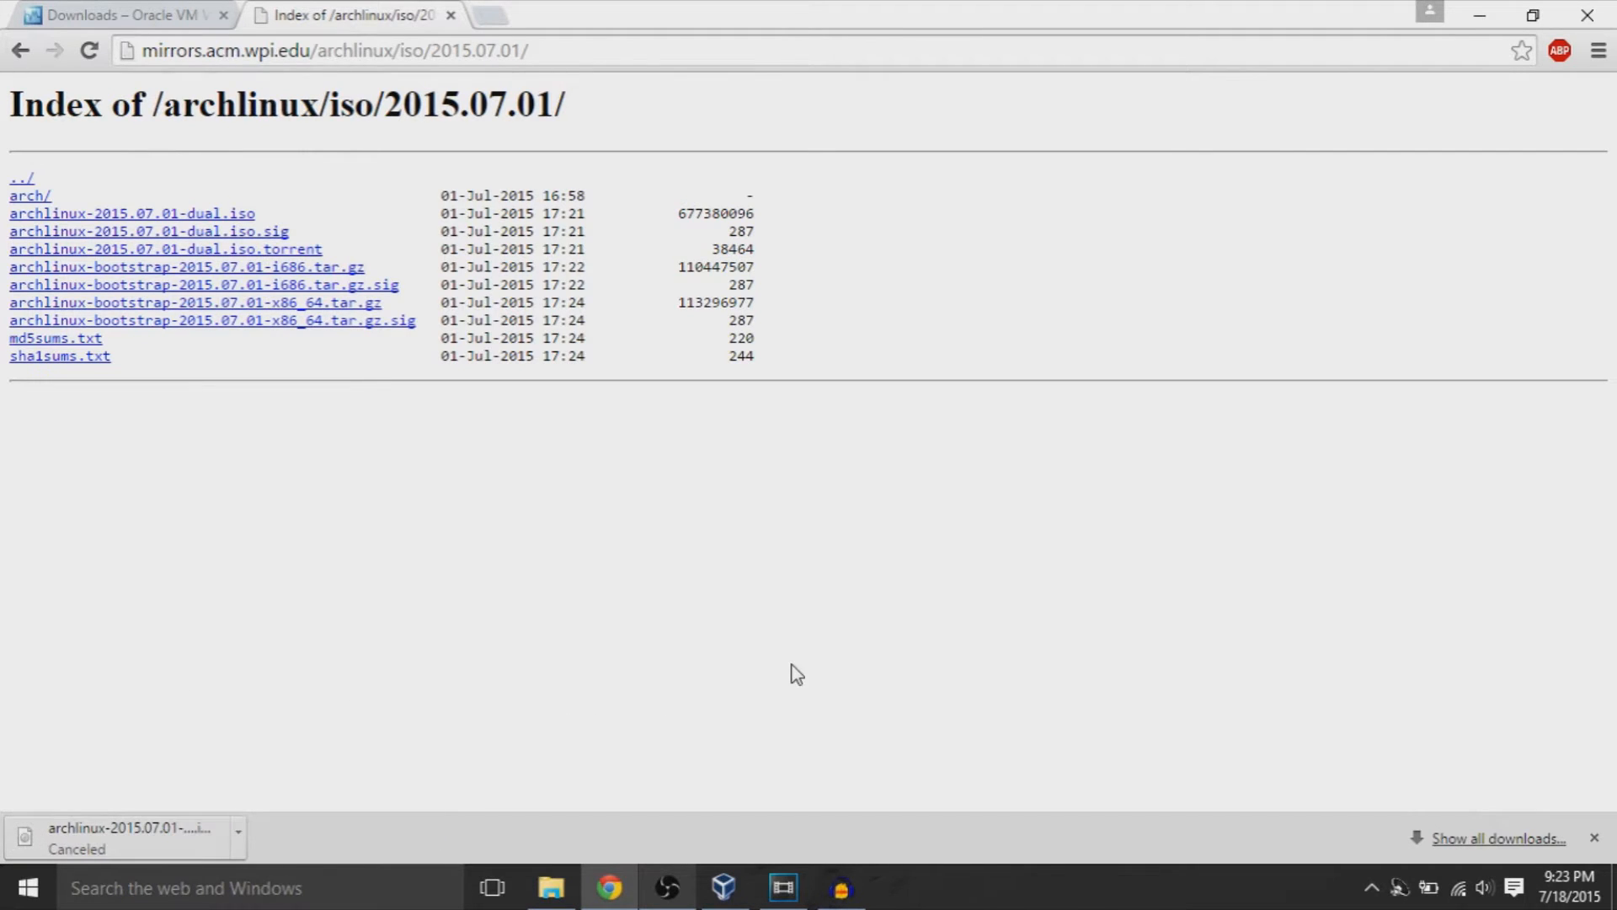
Step: Create a new VM named 'Arch Linux Video' with version Arch Linux (64-bit)
{"action": "left_click", "coordinate": [724, 887]}
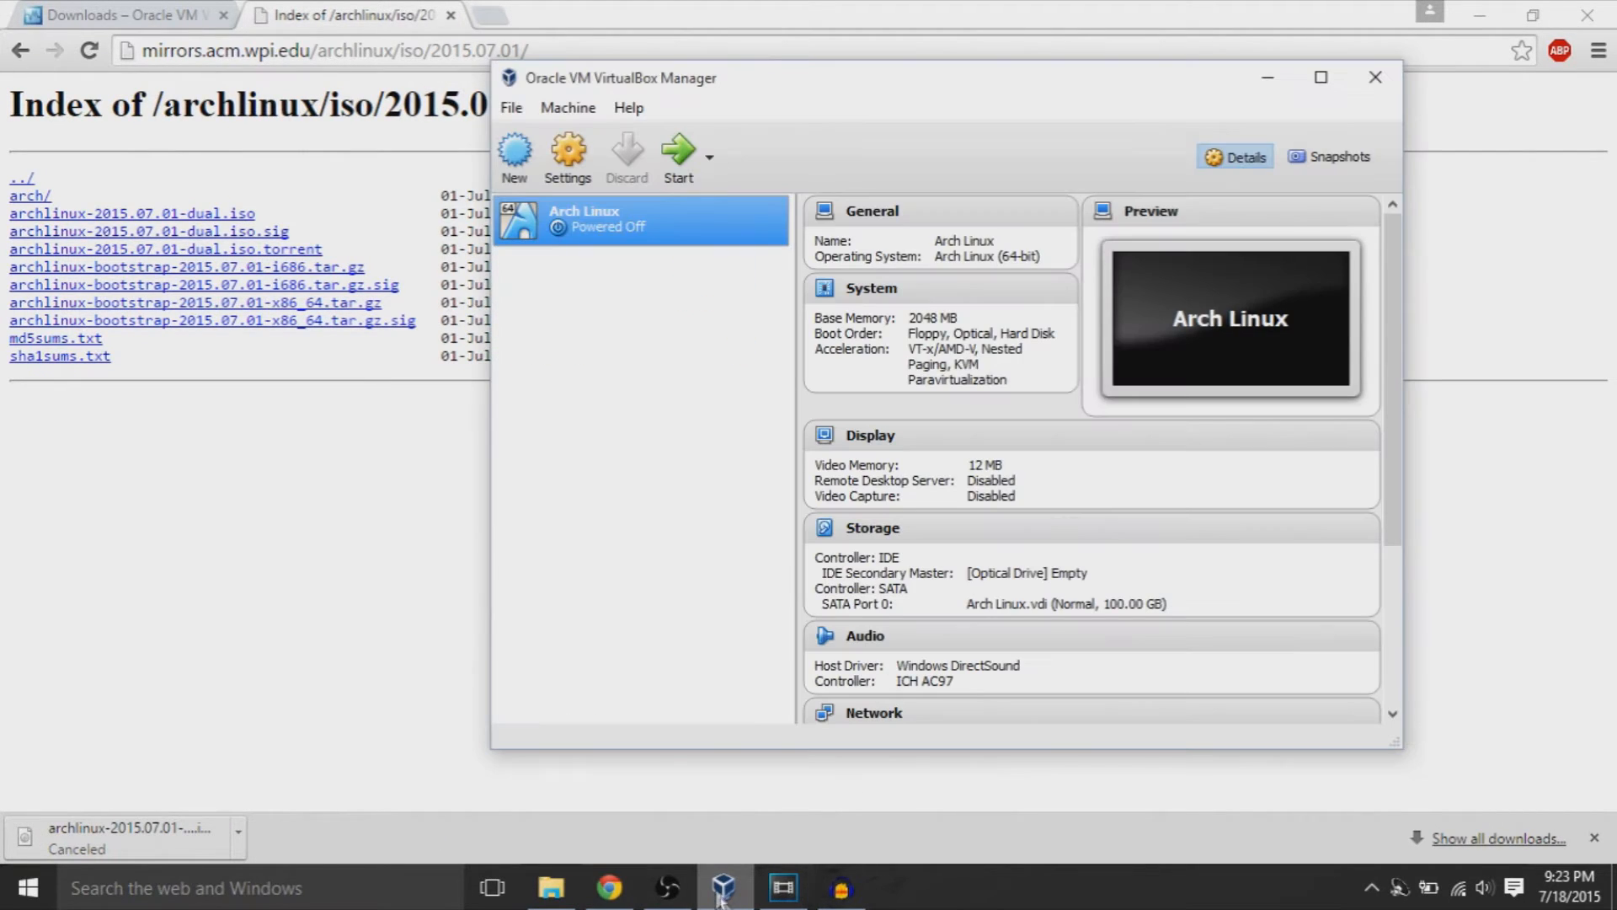
{"action": "mouse_move", "coordinate": [598, 323]}
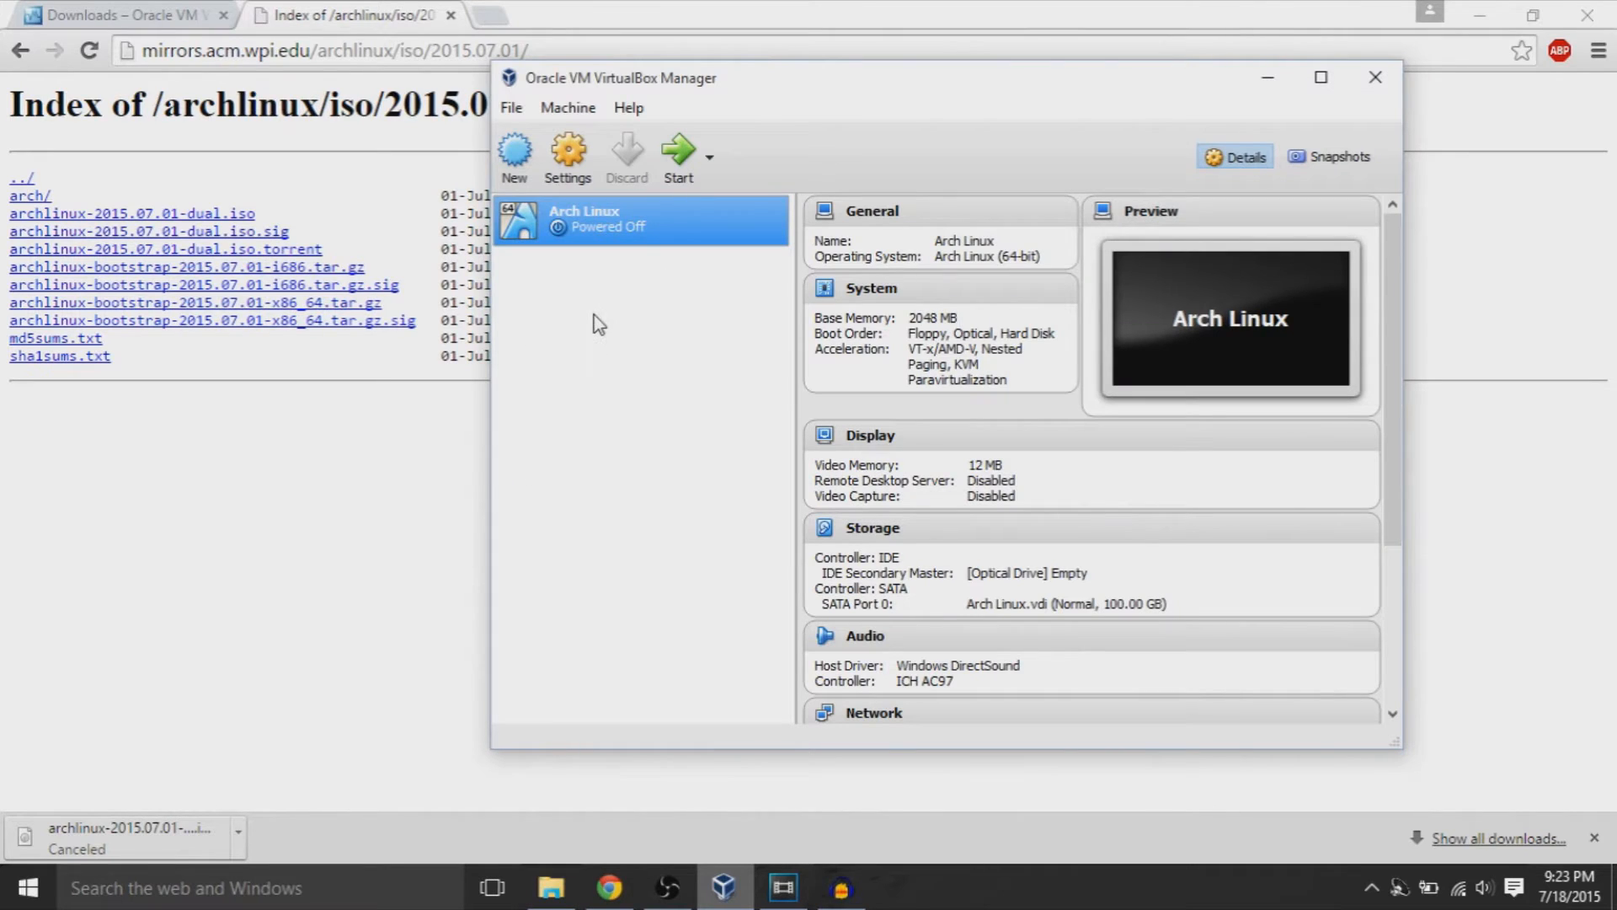
{"action": "left_click", "coordinate": [515, 152]}
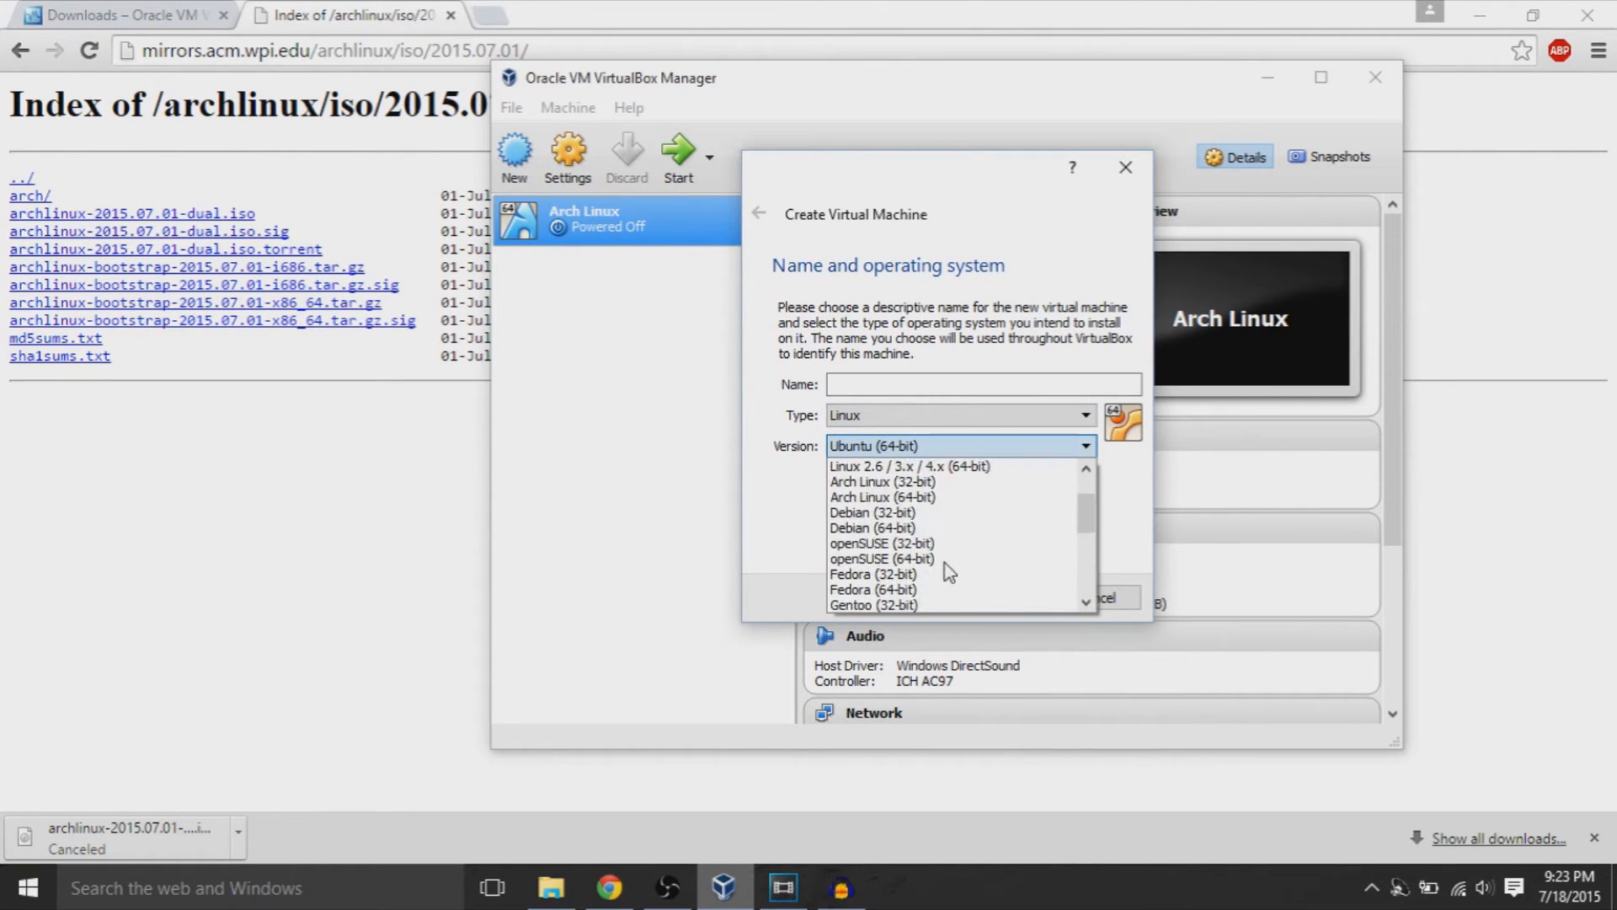
{"action": "mouse_move", "coordinate": [919, 533]}
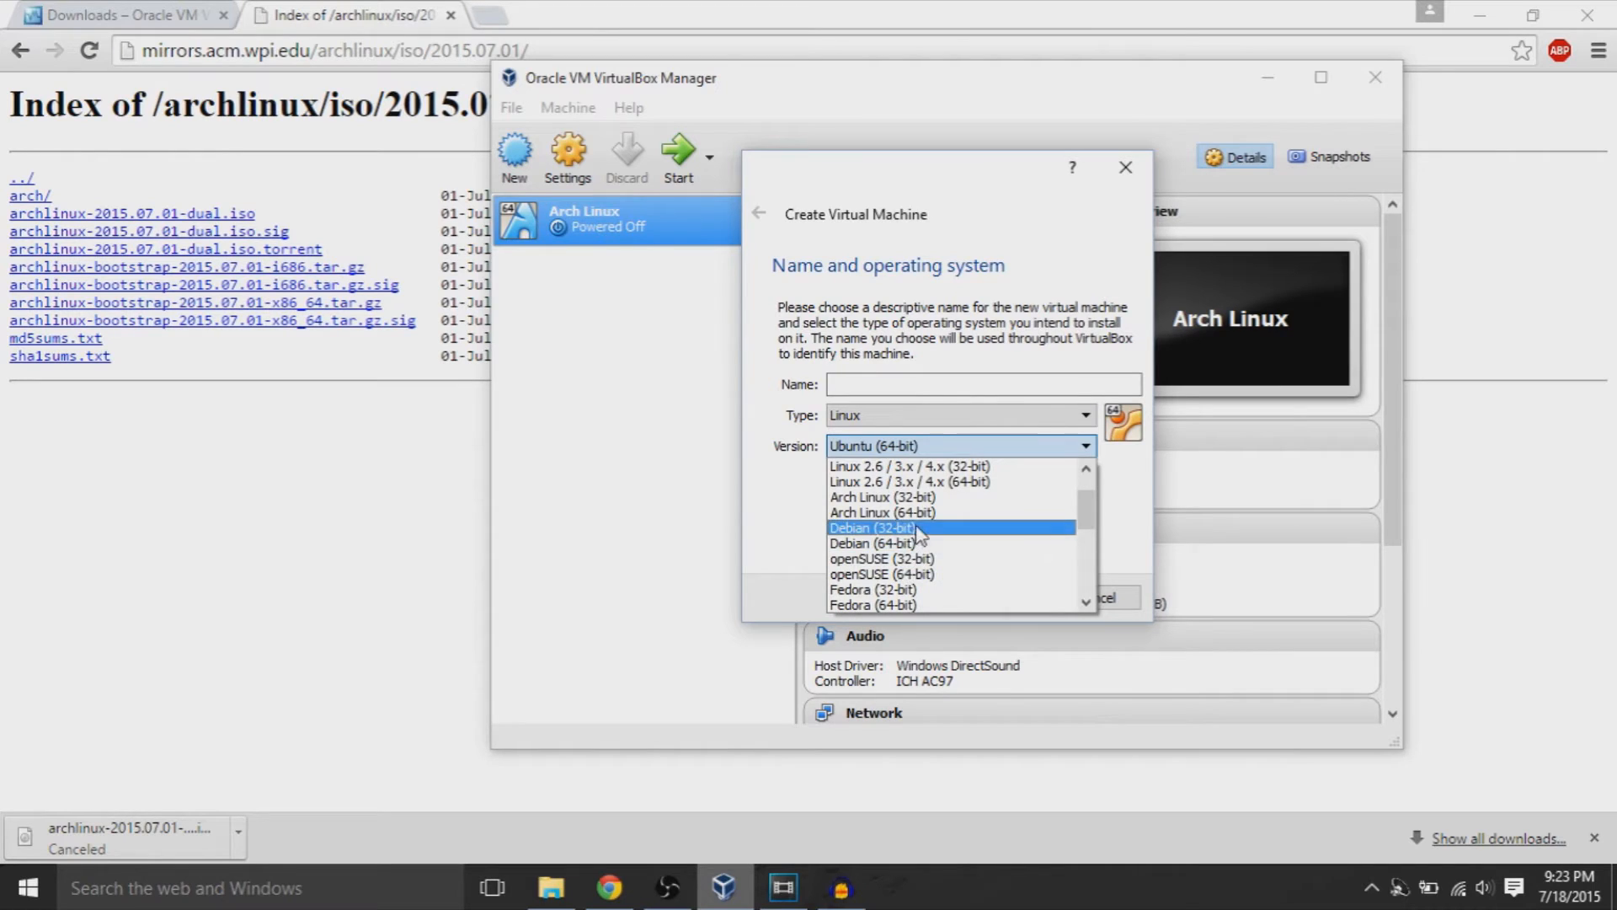
{"action": "left_click", "coordinate": [881, 512]}
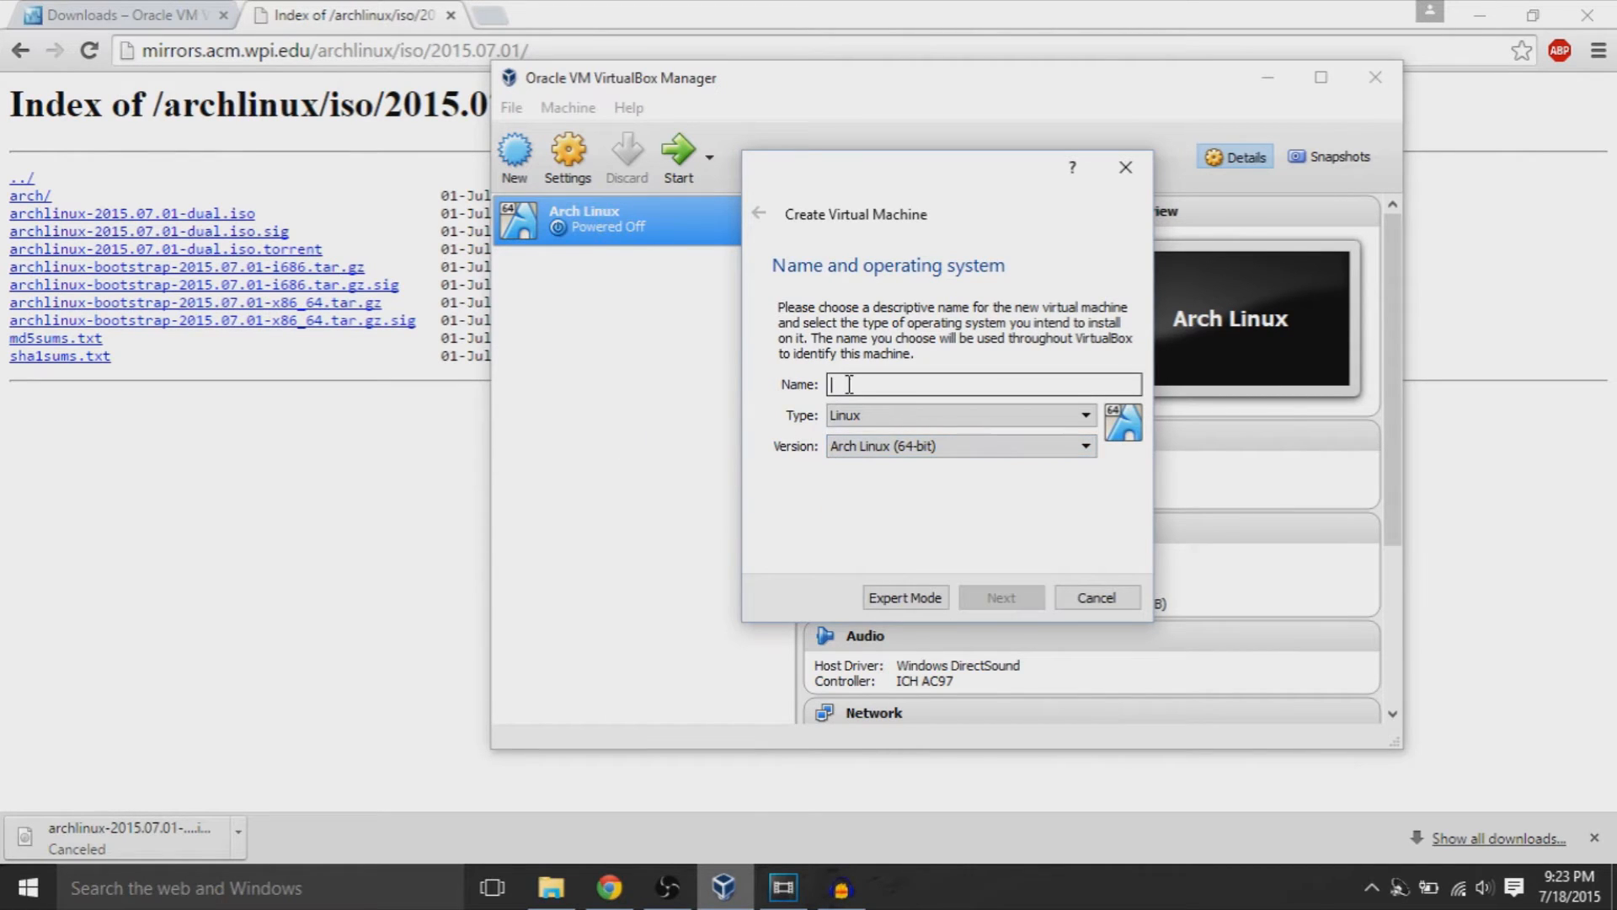
{"action": "type", "text": "Arch :"}
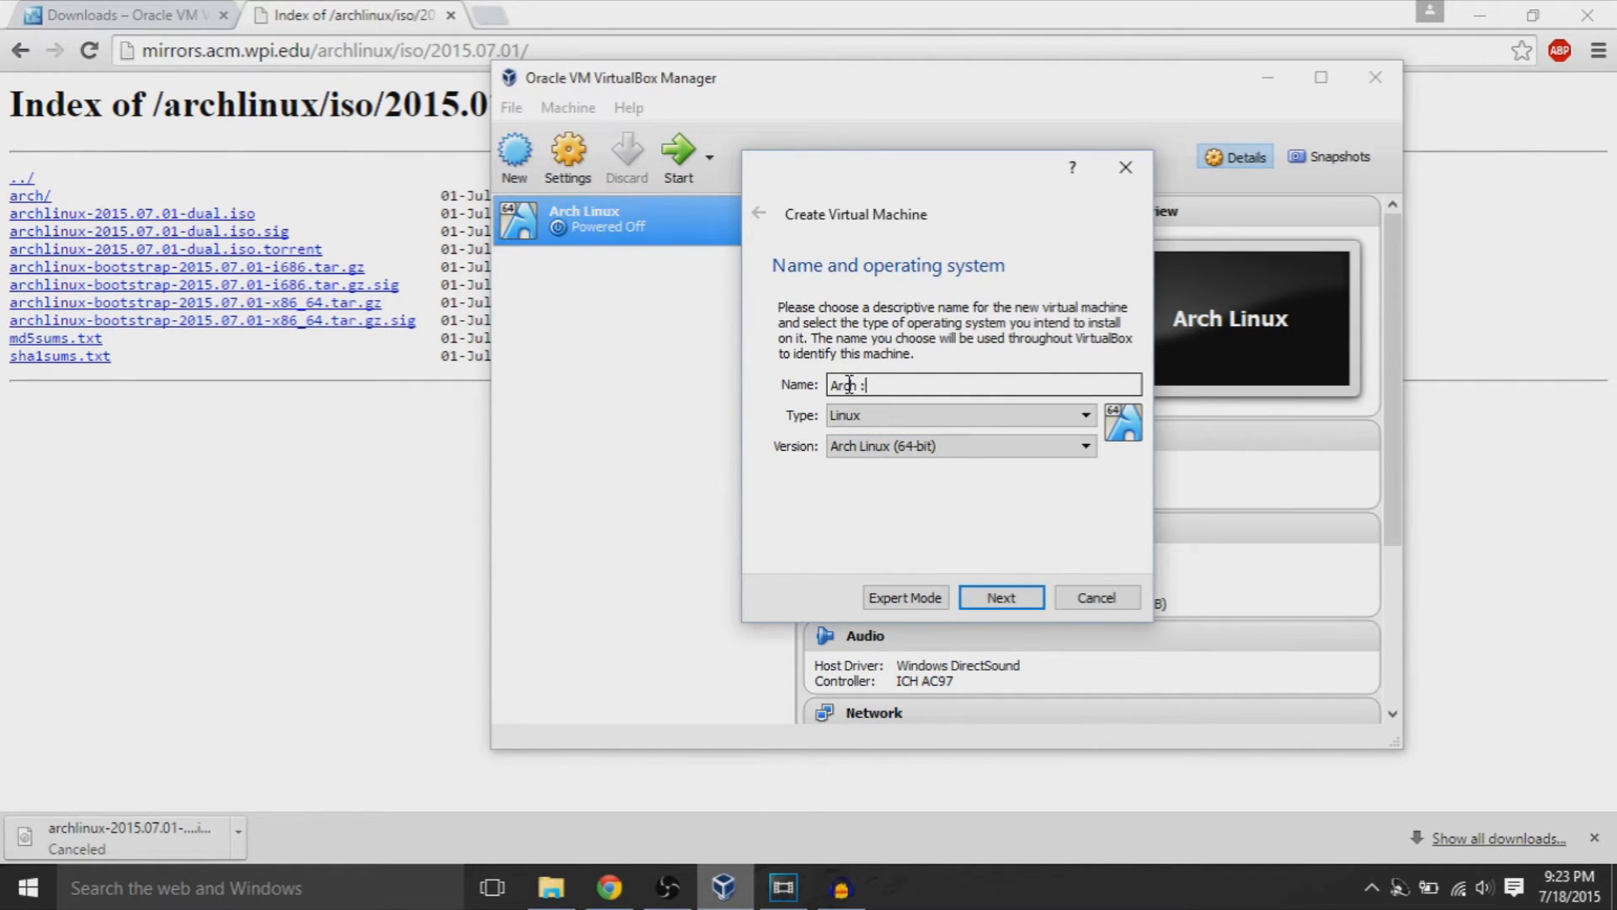
{"action": "type", "text": "Linx"}
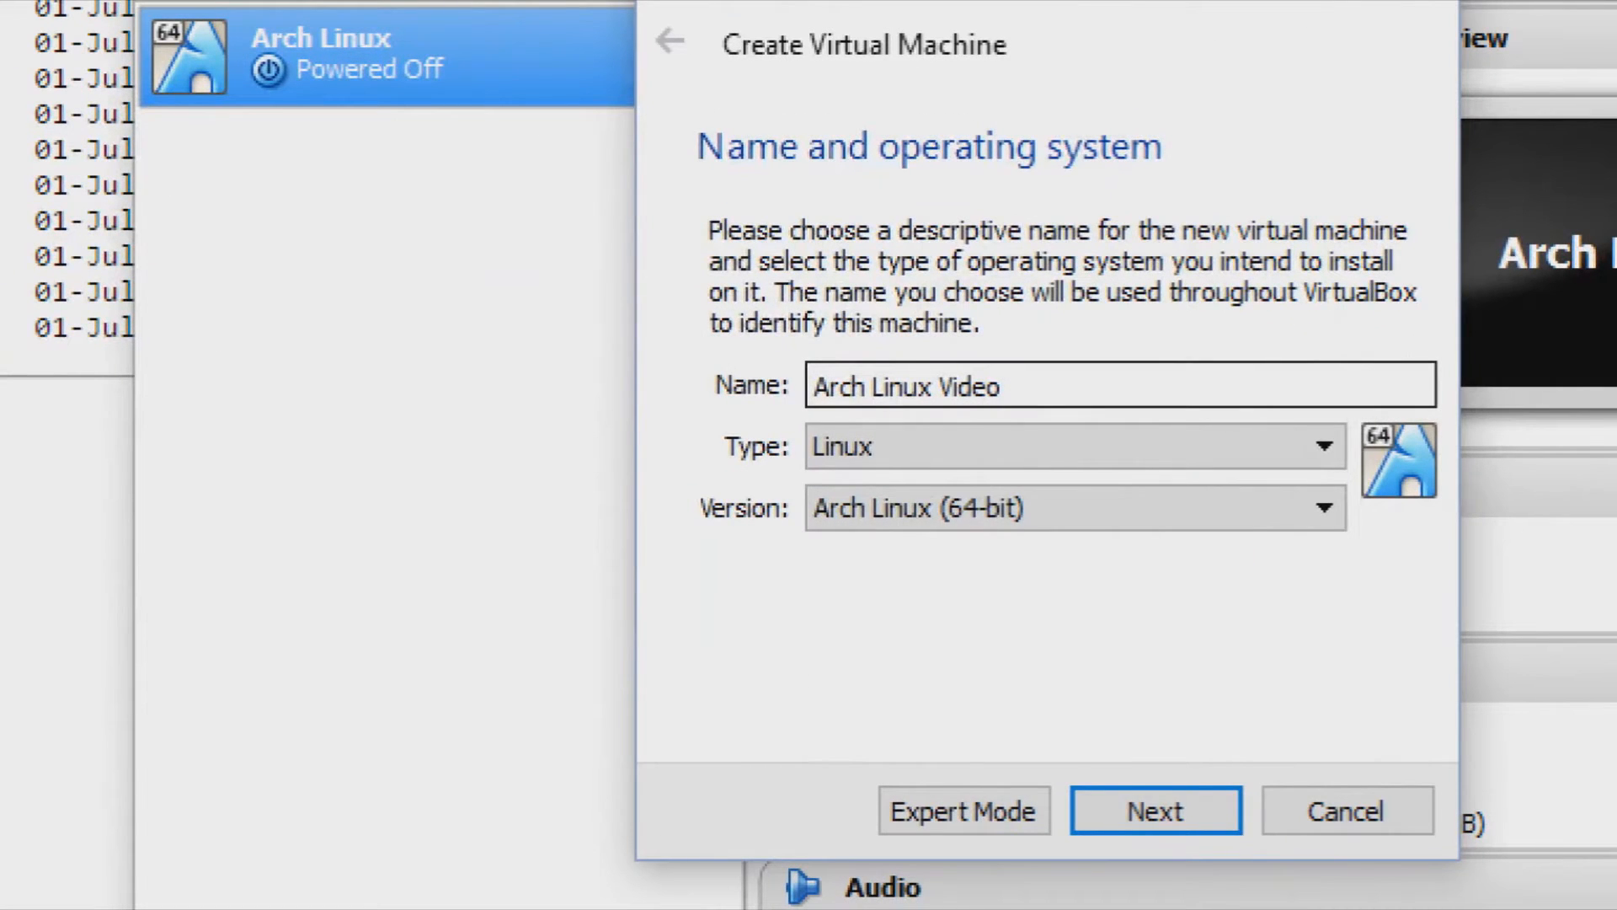
{"action": "left_click", "coordinate": [1155, 812]}
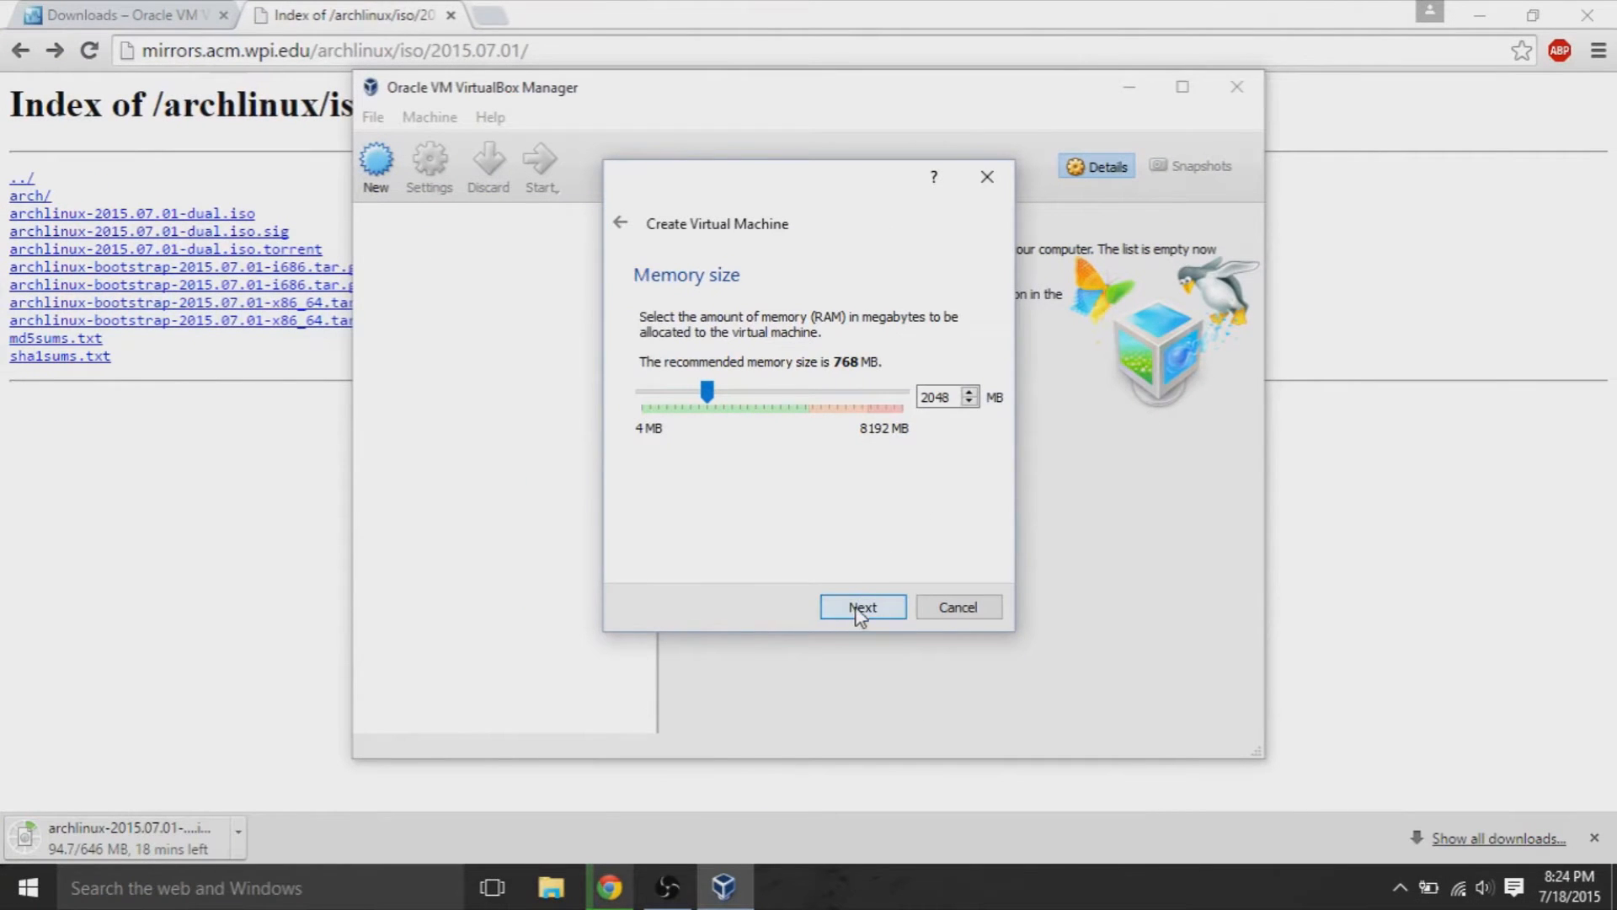
Step: Keep 2048 MB memory, create a new virtual hard disk, and keep VDI format
{"action": "left_click", "coordinate": [862, 607]}
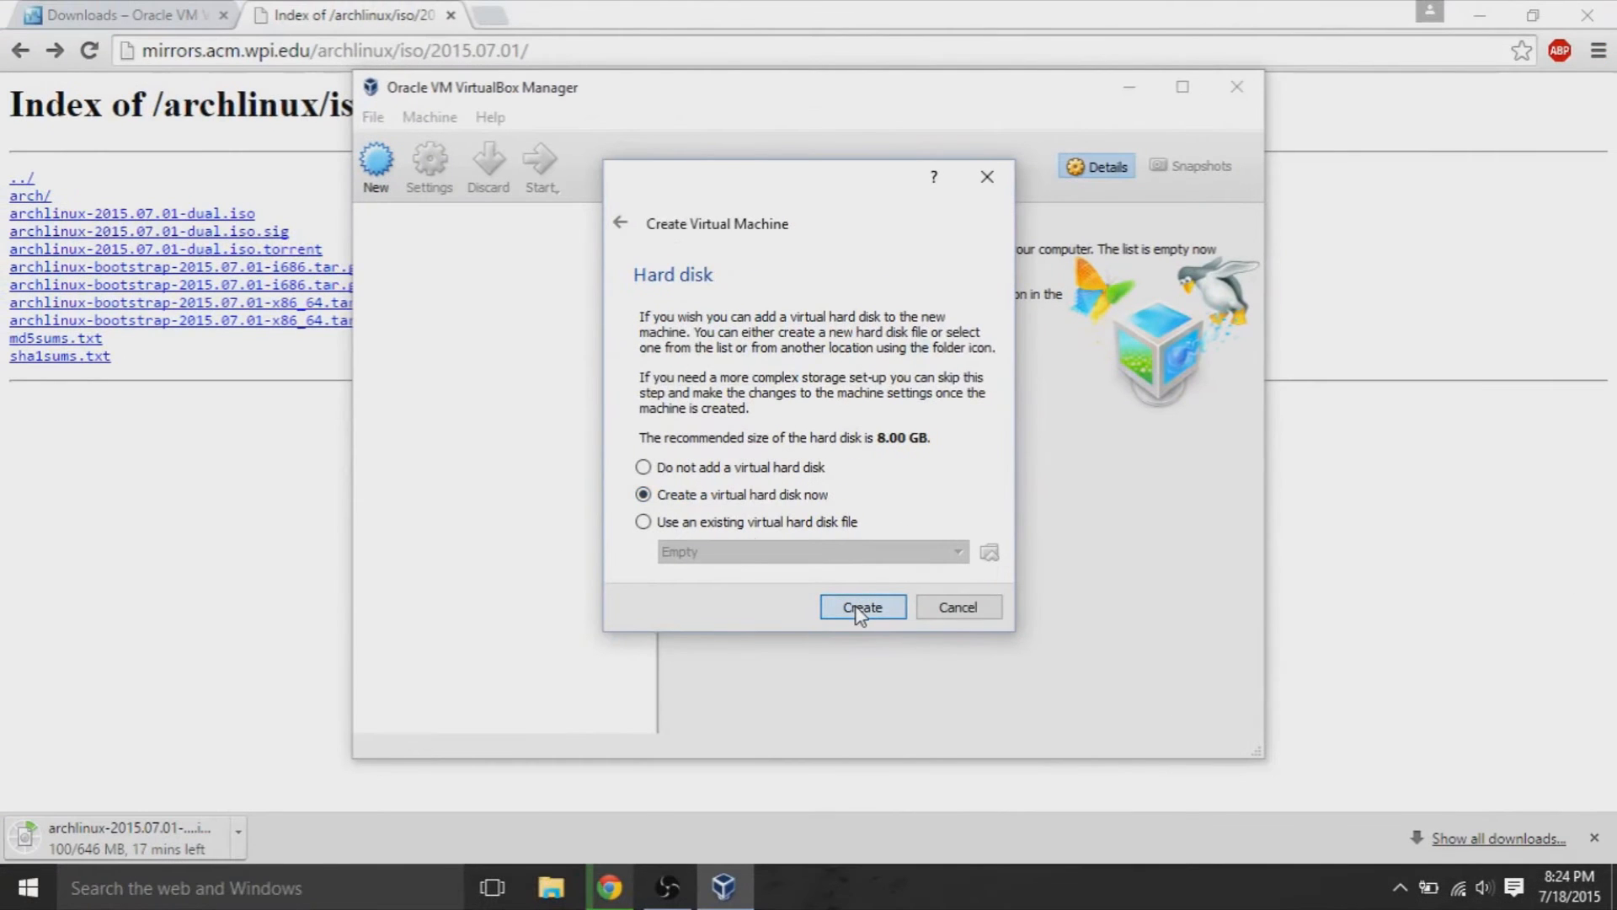
{"action": "left_click", "coordinate": [862, 607]}
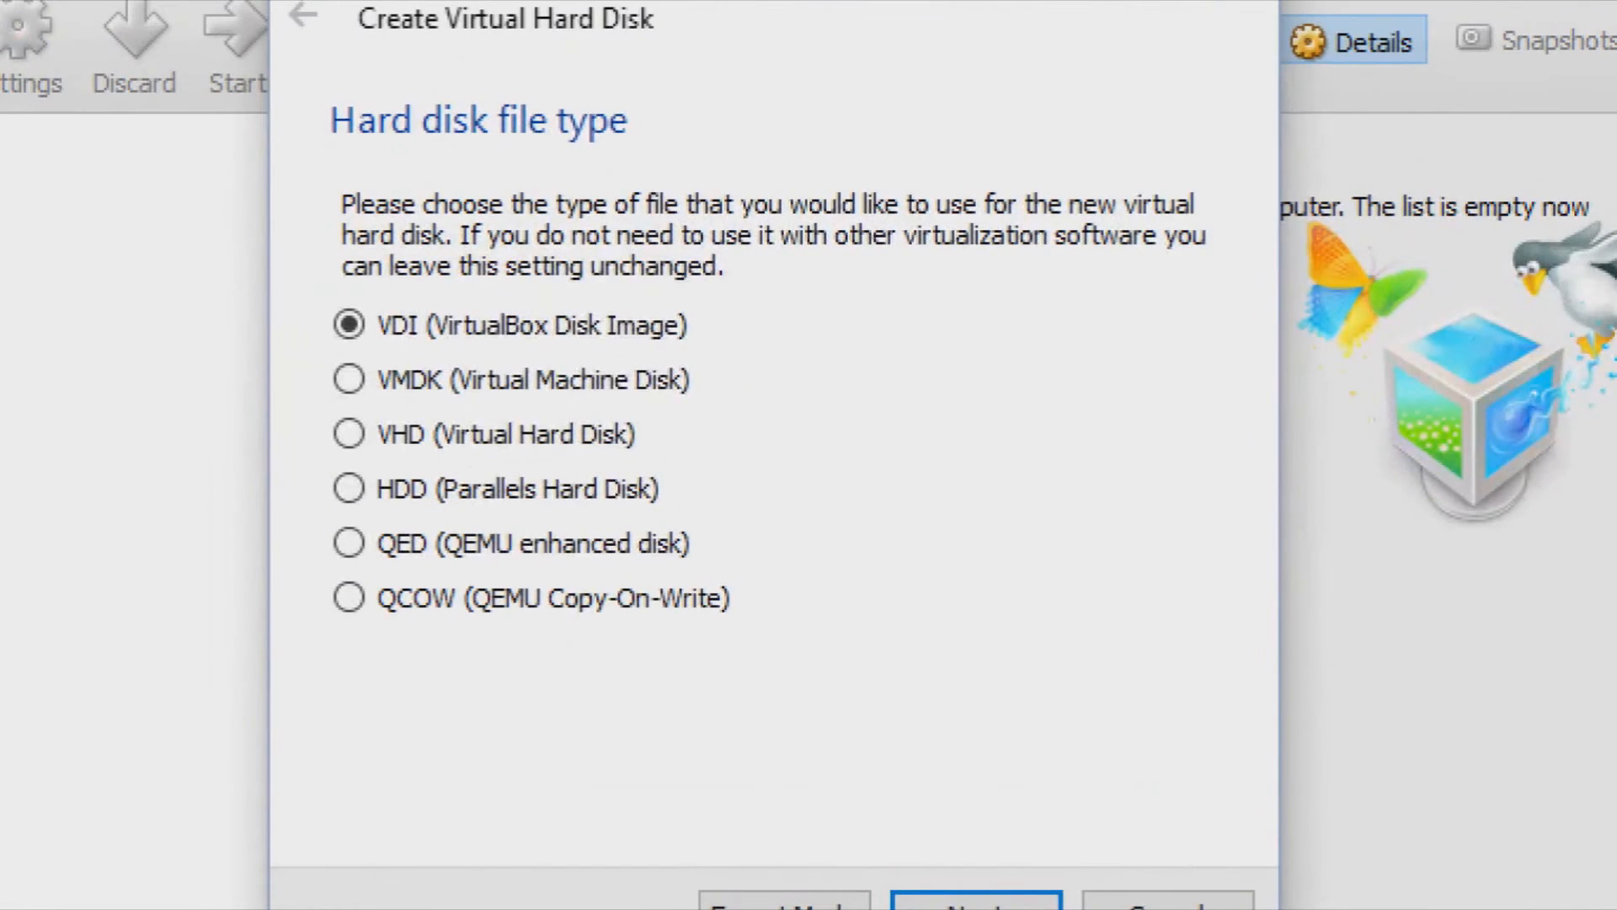
{"action": "left_click", "coordinate": [974, 905]}
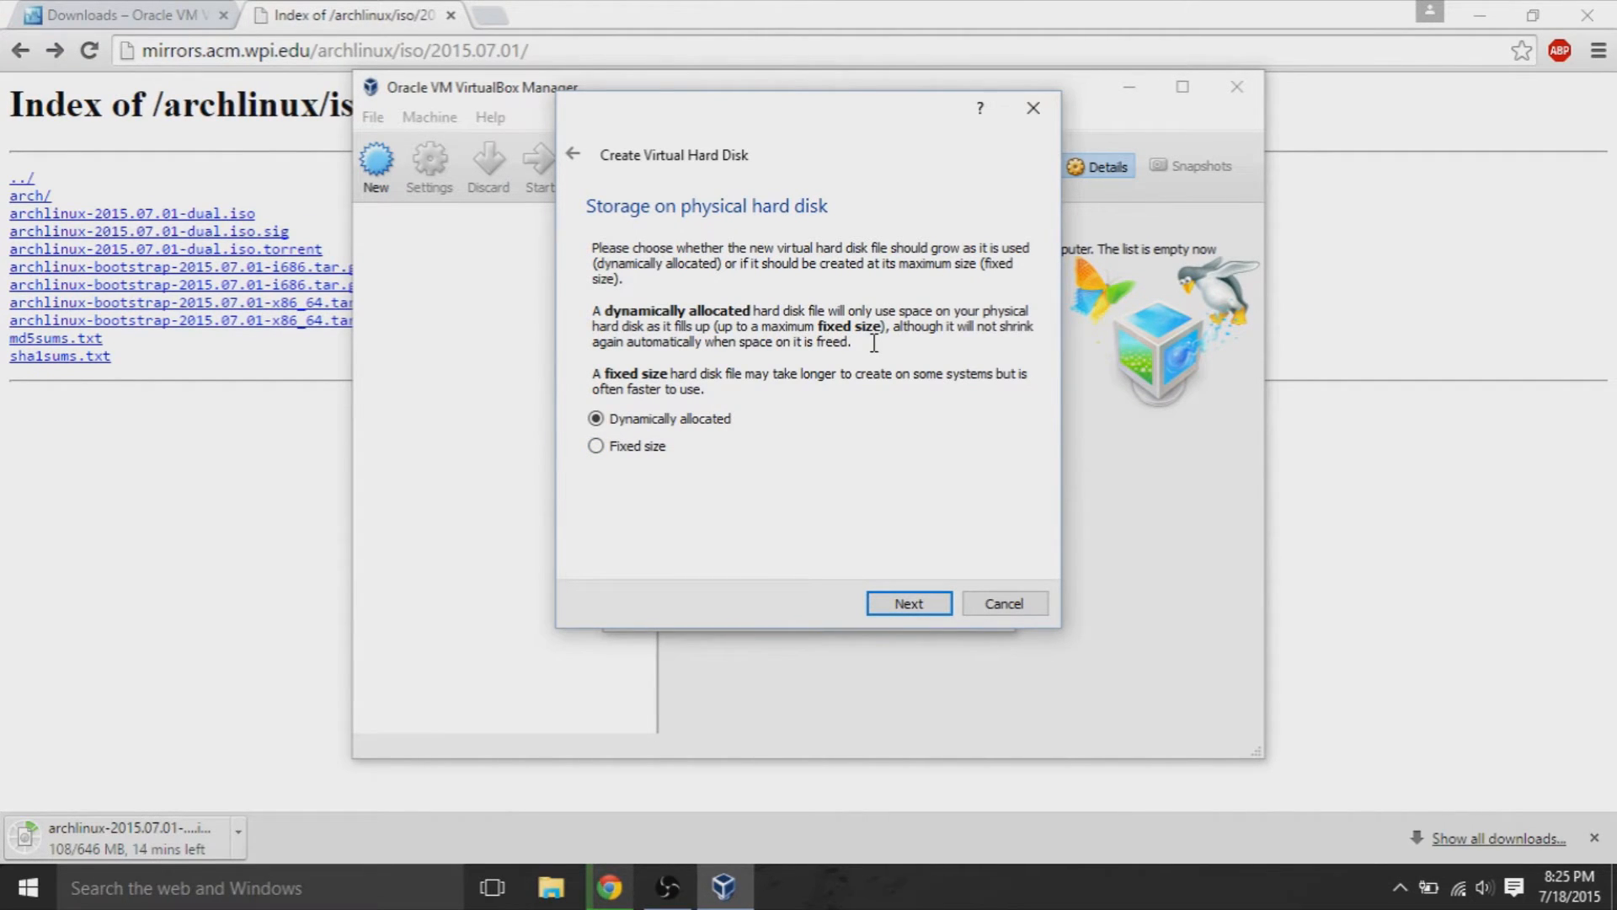
{"action": "mouse_move", "coordinate": [864, 345]}
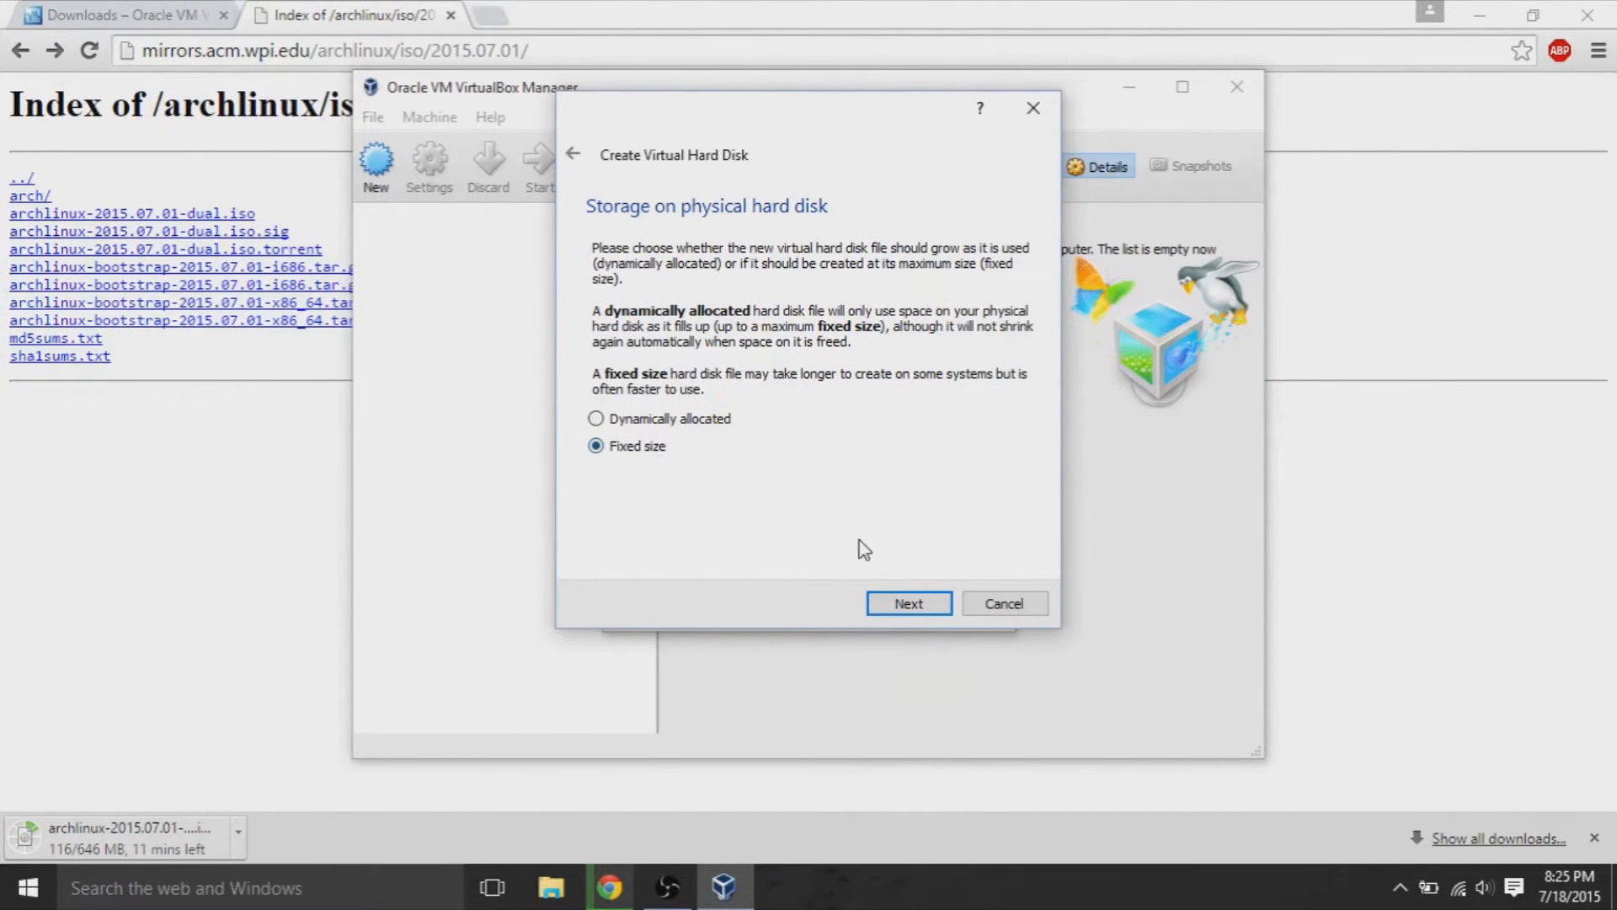
Step: Set the virtual disk size to 100 GB and create the disk
{"action": "left_click", "coordinate": [909, 603]}
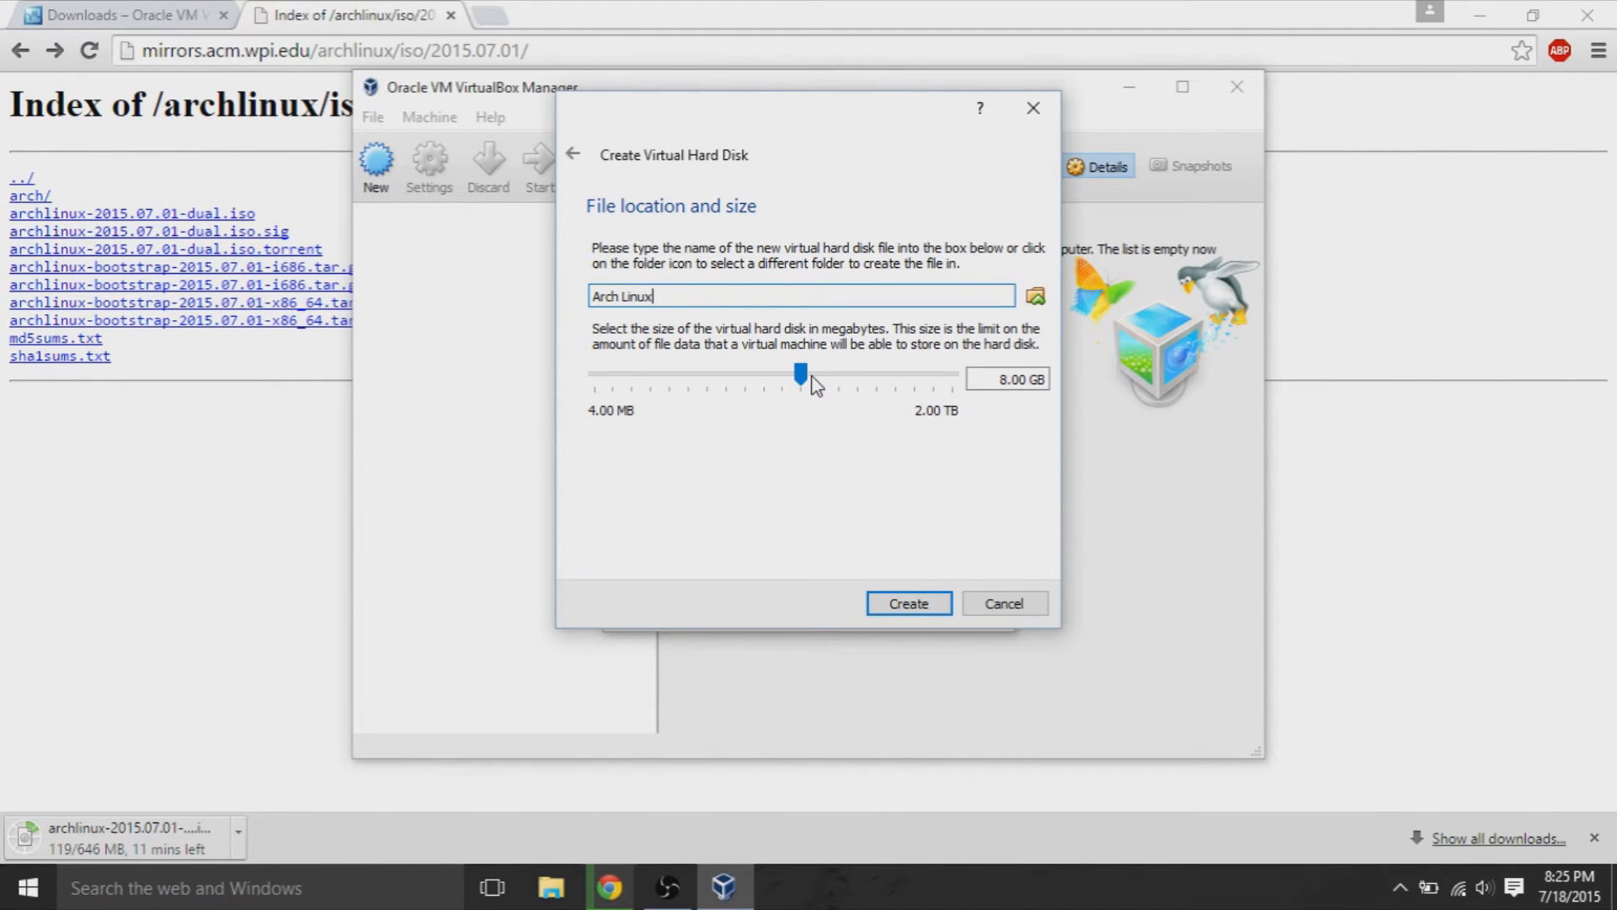
{"action": "left_click_drag", "start_coordinate": [800, 374], "coordinate": [835, 374]}
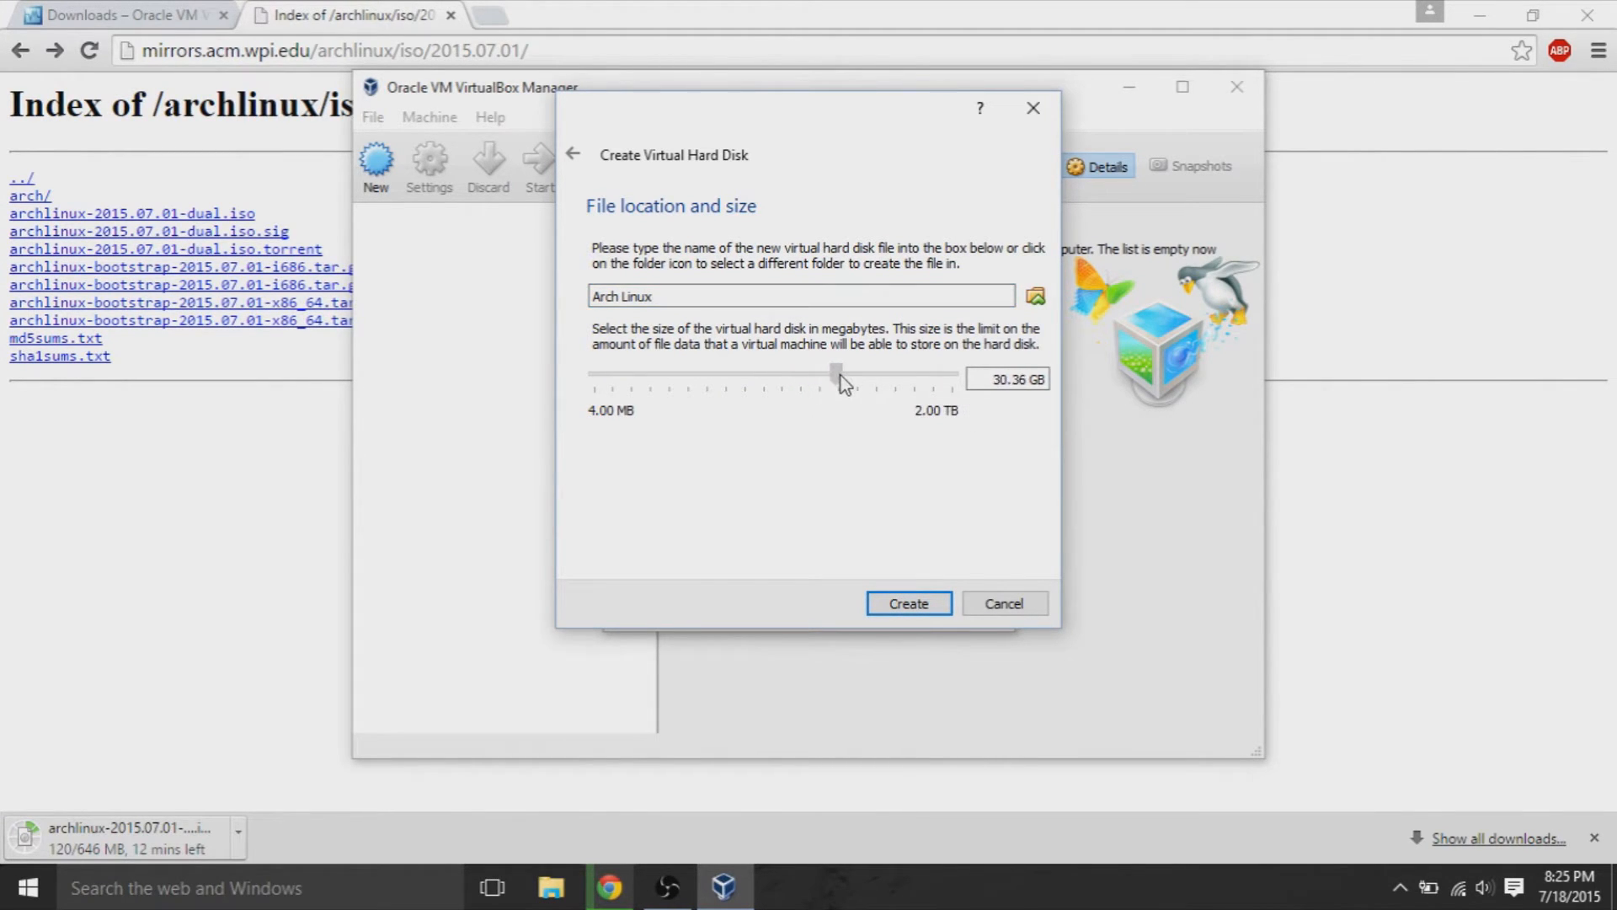
{"action": "left_click_drag", "start_coordinate": [835, 373], "coordinate": [864, 373]}
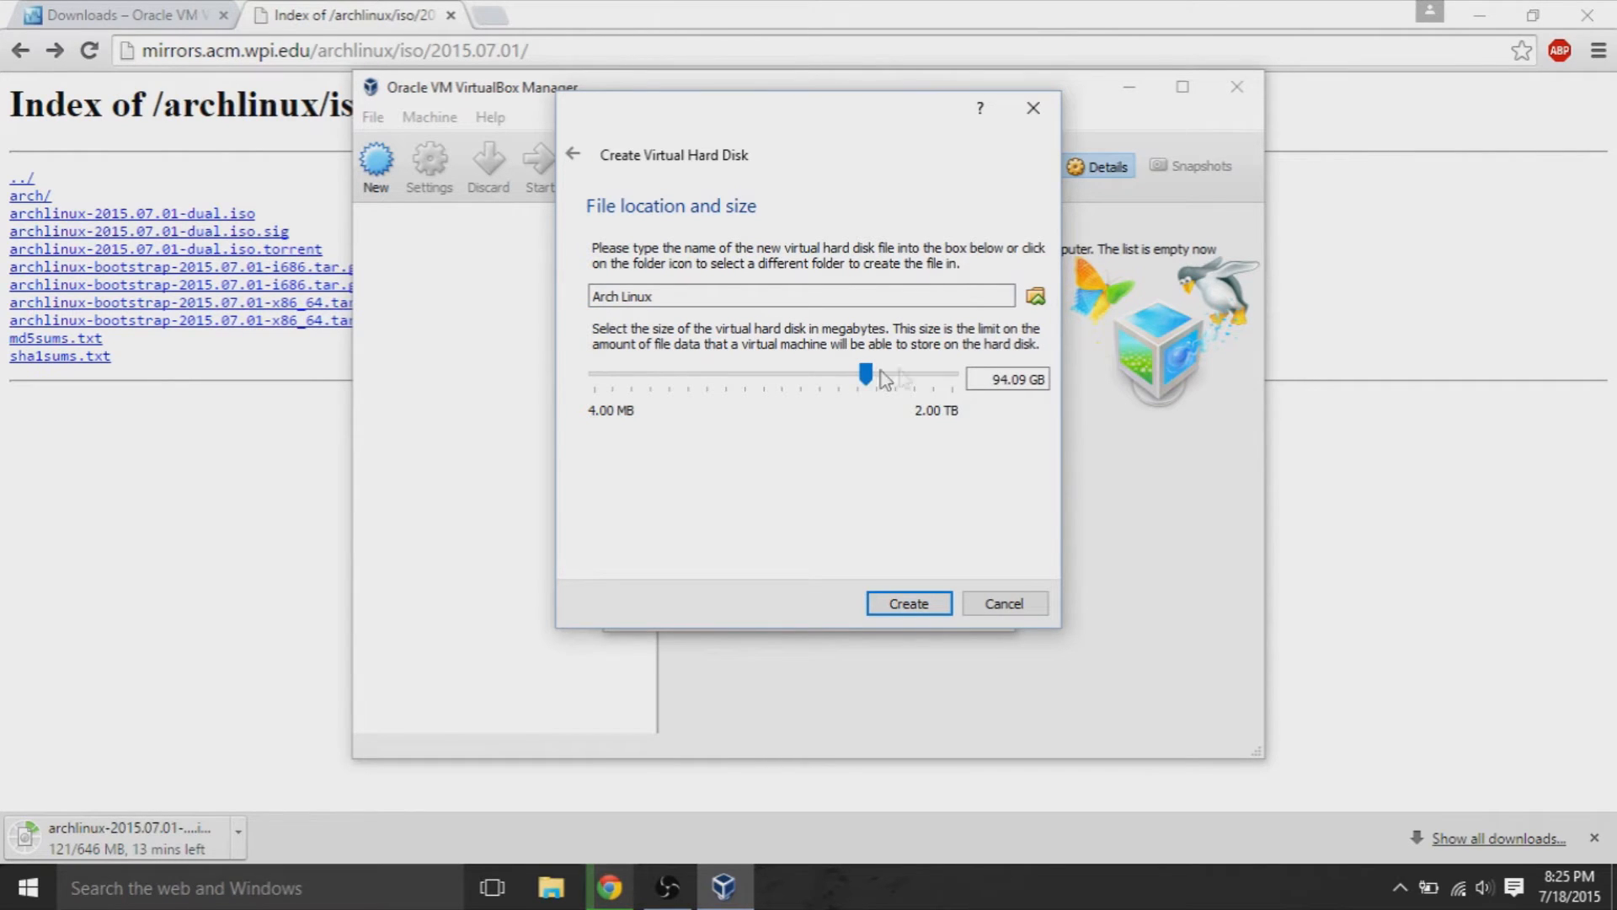
{"action": "left_click_drag", "start_coordinate": [864, 376], "coordinate": [747, 375]}
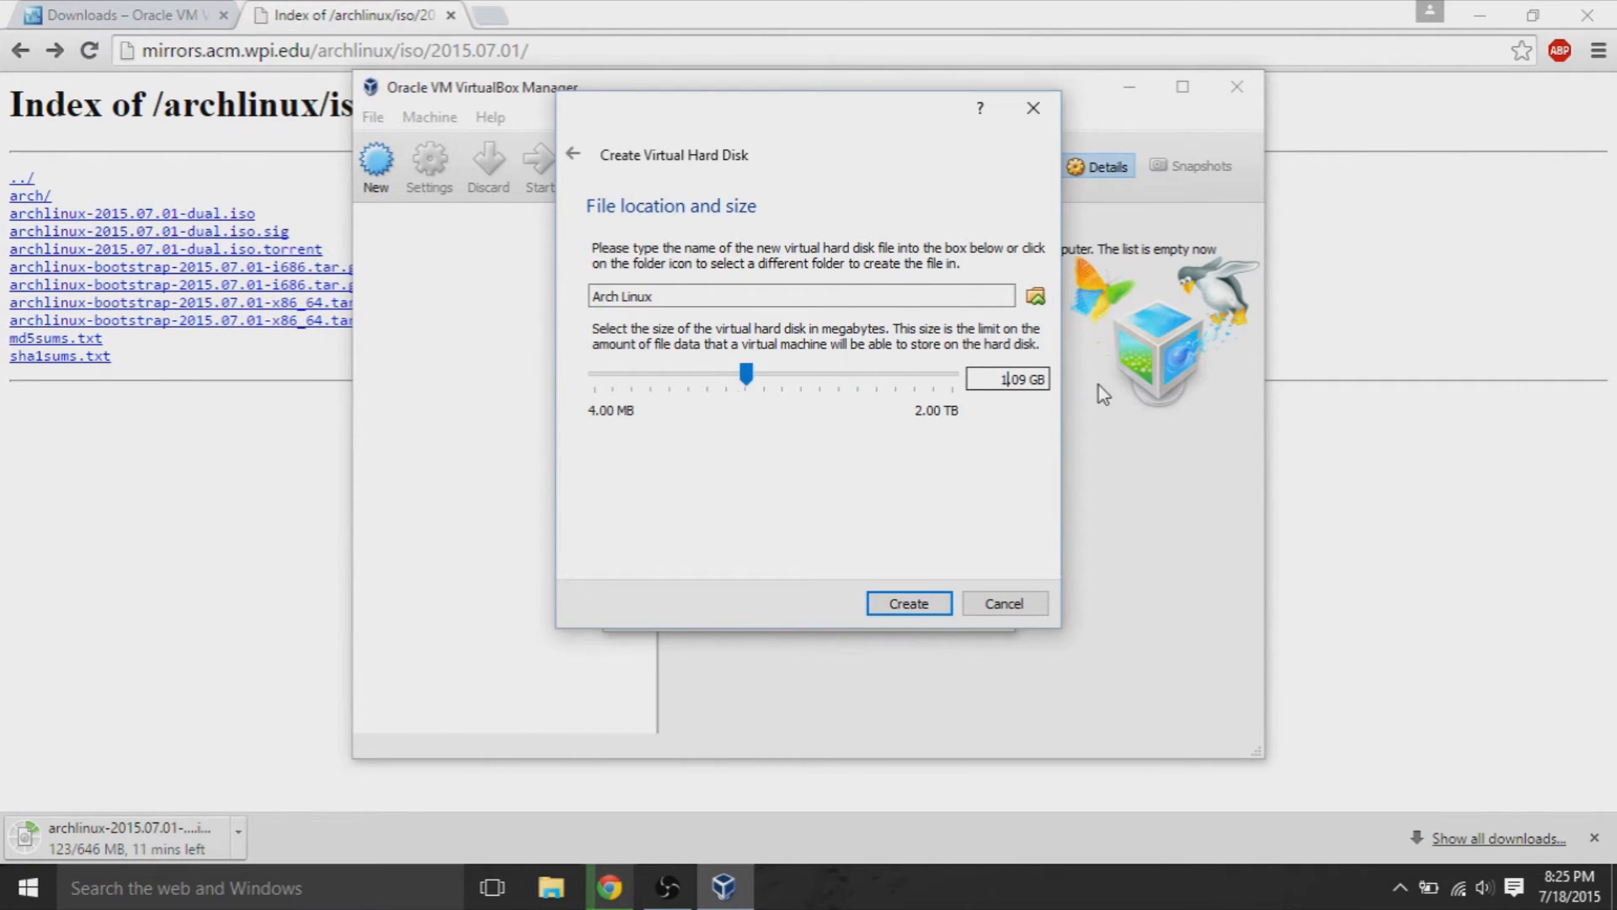
{"action": "left_click_drag", "start_coordinate": [748, 374], "coordinate": [868, 374]}
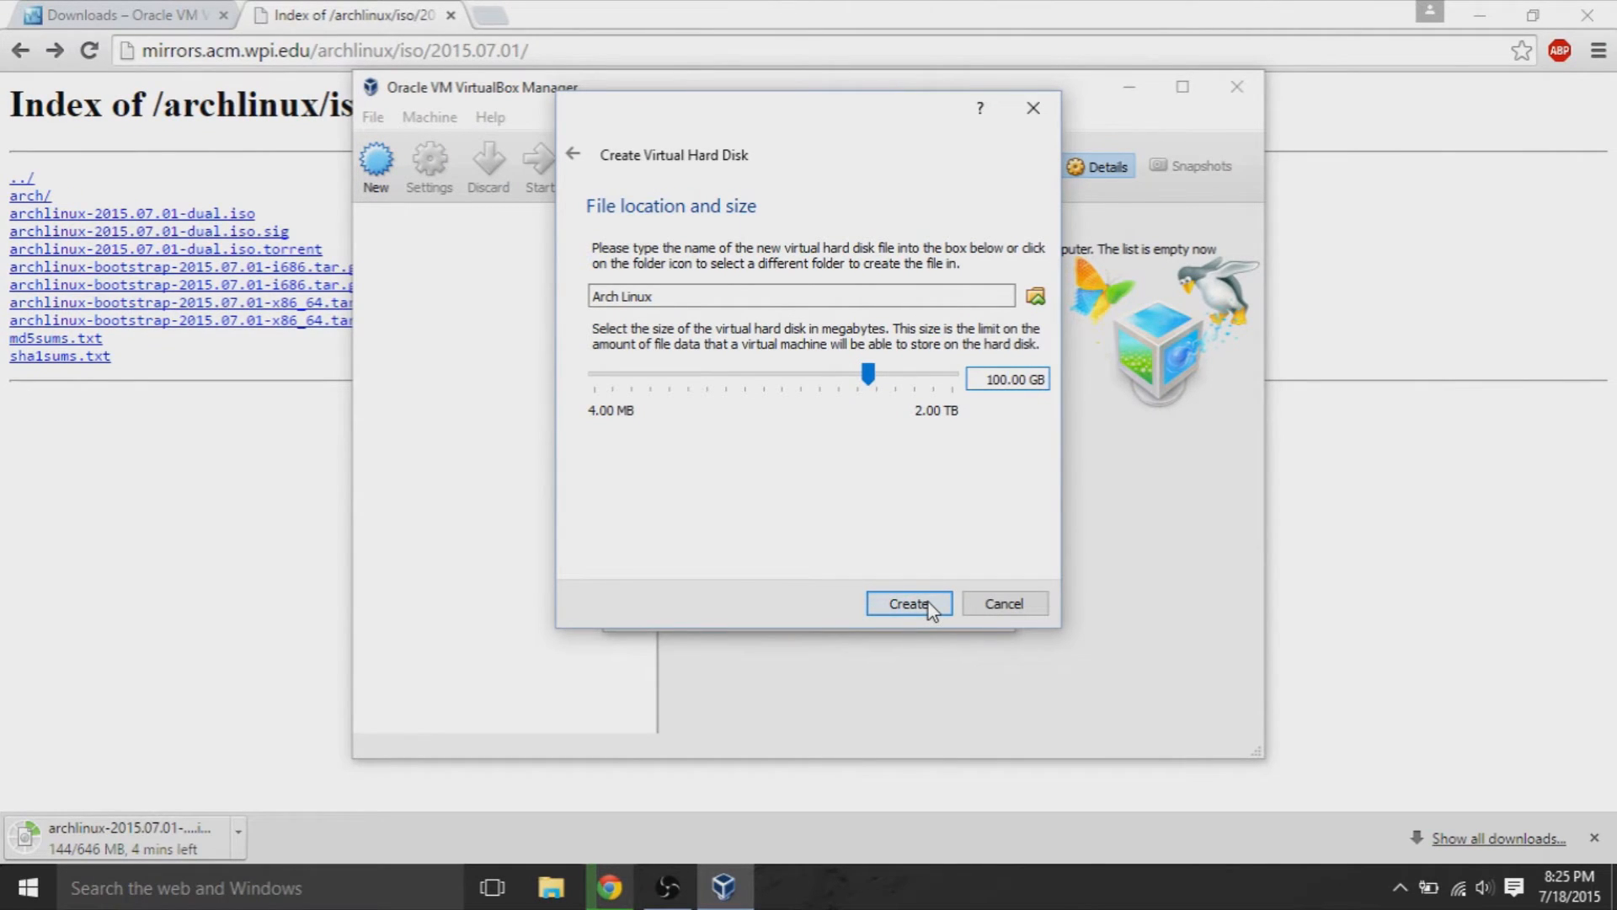
{"action": "left_click", "coordinate": [909, 604]}
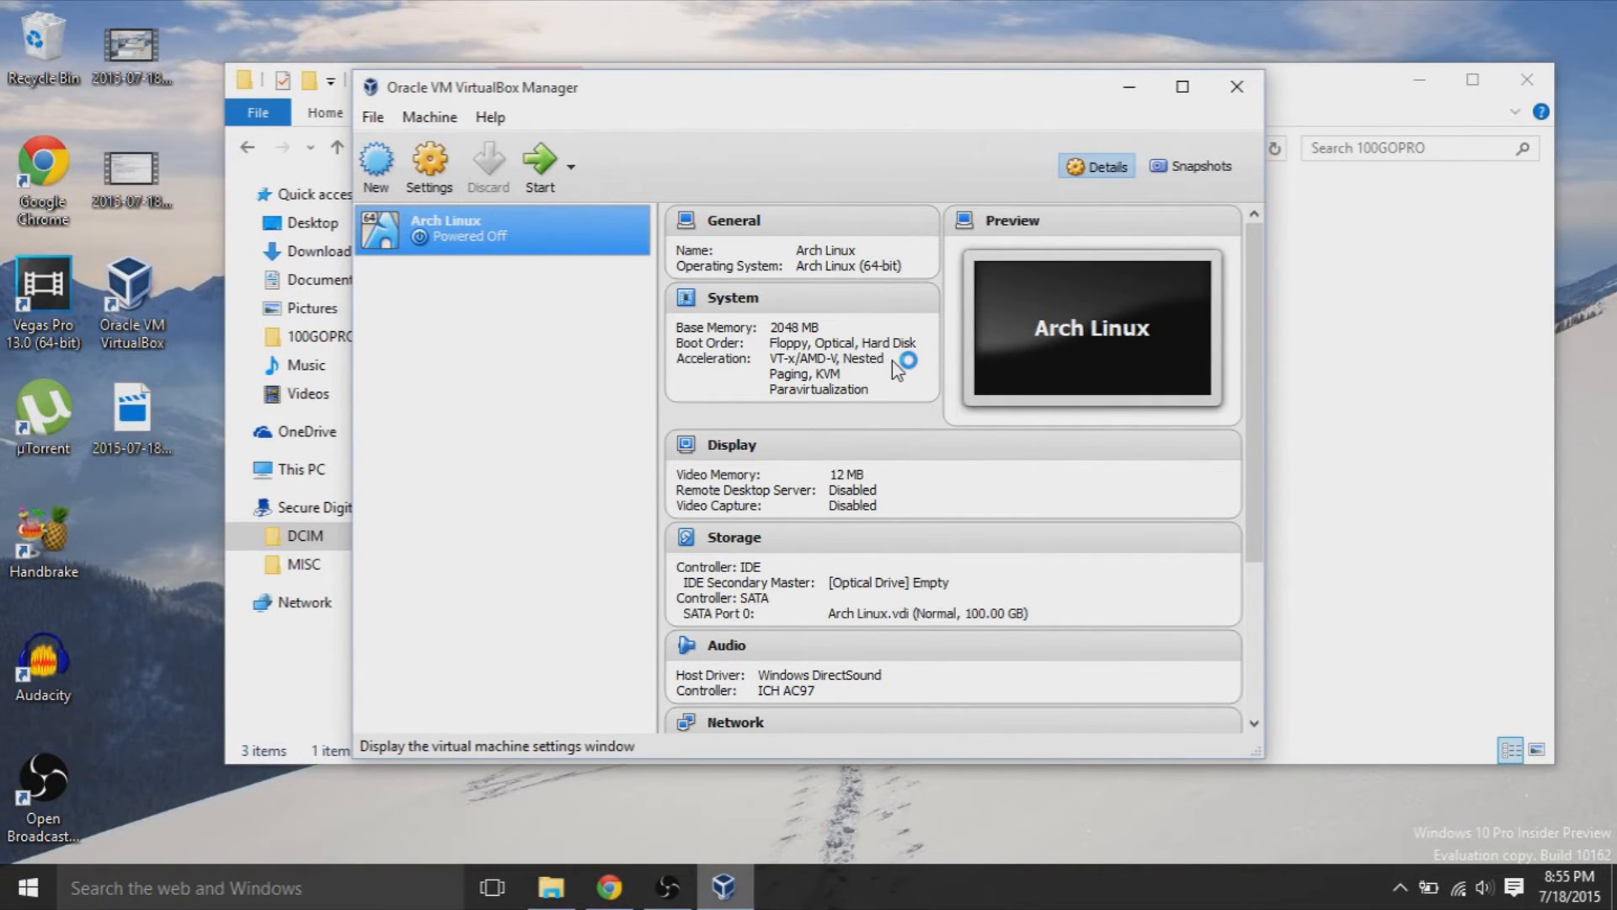
Step: In Storage settings, load archlinux-2015.07.01-dual.iso into the empty IDE optical drive
{"action": "left_click", "coordinate": [429, 160]}
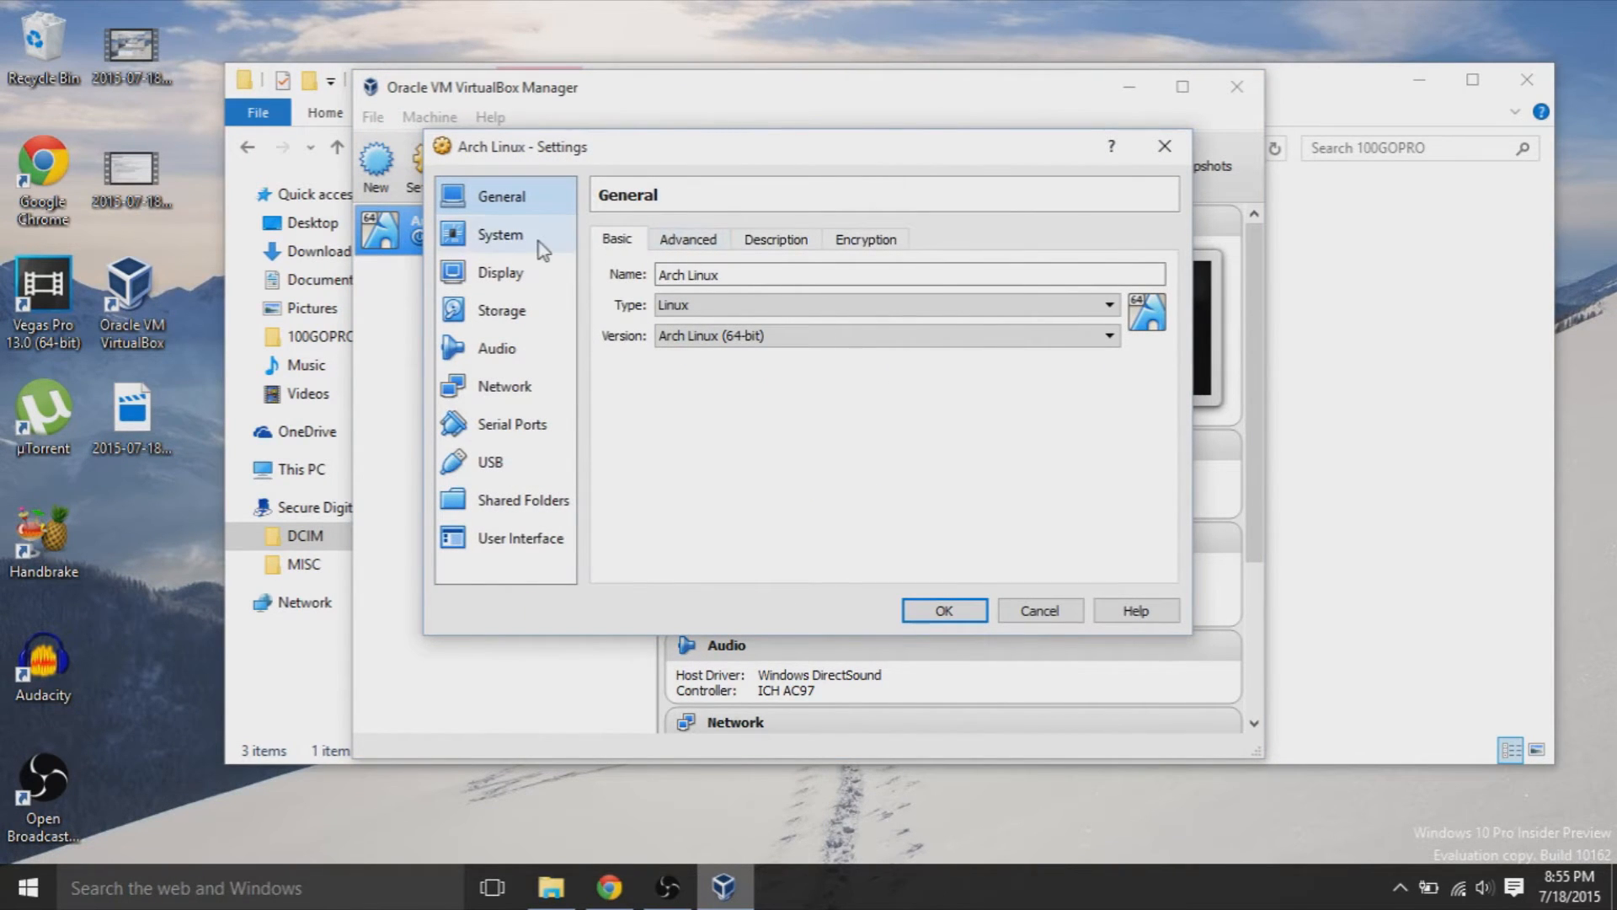
{"action": "left_click", "coordinate": [498, 234]}
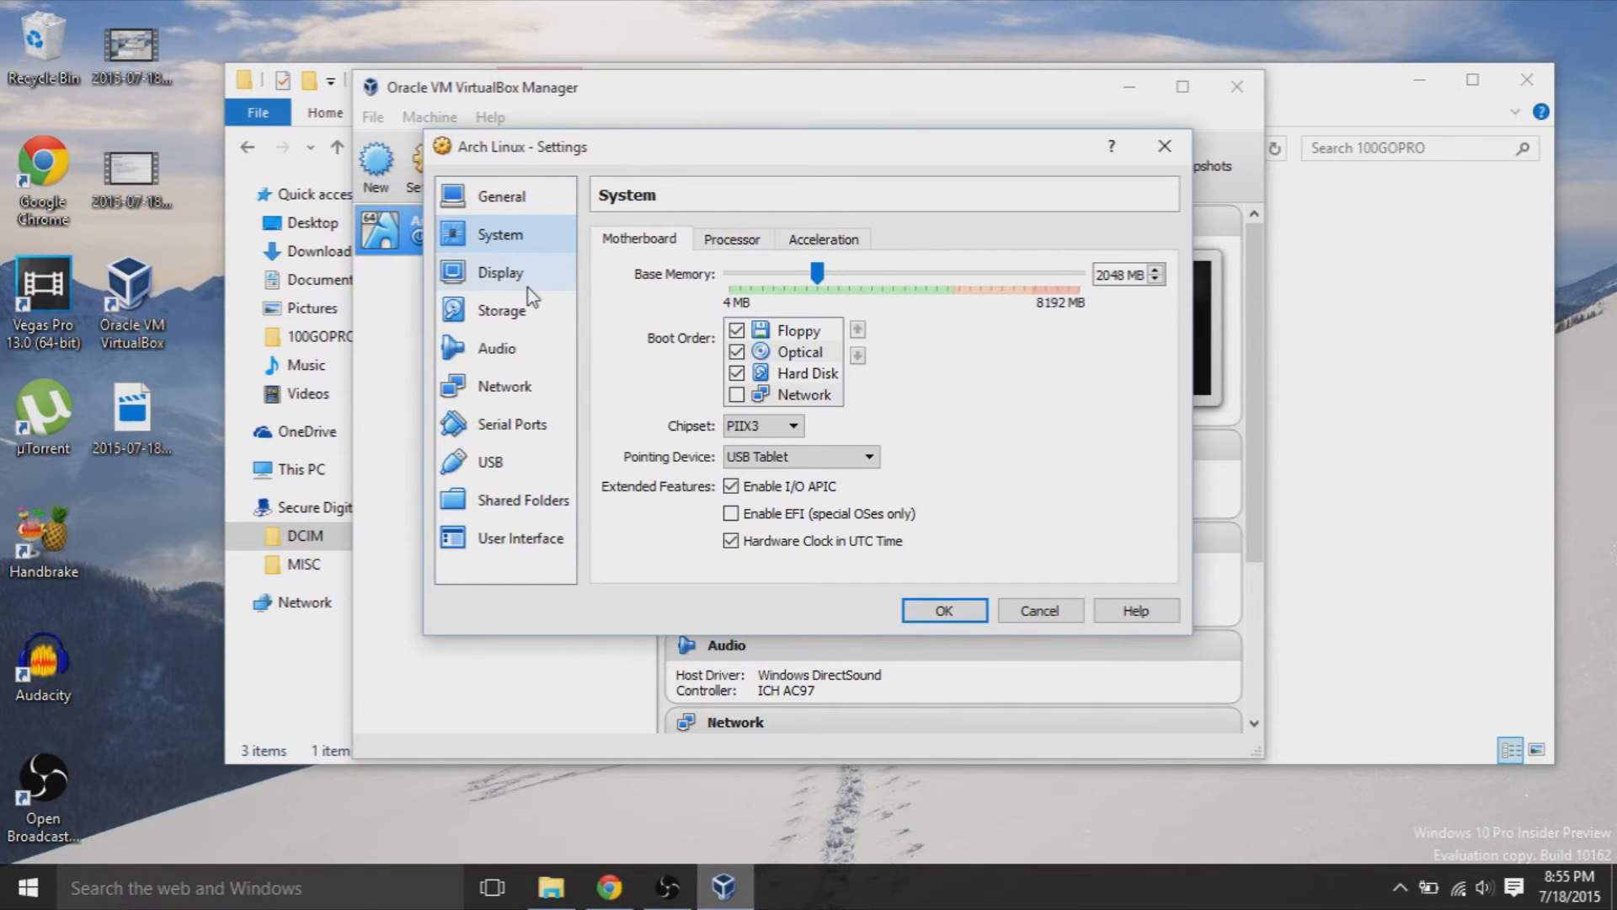
{"action": "left_click", "coordinate": [500, 310]}
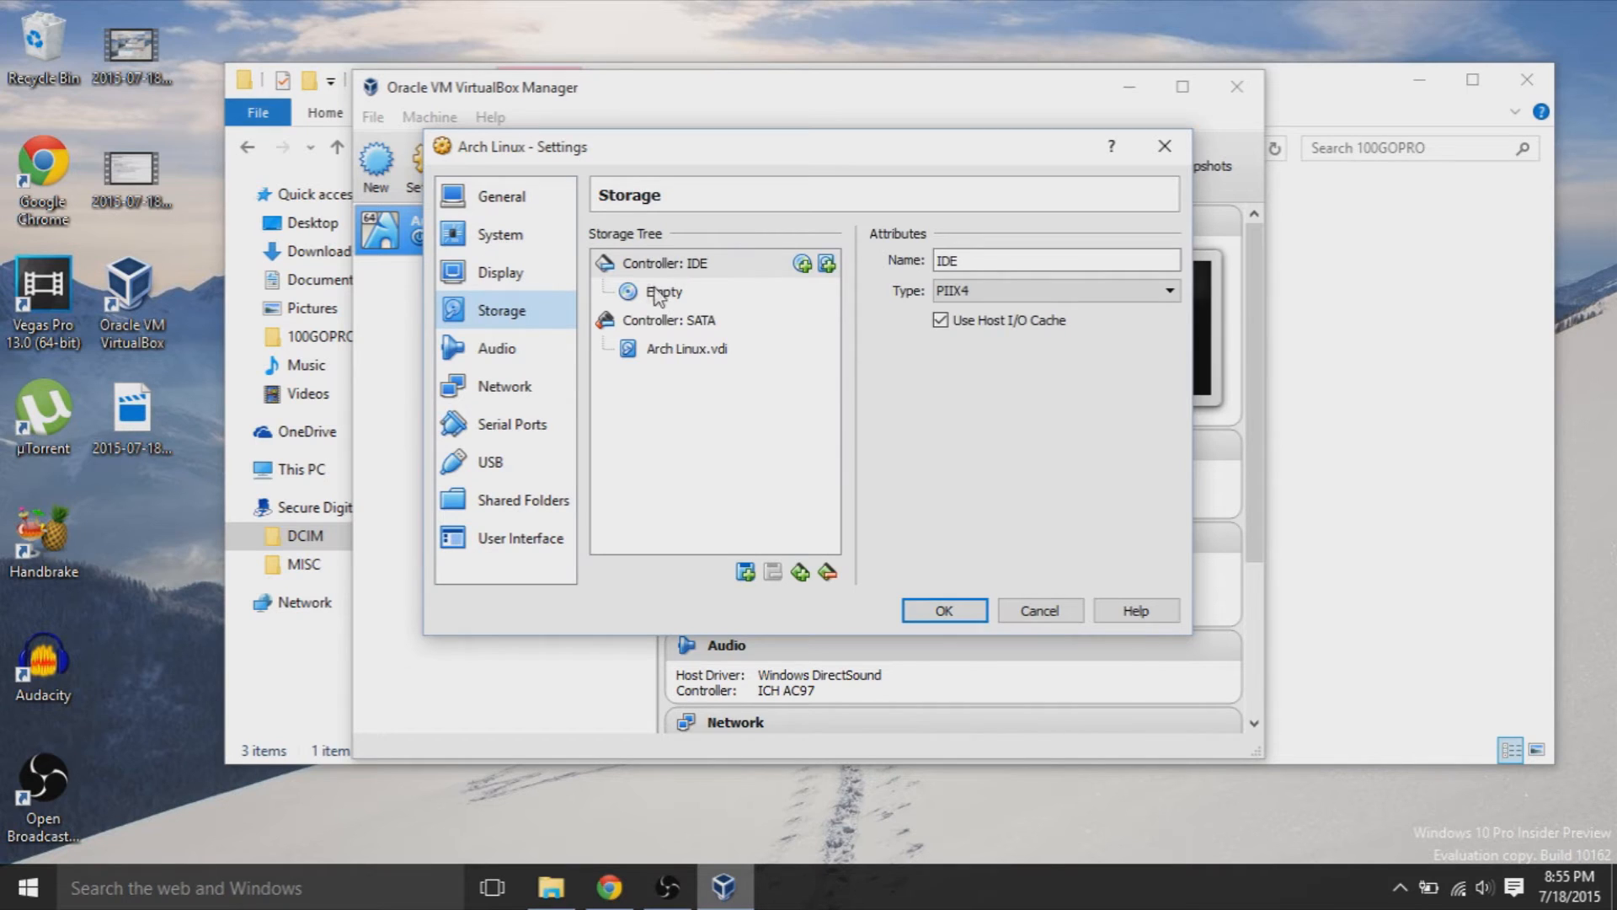
{"action": "left_click", "coordinate": [662, 292]}
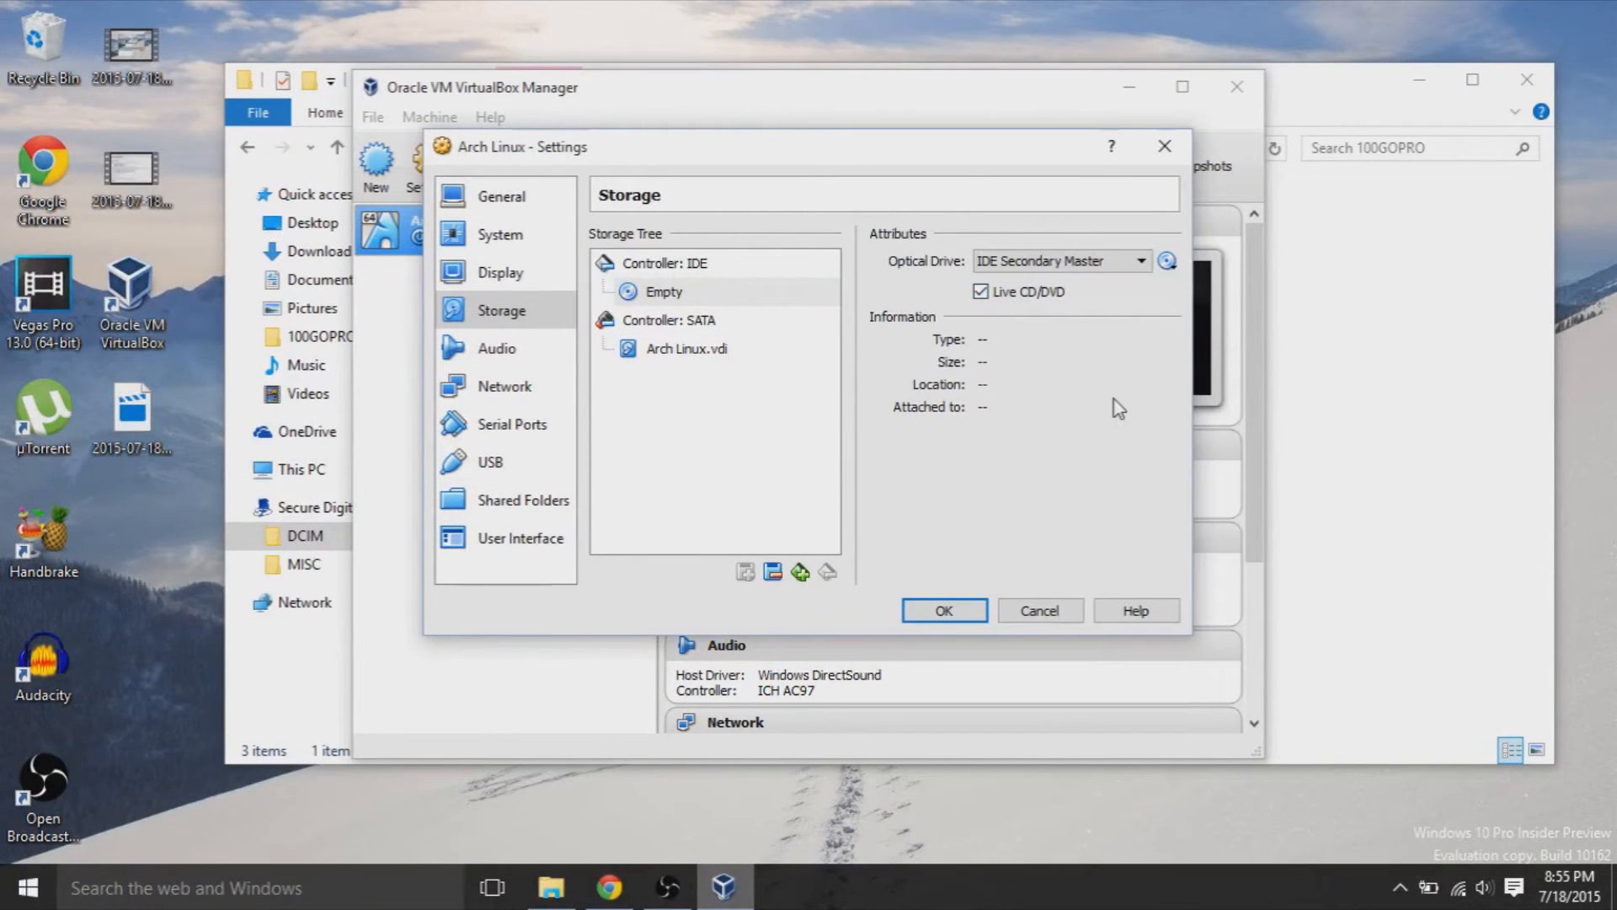
{"action": "left_click", "coordinate": [1169, 261]}
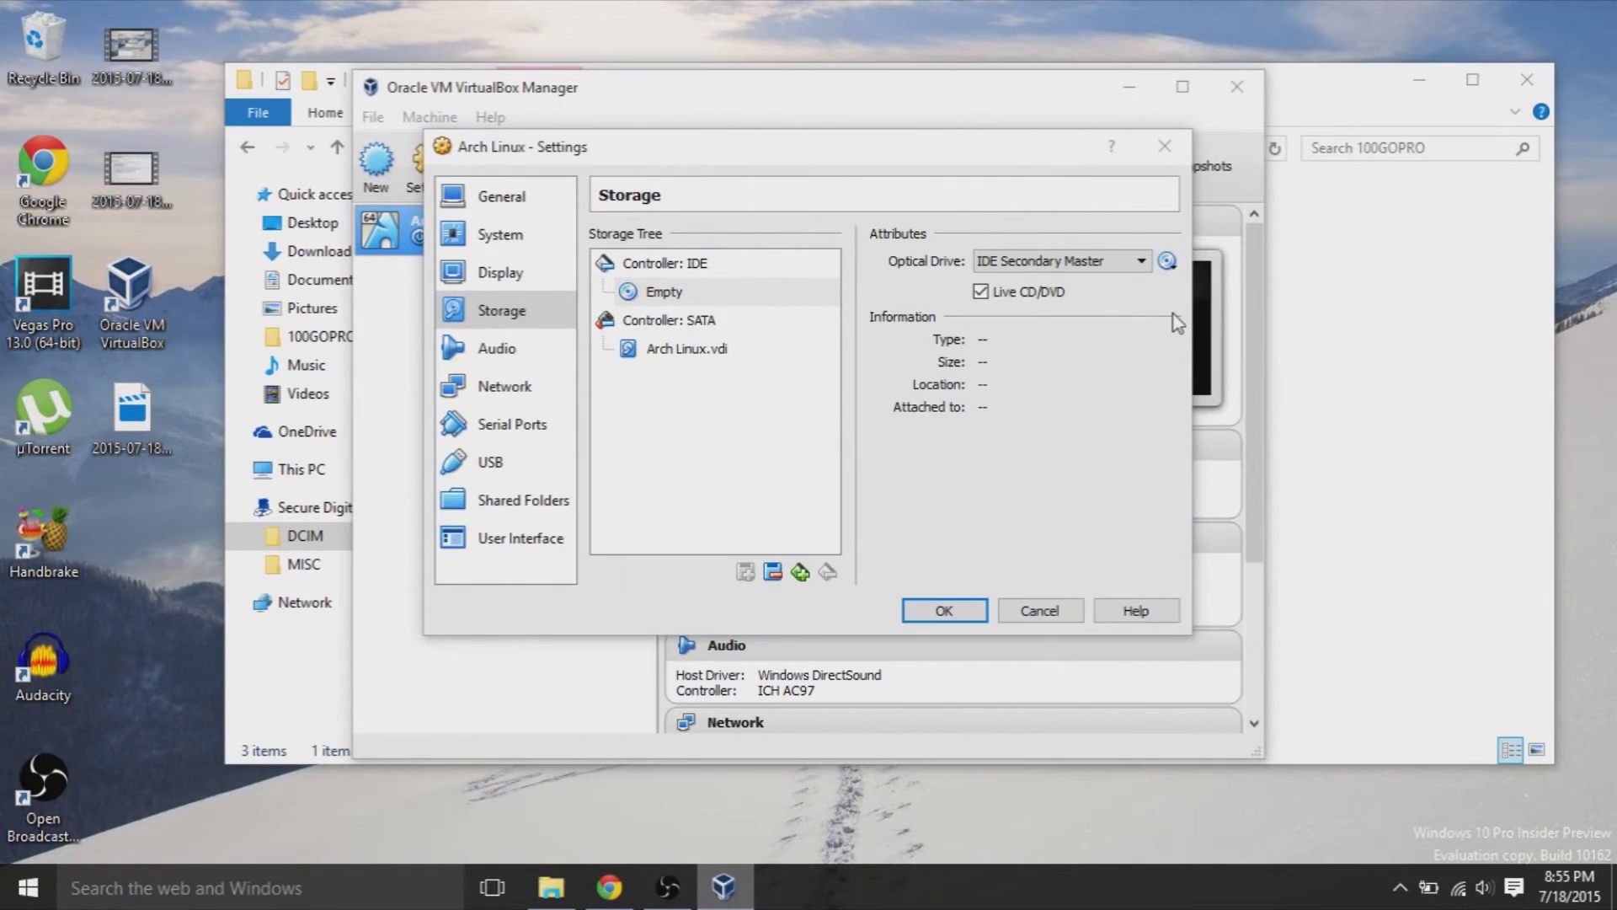
{"action": "left_click", "coordinate": [1167, 260]}
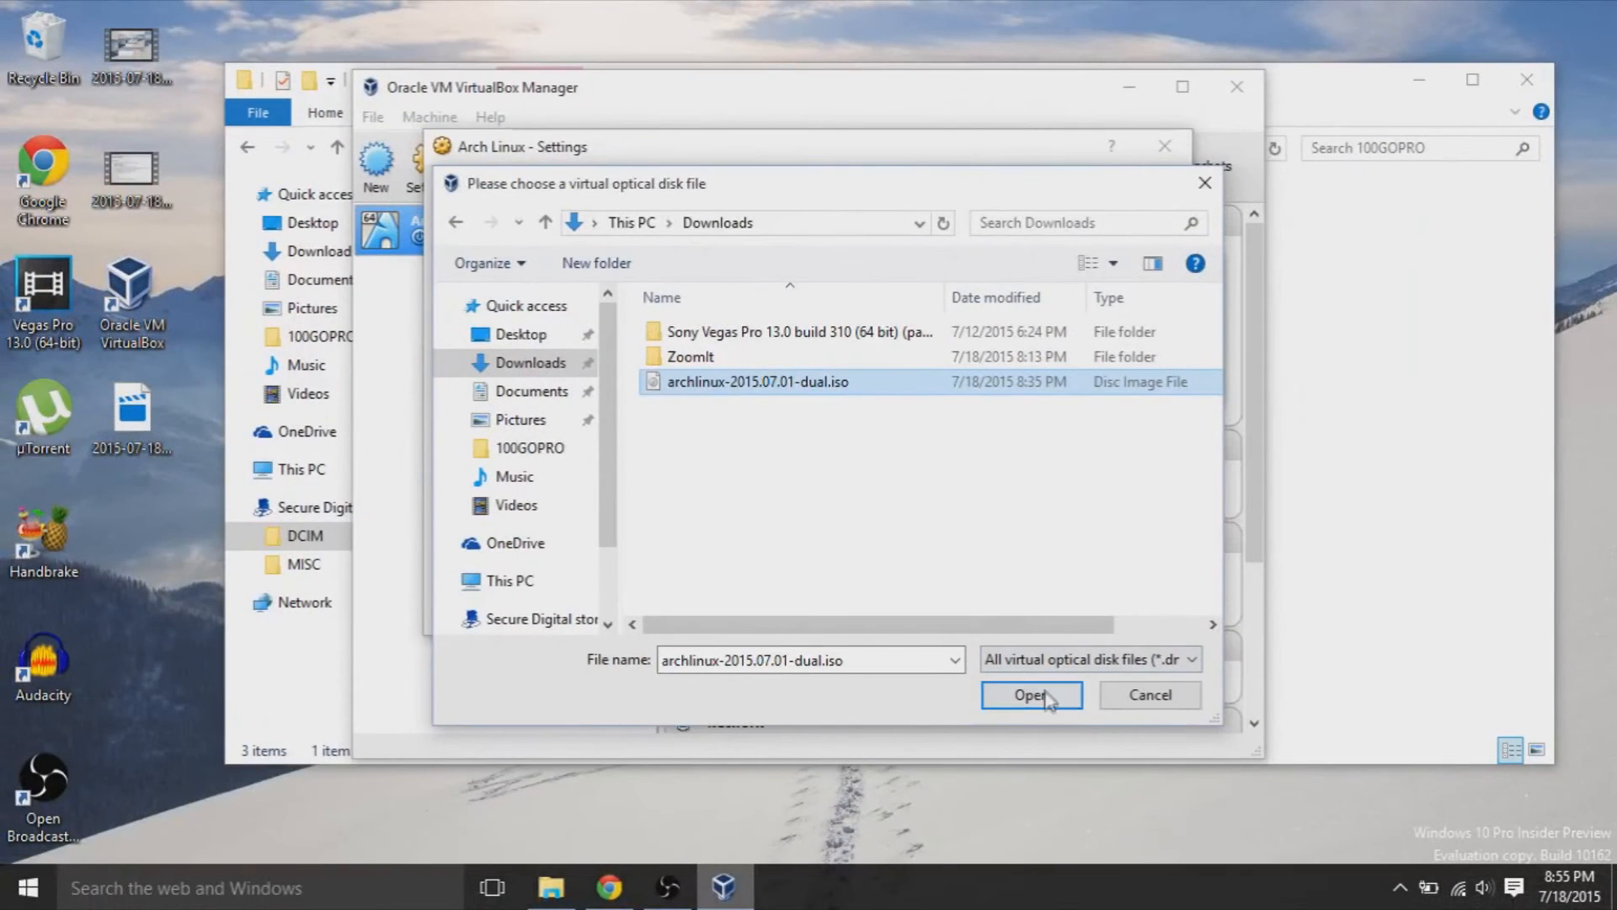
{"action": "left_click", "coordinate": [1031, 695]}
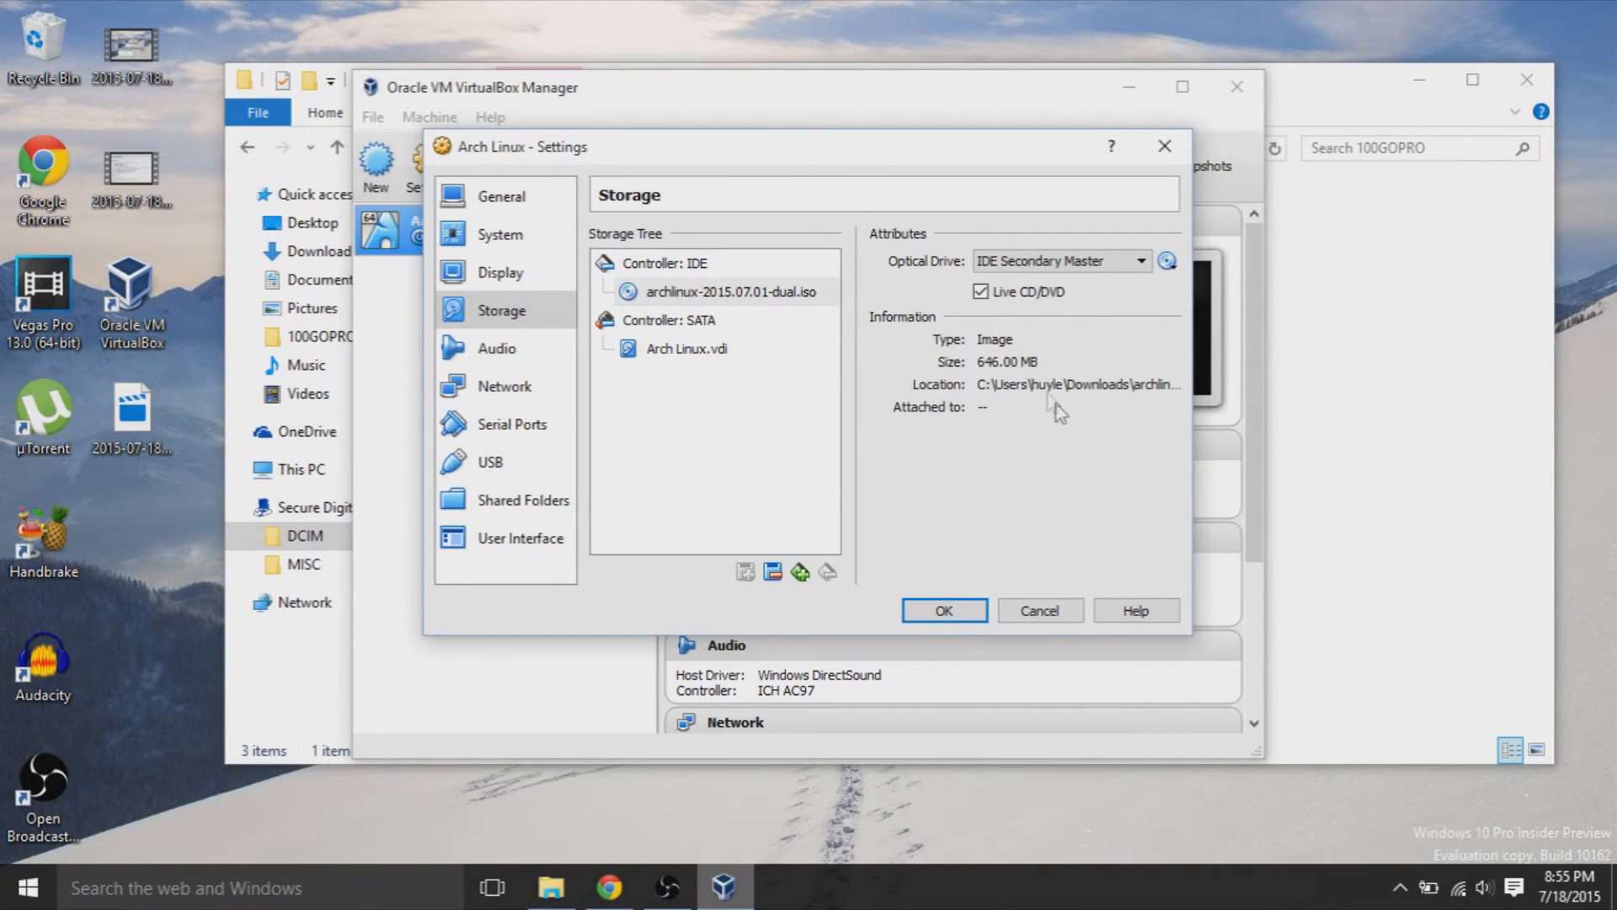
{"action": "mouse_move", "coordinate": [934, 621]}
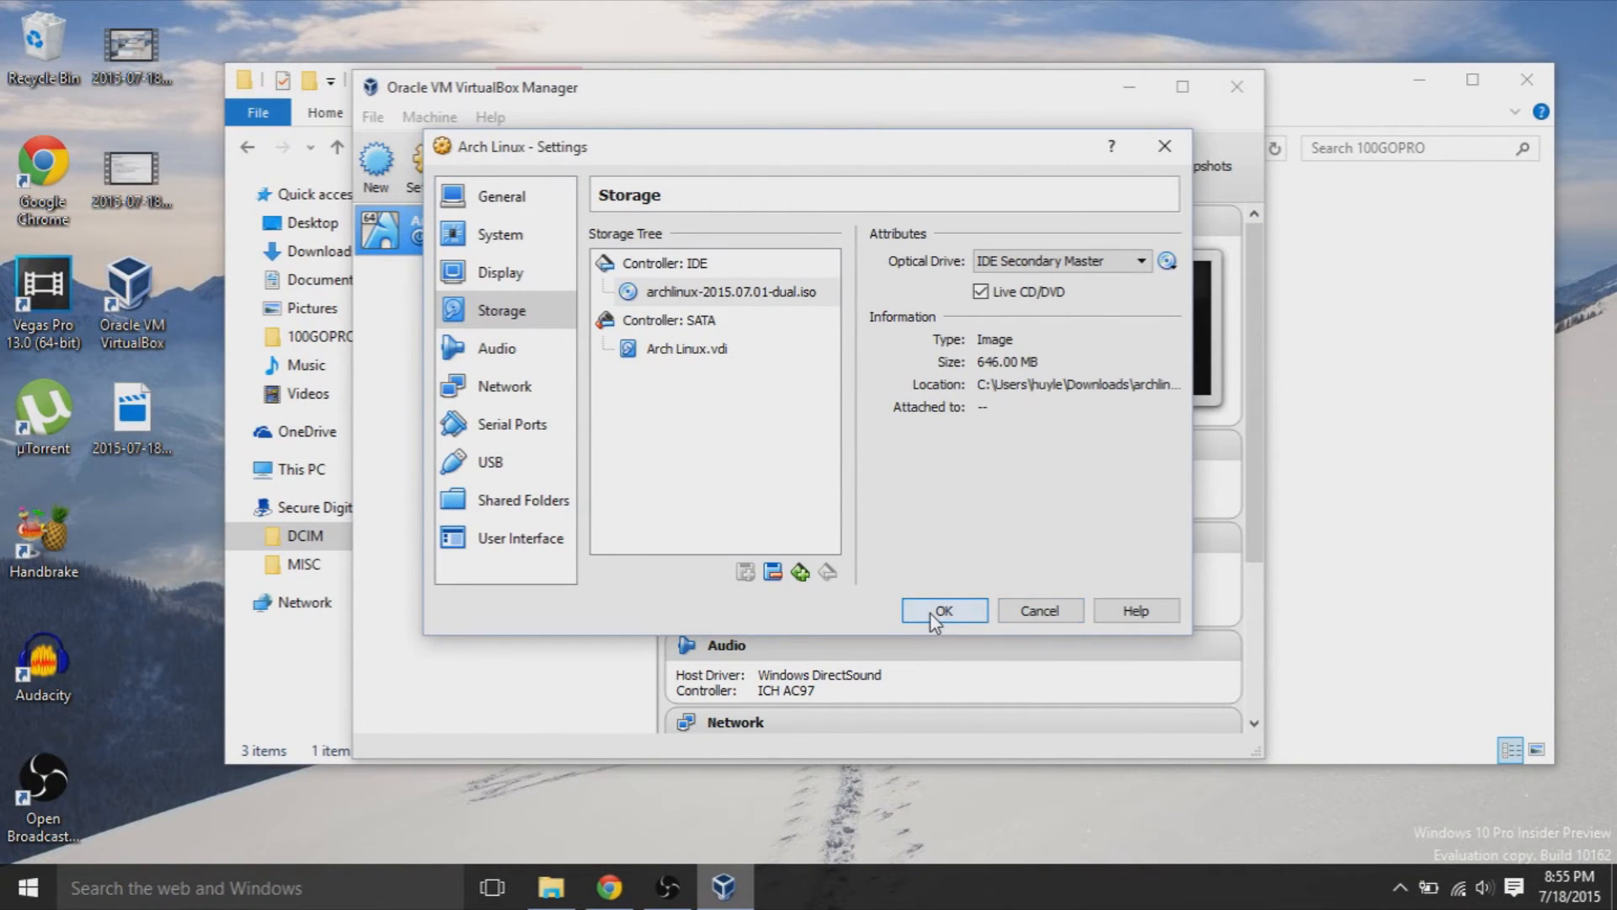
{"action": "left_click", "coordinate": [504, 387]}
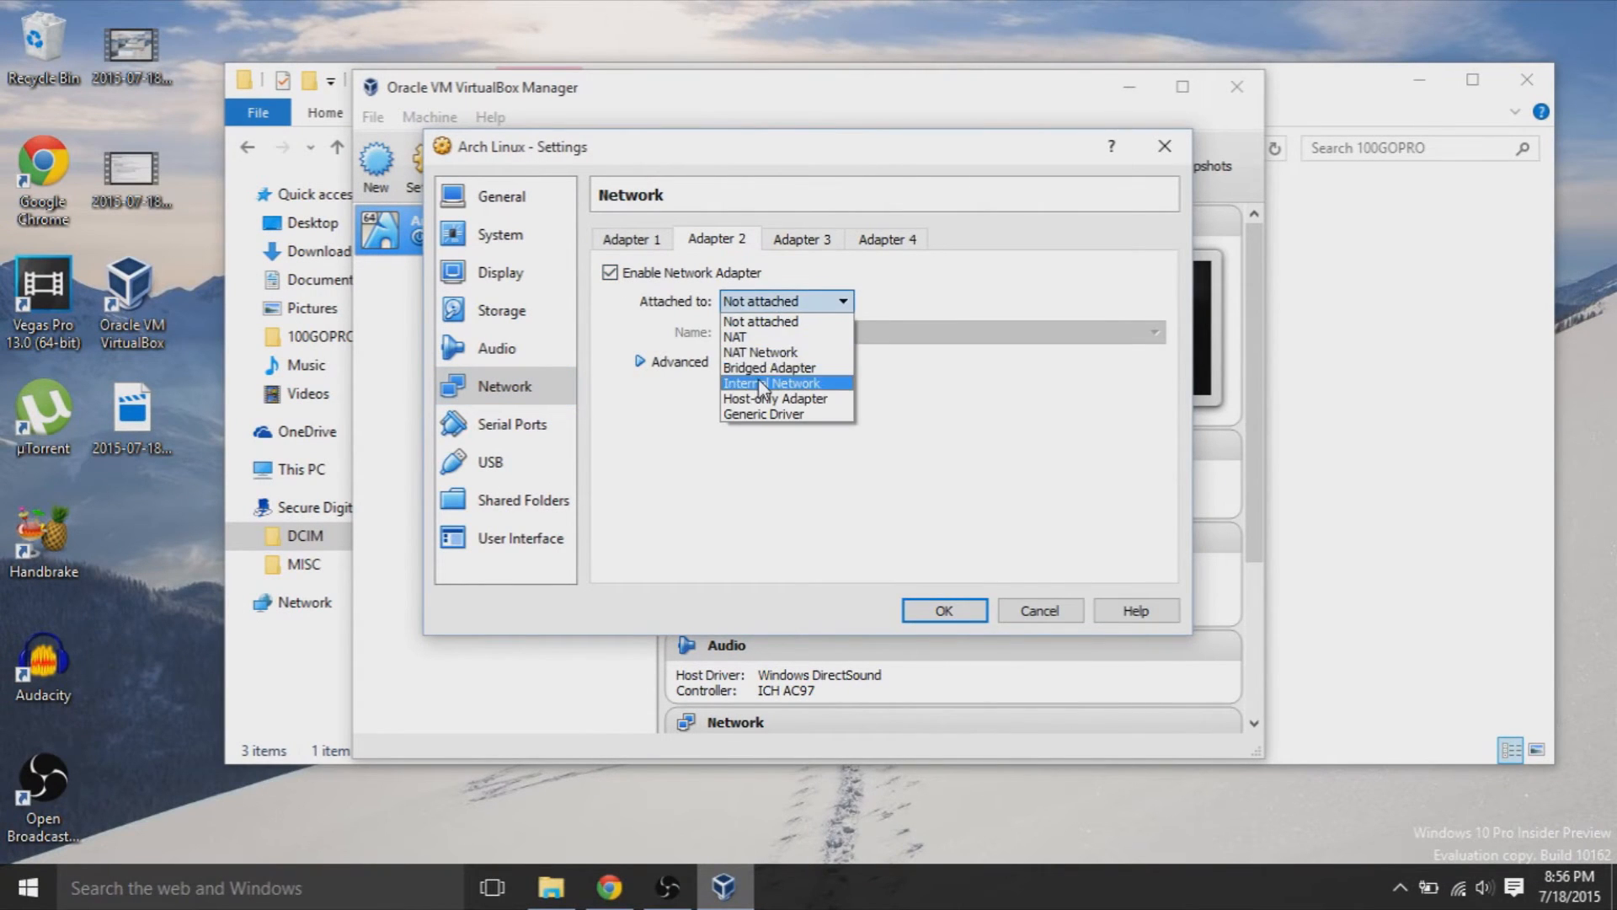
Step: Bridge Adapter 2 to the Intel Centrino Wireless-N 1000 card and save settings
{"action": "left_click", "coordinate": [768, 367]}
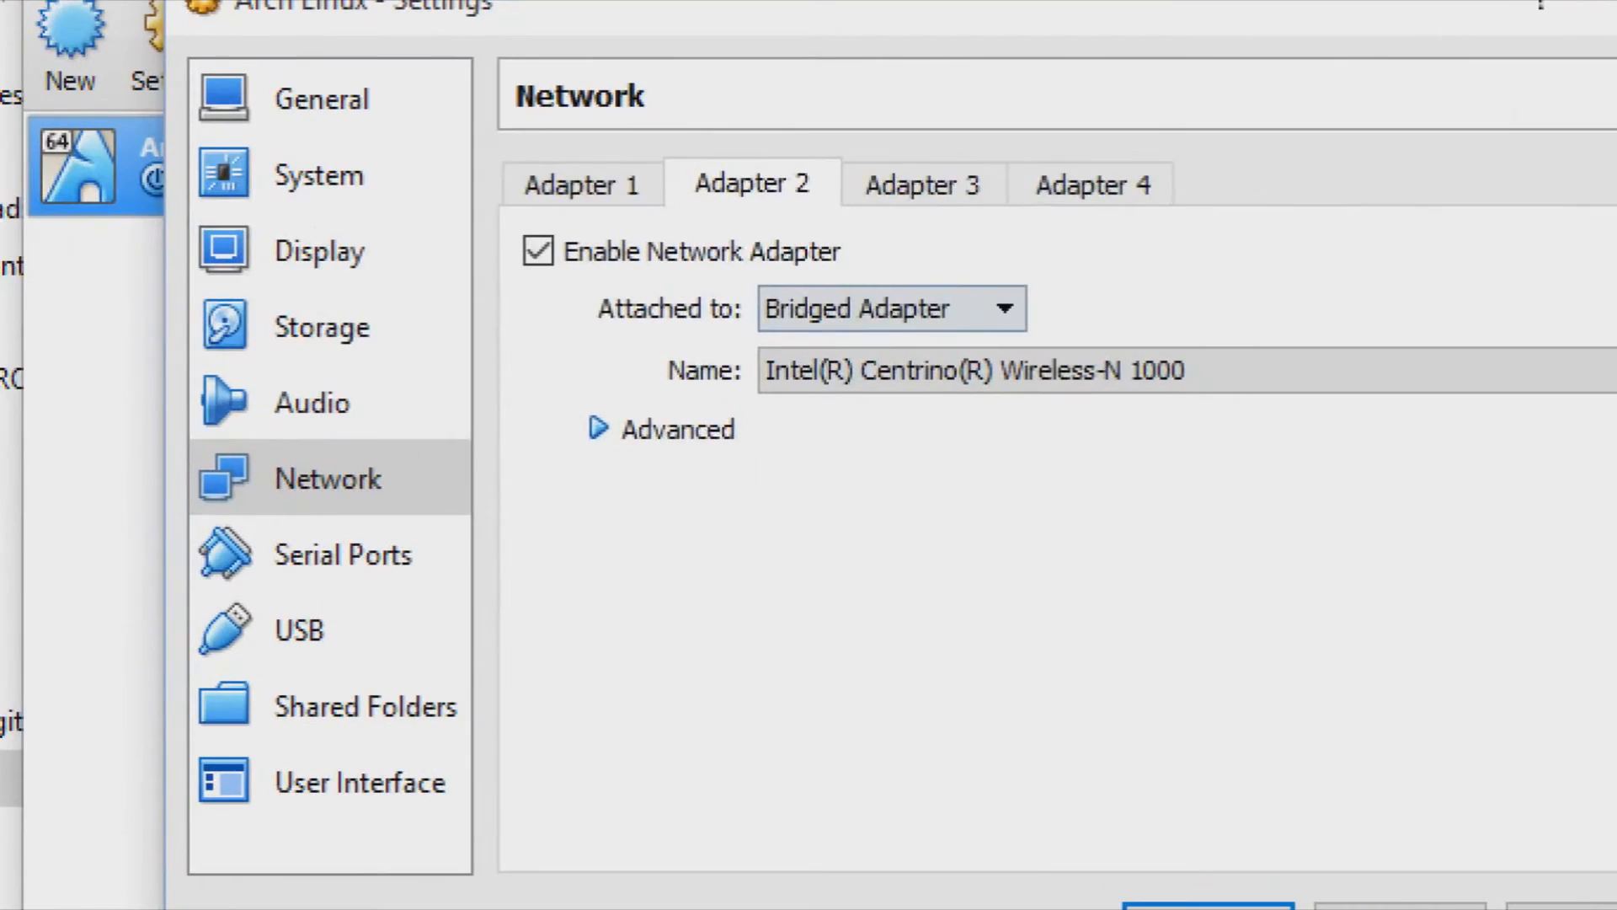
{"action": "mouse_move", "coordinate": [877, 293]}
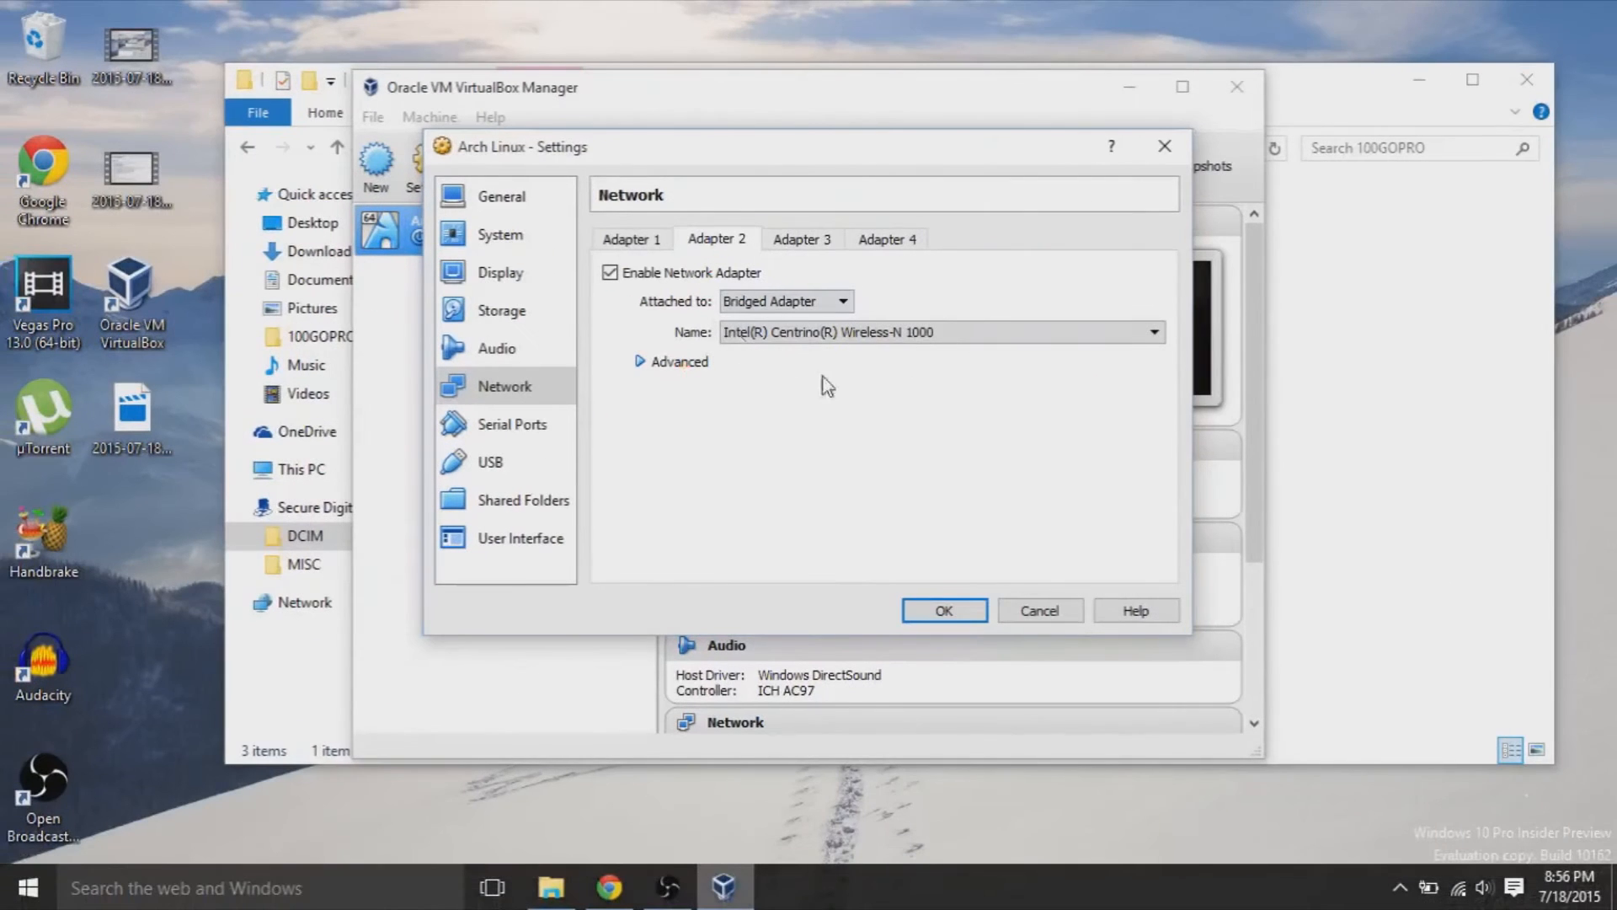
{"action": "left_click", "coordinate": [944, 610]}
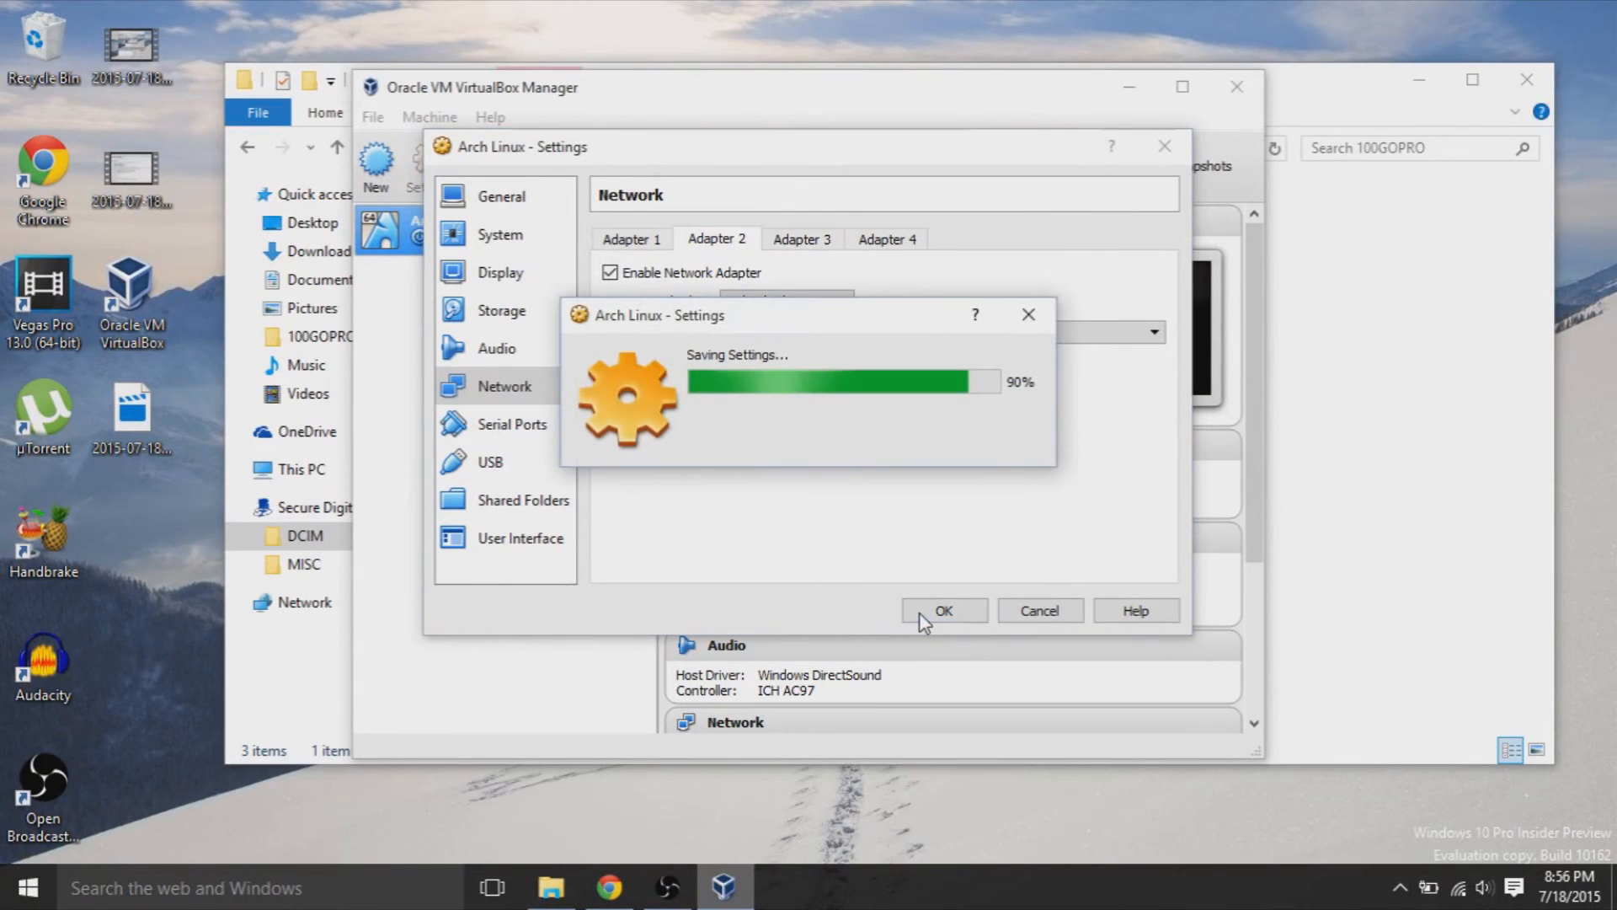
{"action": "left_click", "coordinate": [943, 609]}
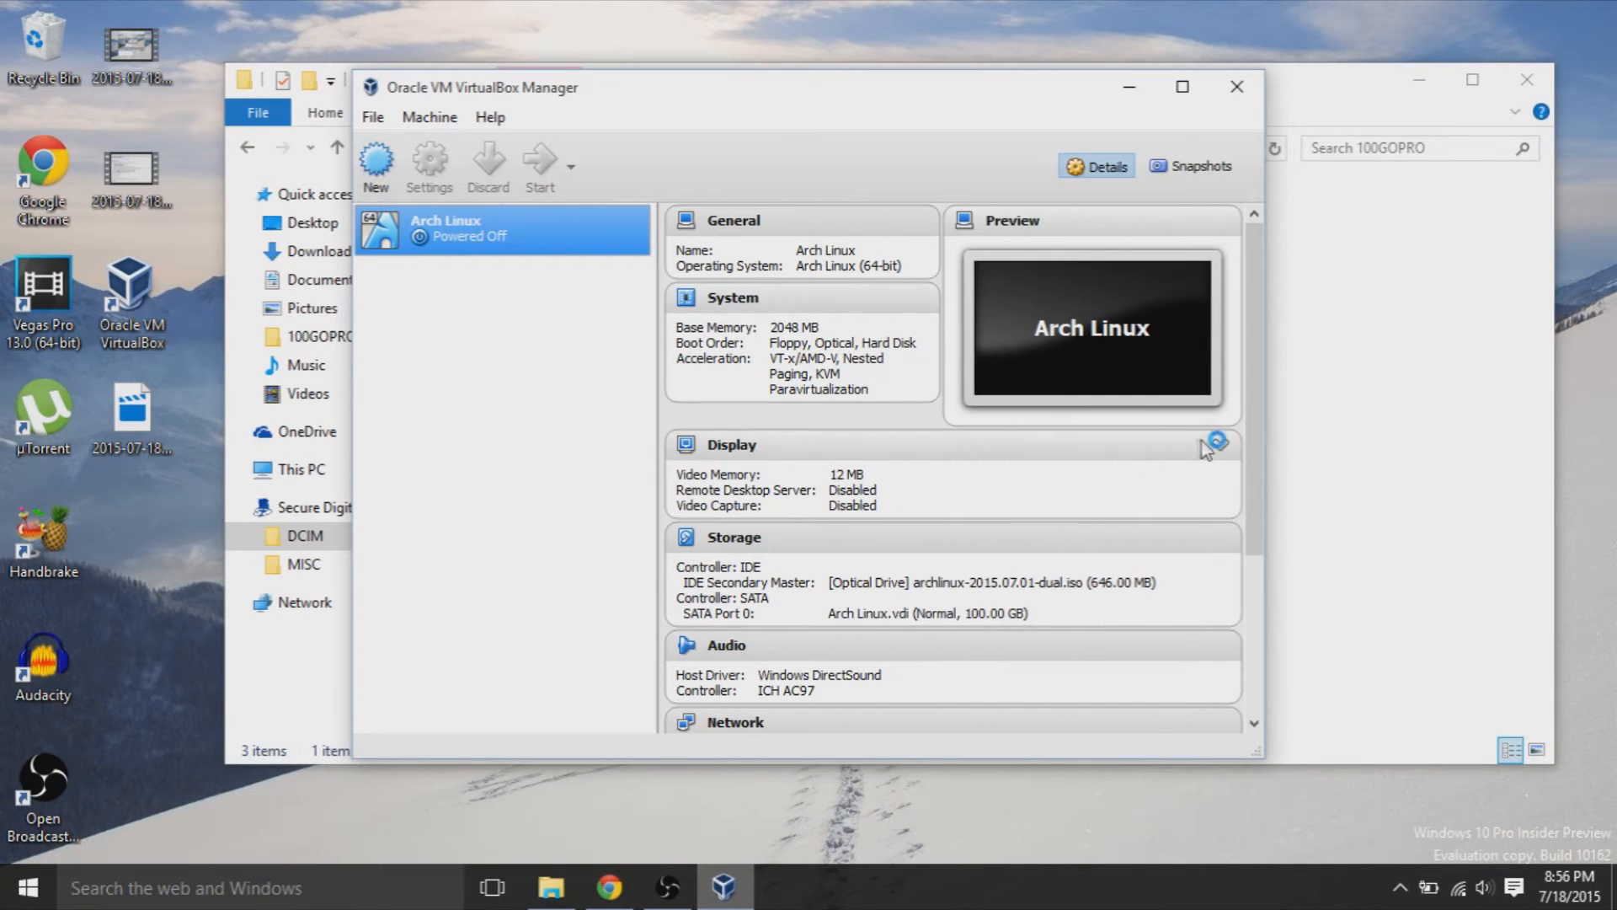
Step: Start the Arch Linux VM from the VirtualBox Manager toolbar
{"action": "scroll", "scroll_direction": "down", "scroll_amount": 3}
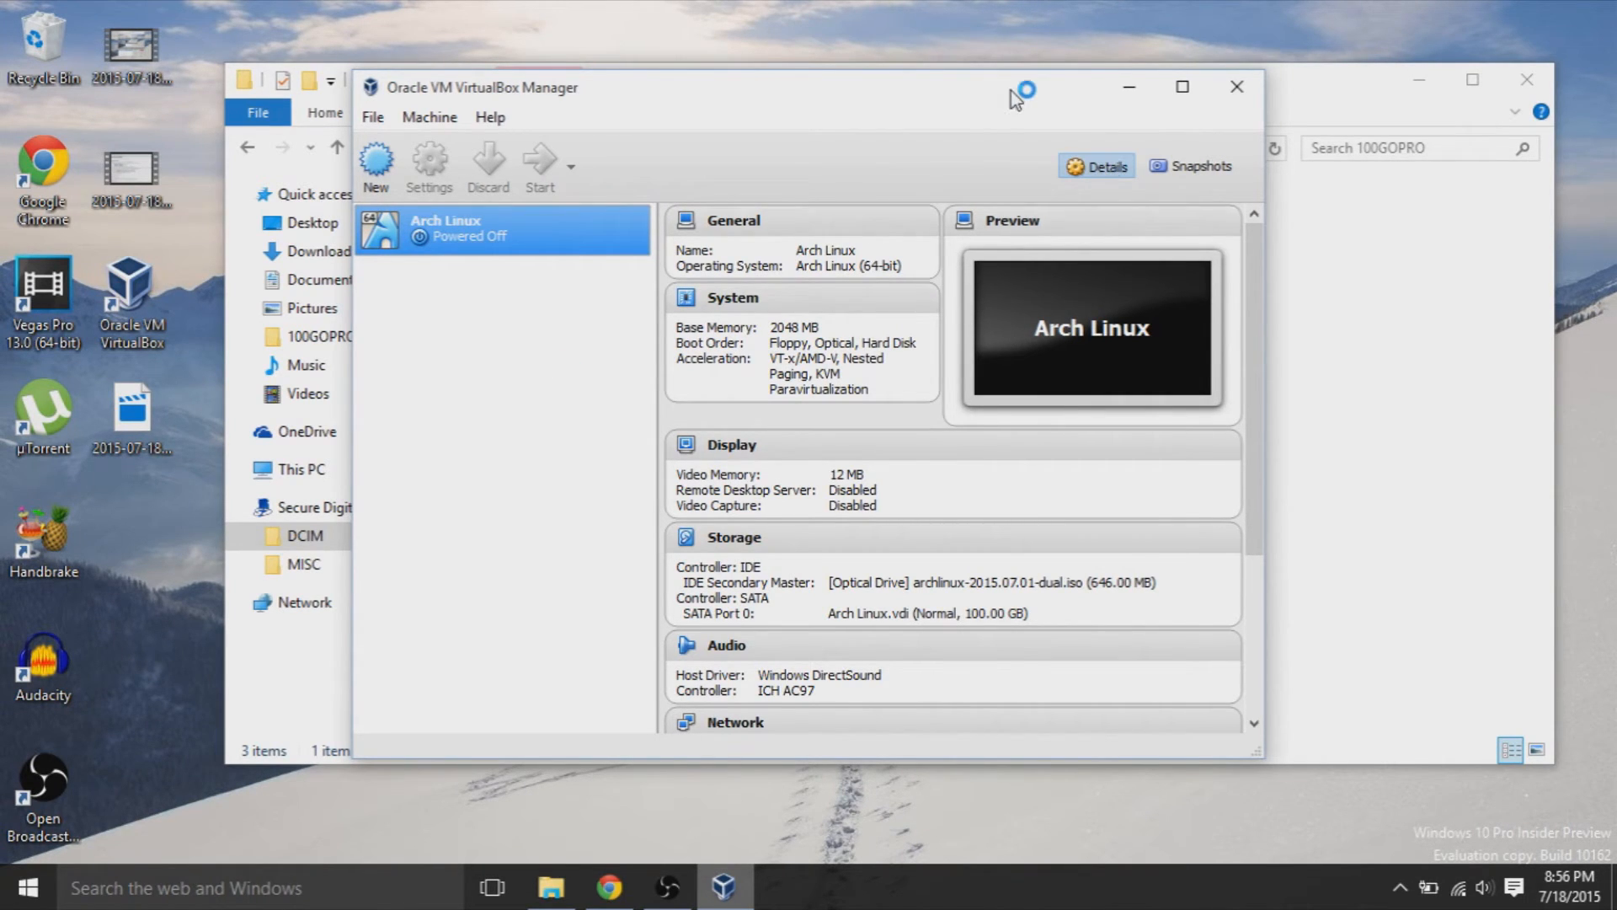
{"action": "mouse_move", "coordinate": [565, 383]}
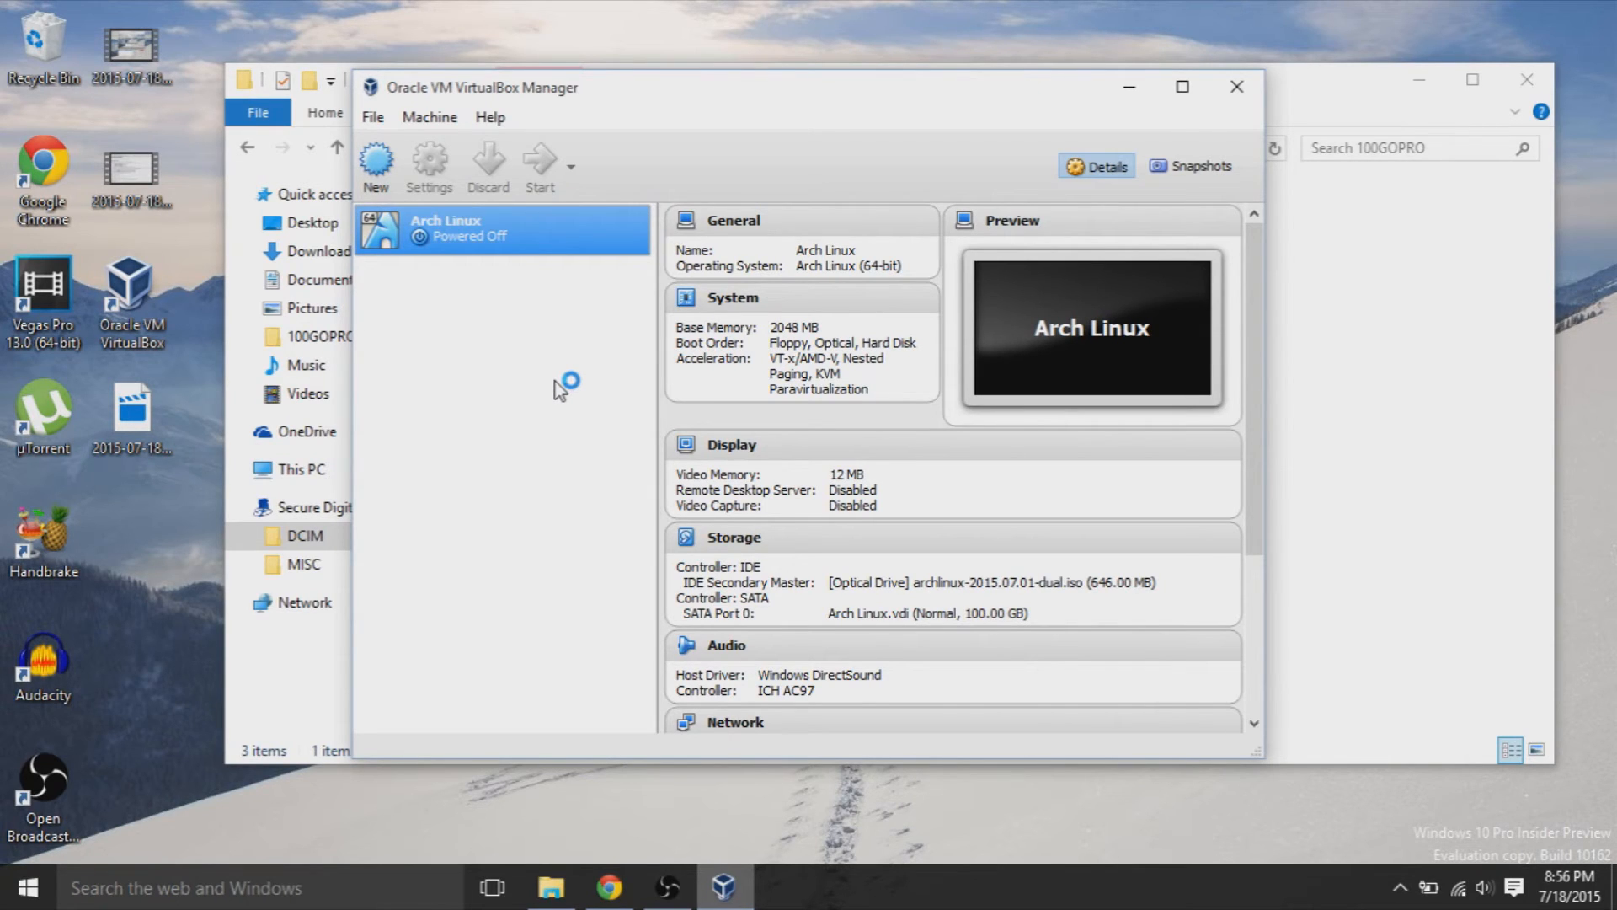
{"action": "mouse_move", "coordinate": [1367, 385]}
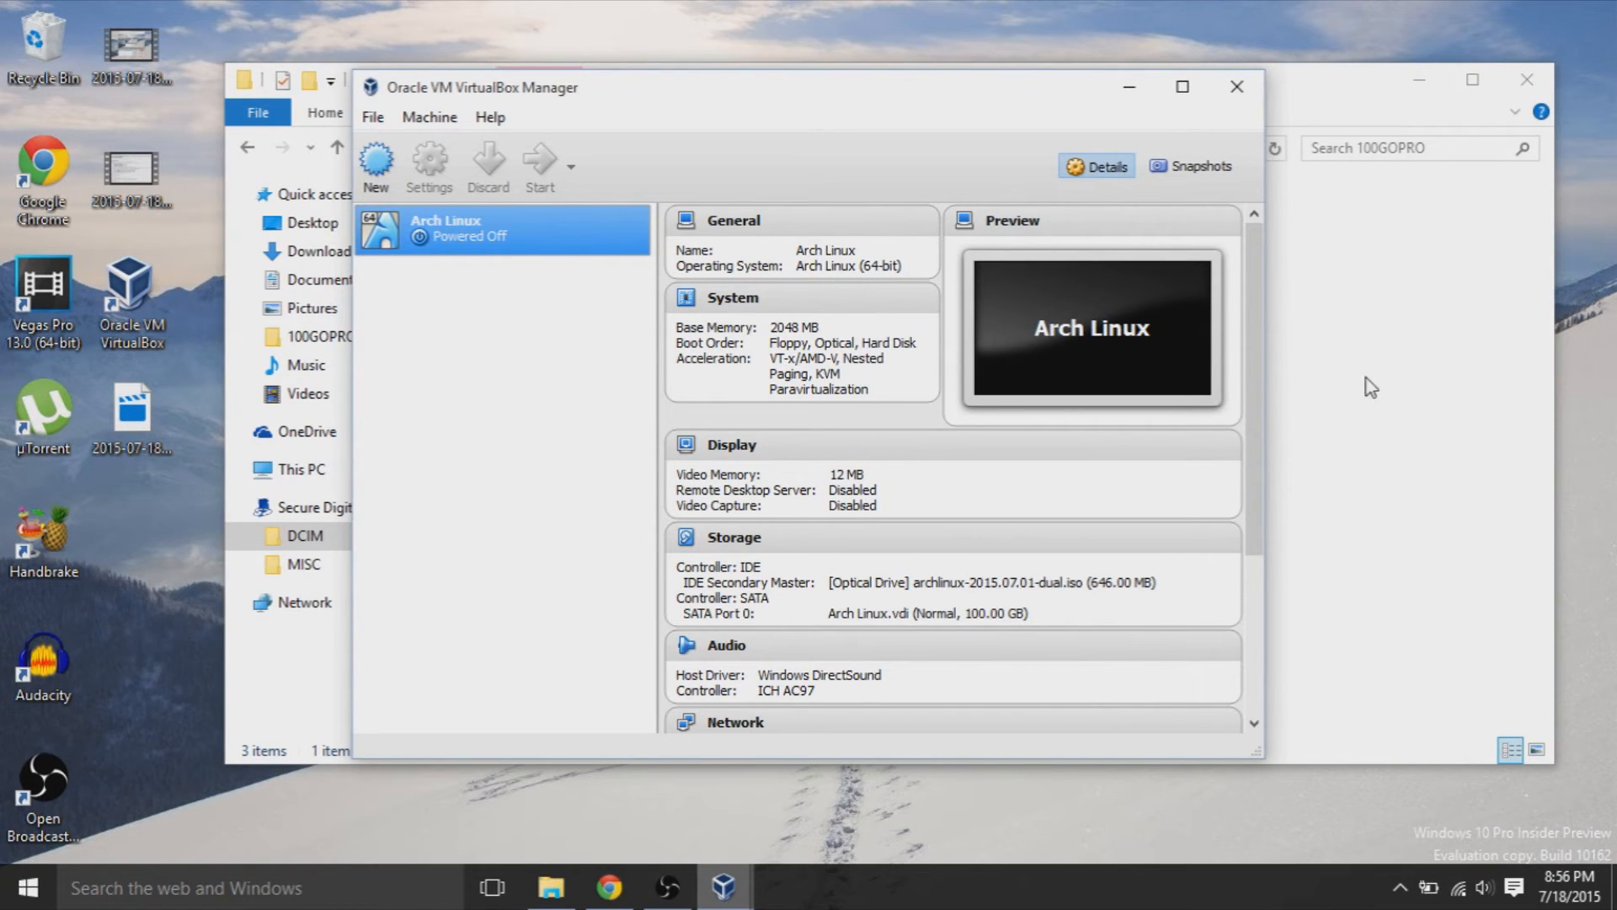
{"action": "left_click", "coordinate": [540, 160]}
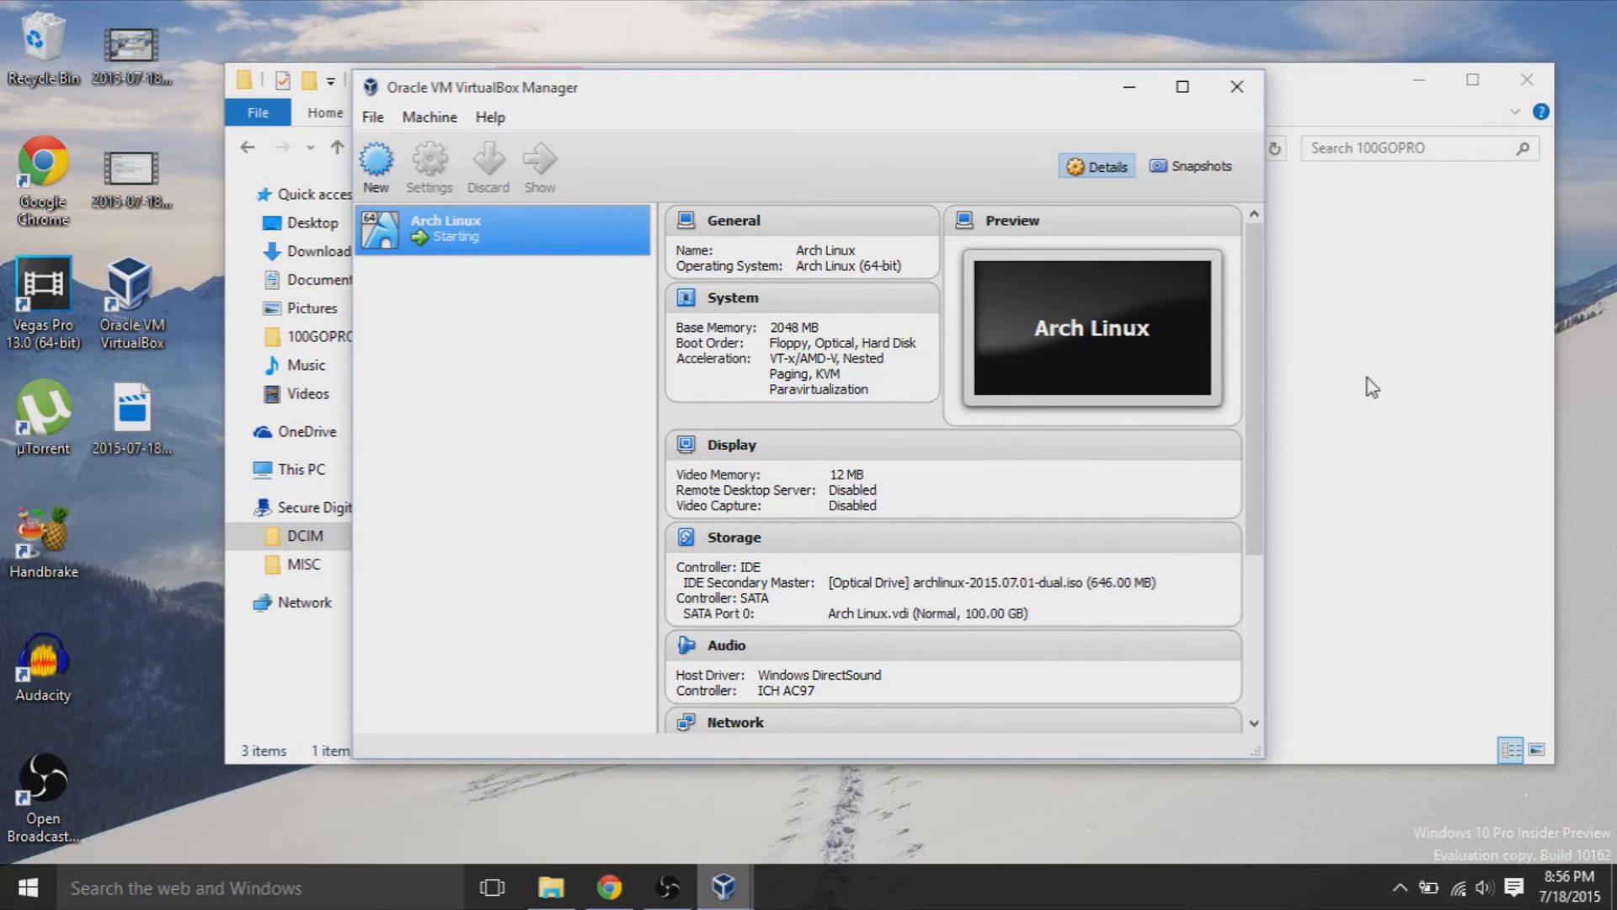
{"action": "mouse_move", "coordinate": [904, 783]}
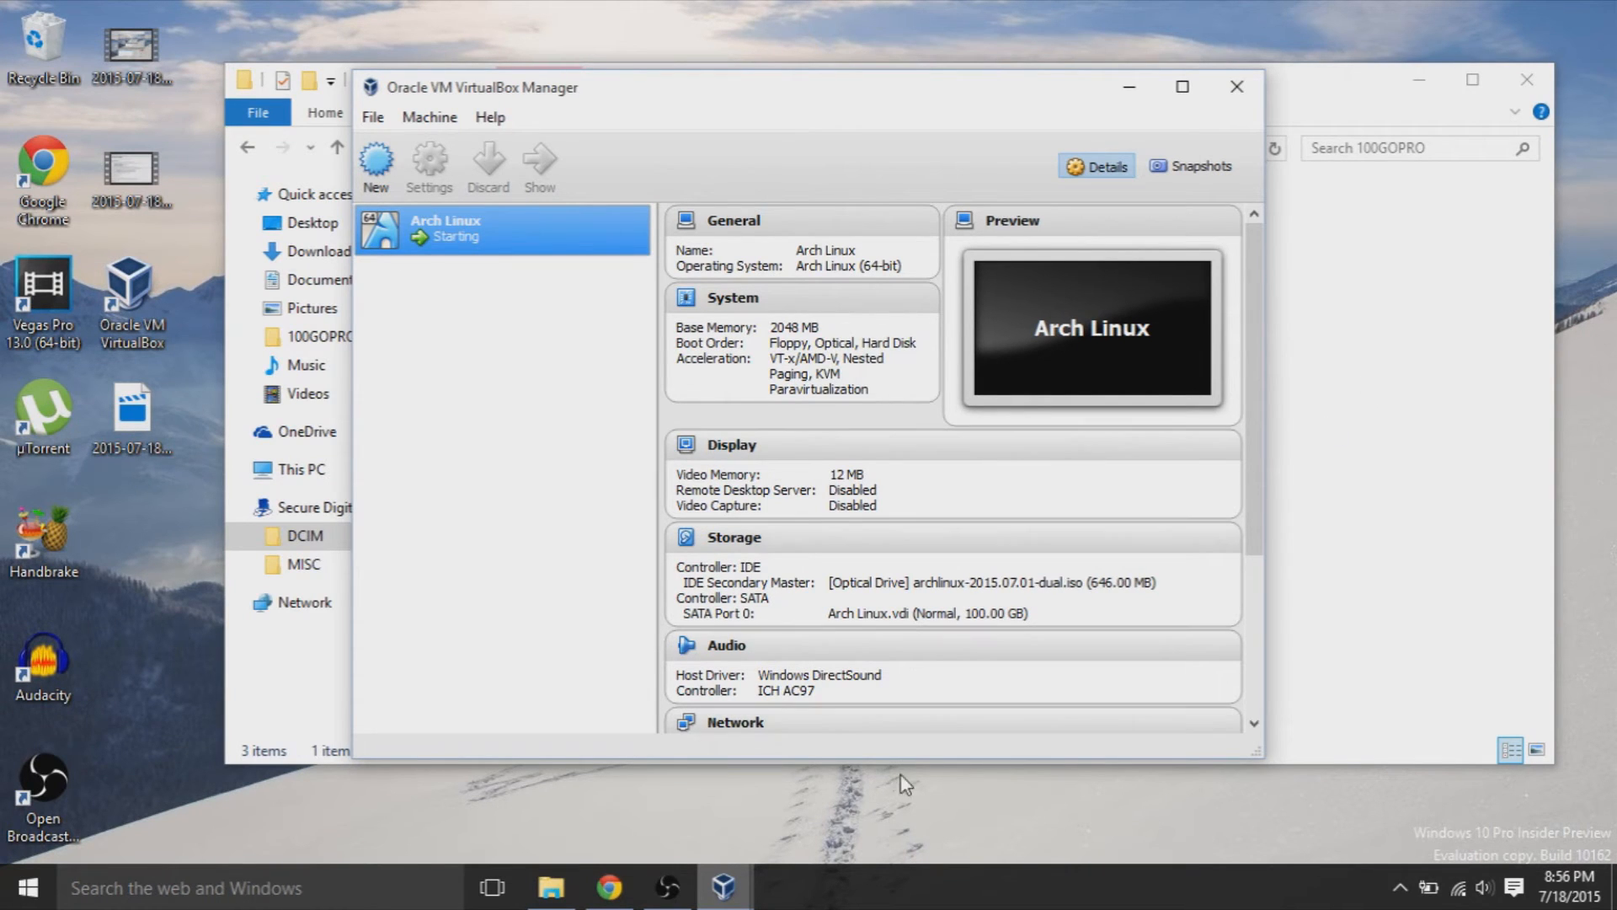
{"action": "mouse_move", "coordinate": [879, 804]}
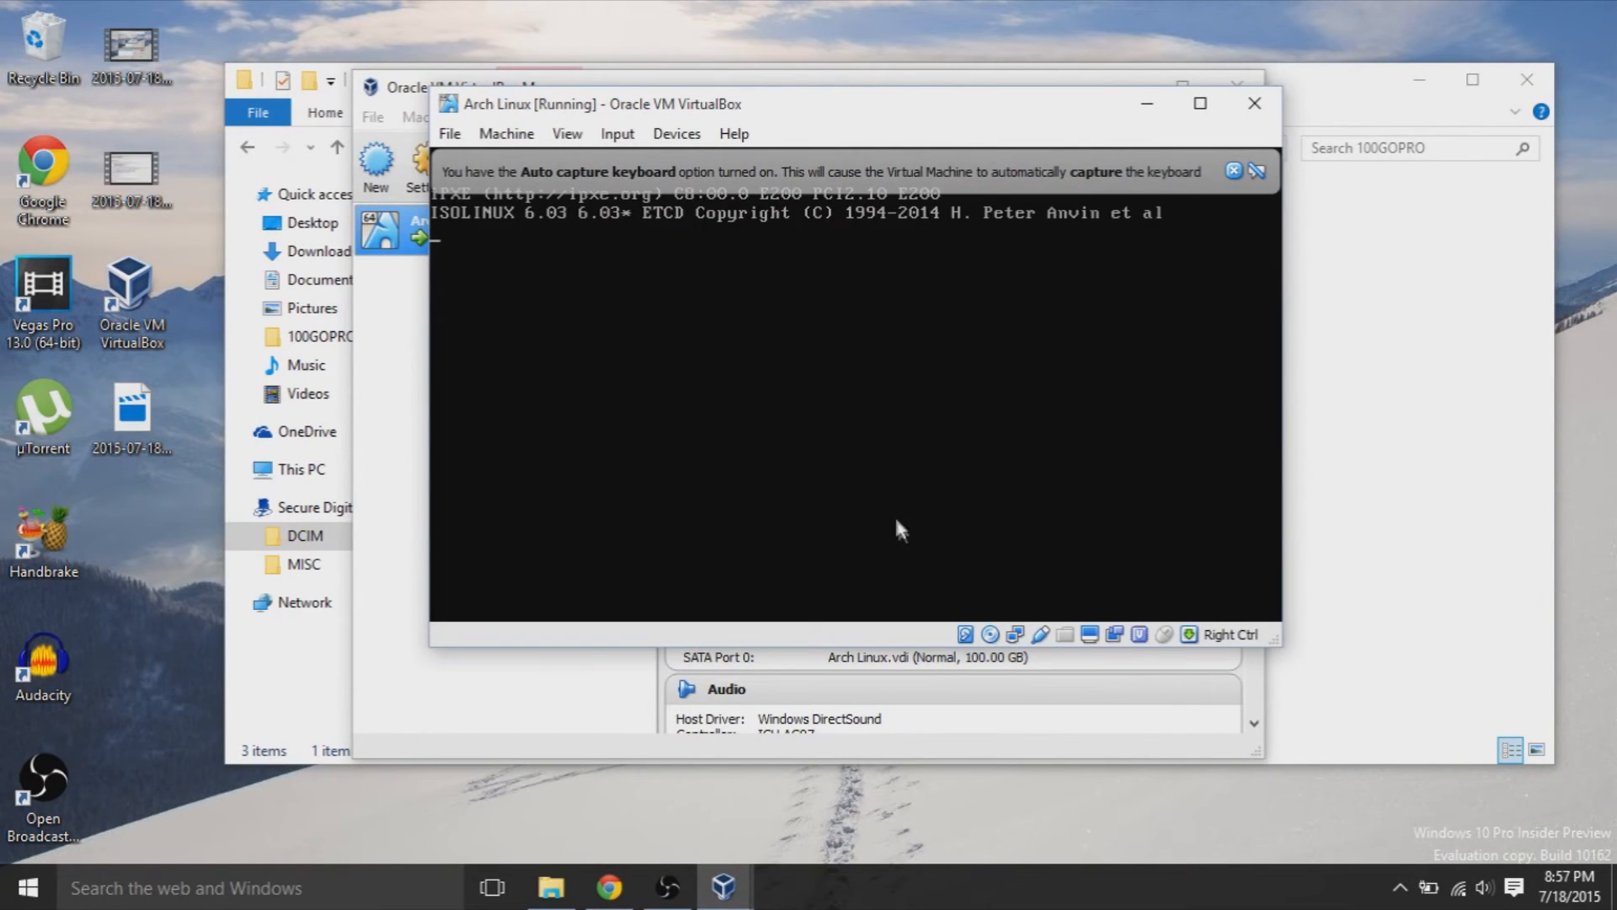
Step: Capture keyboard and mouse, boot the live medium entry, and dismiss the capture notice
{"action": "left_click", "coordinate": [898, 533]}
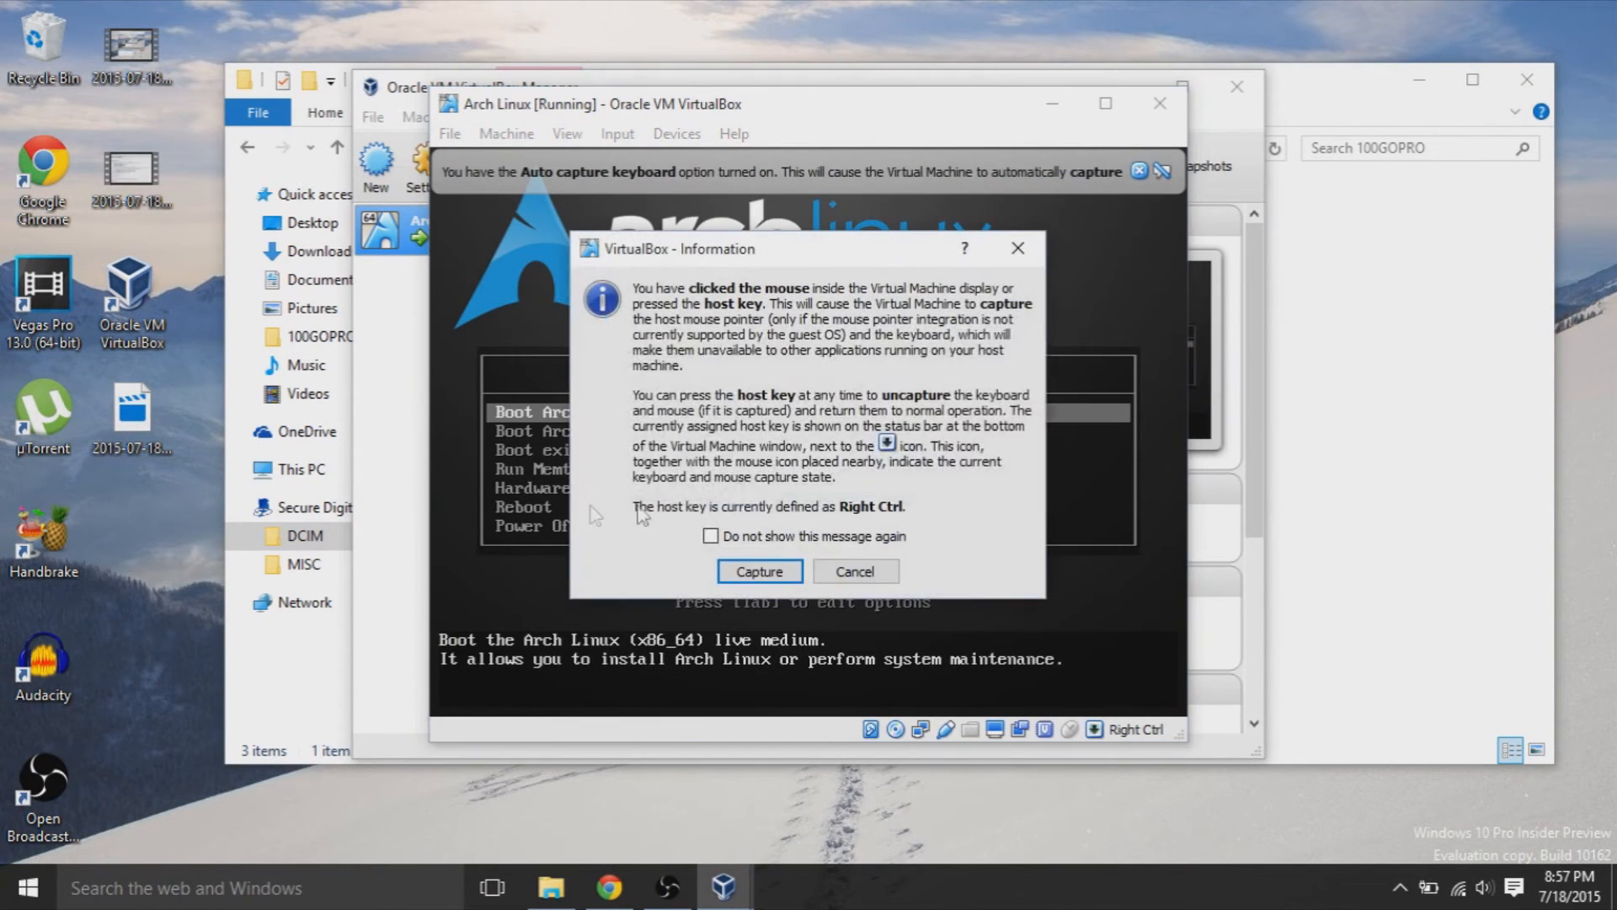
{"action": "mouse_move", "coordinate": [1001, 307]}
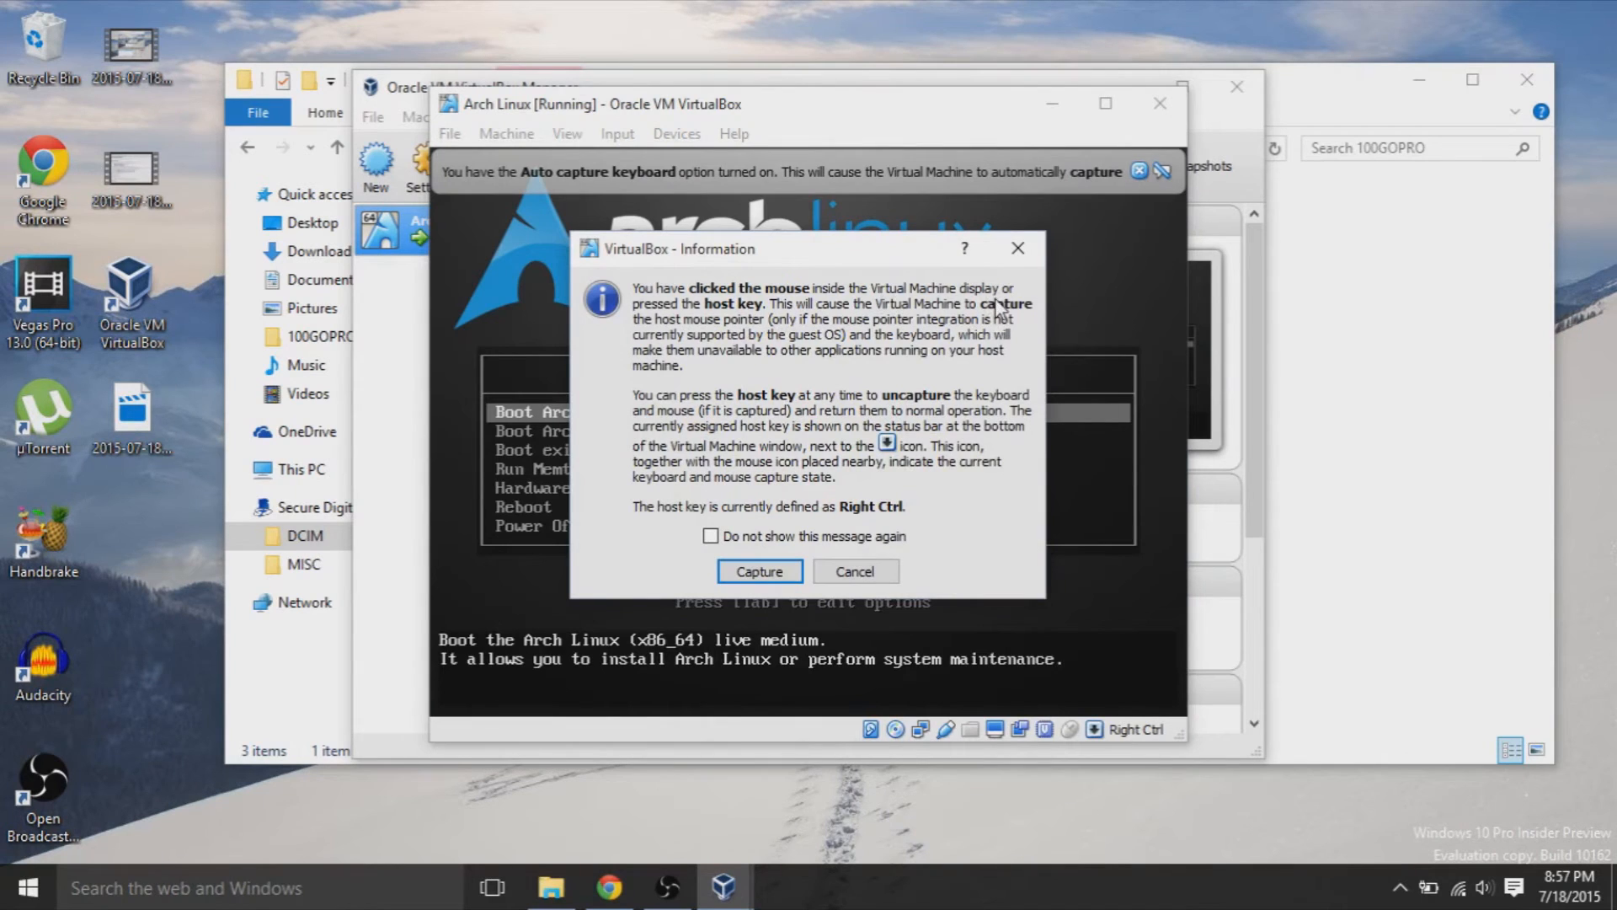
{"action": "left_click", "coordinate": [759, 571]}
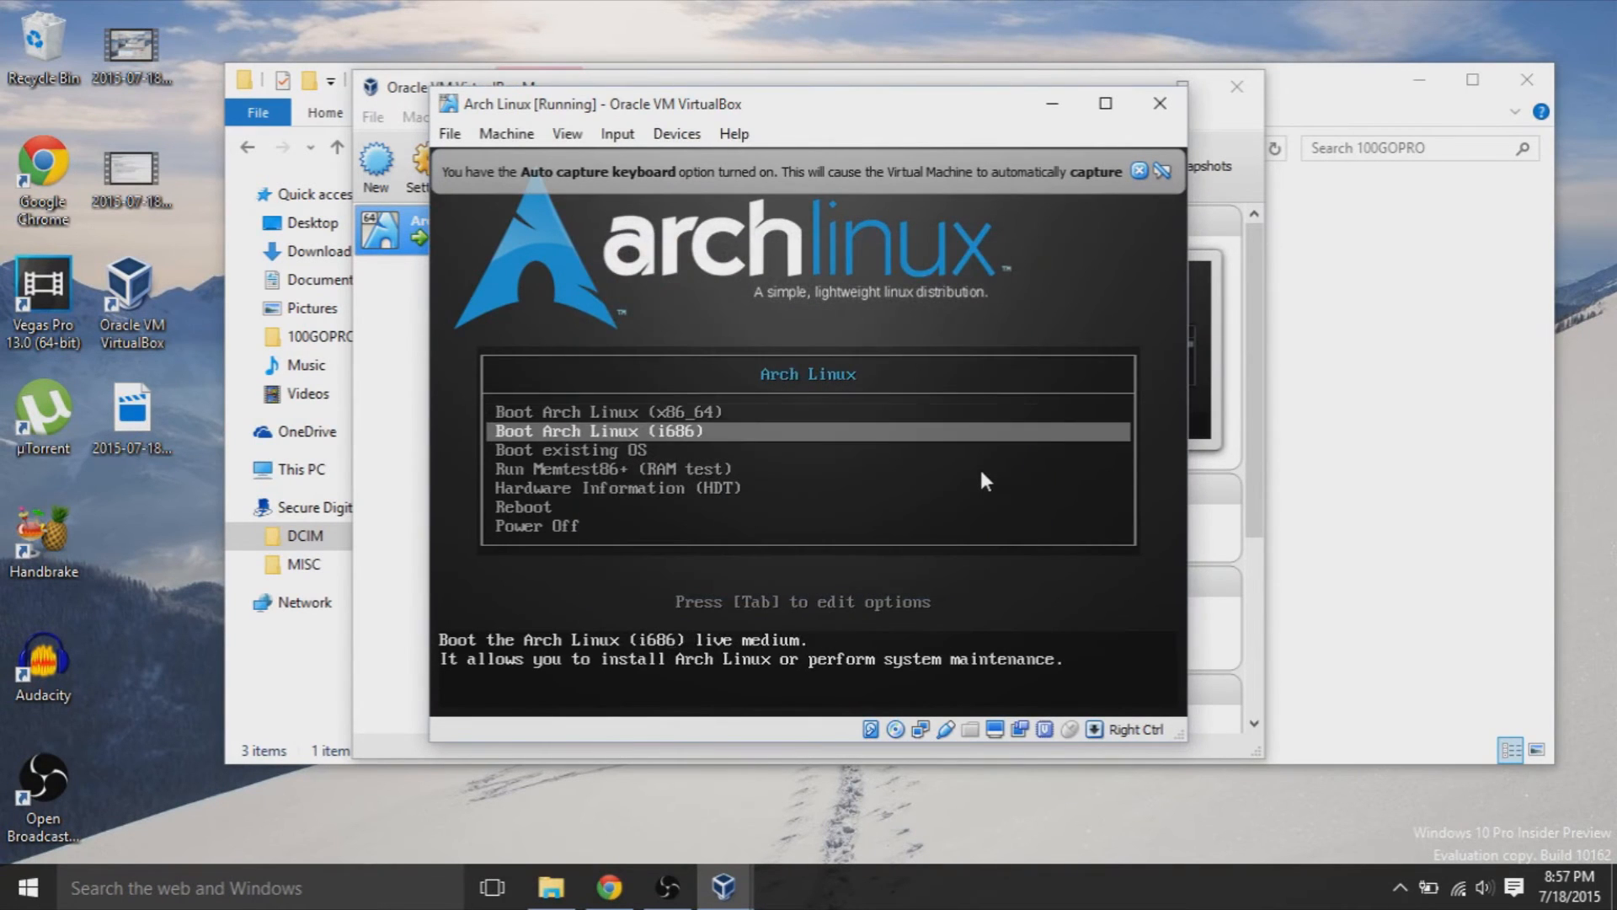
{"action": "key", "text": "Up"}
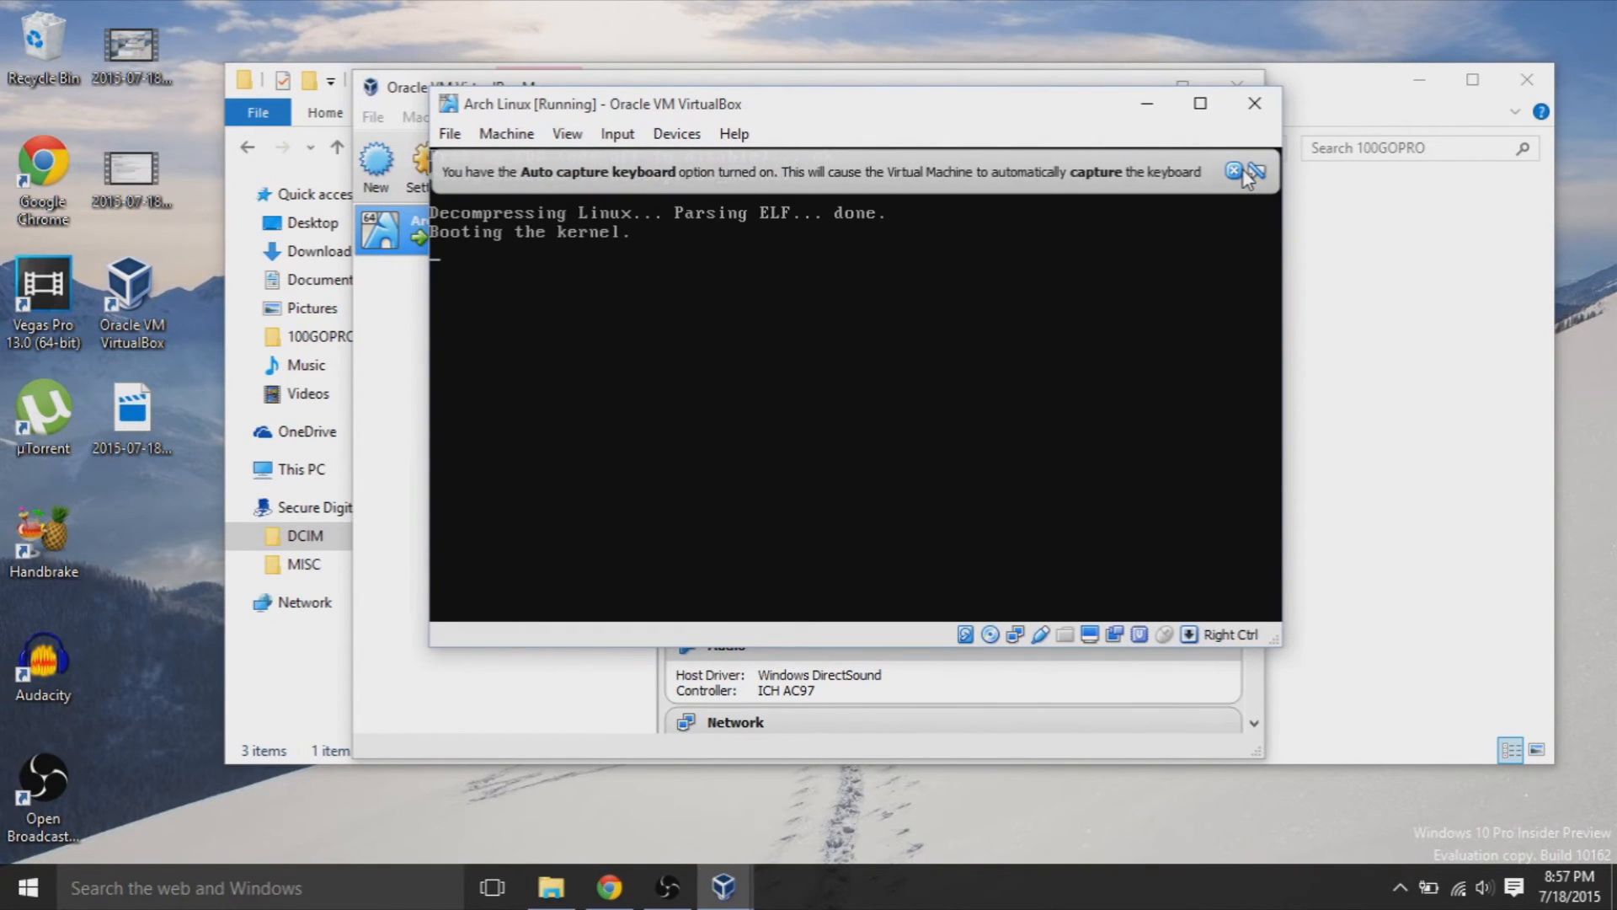
{"action": "left_click", "coordinate": [1232, 171]}
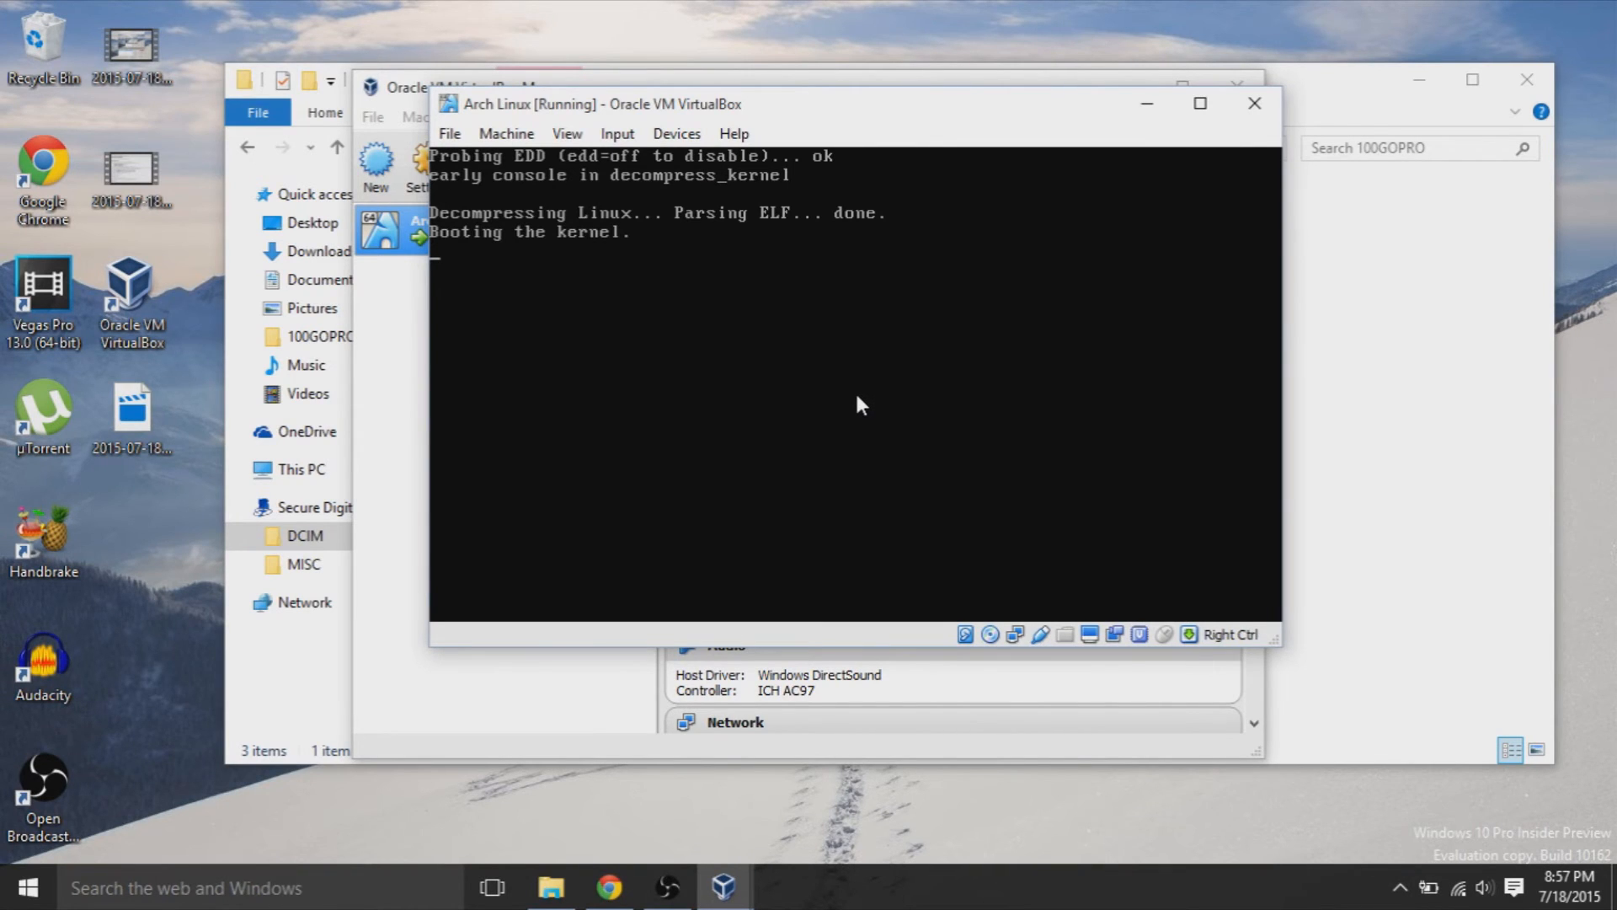
{"action": "mouse_move", "coordinate": [856, 406]}
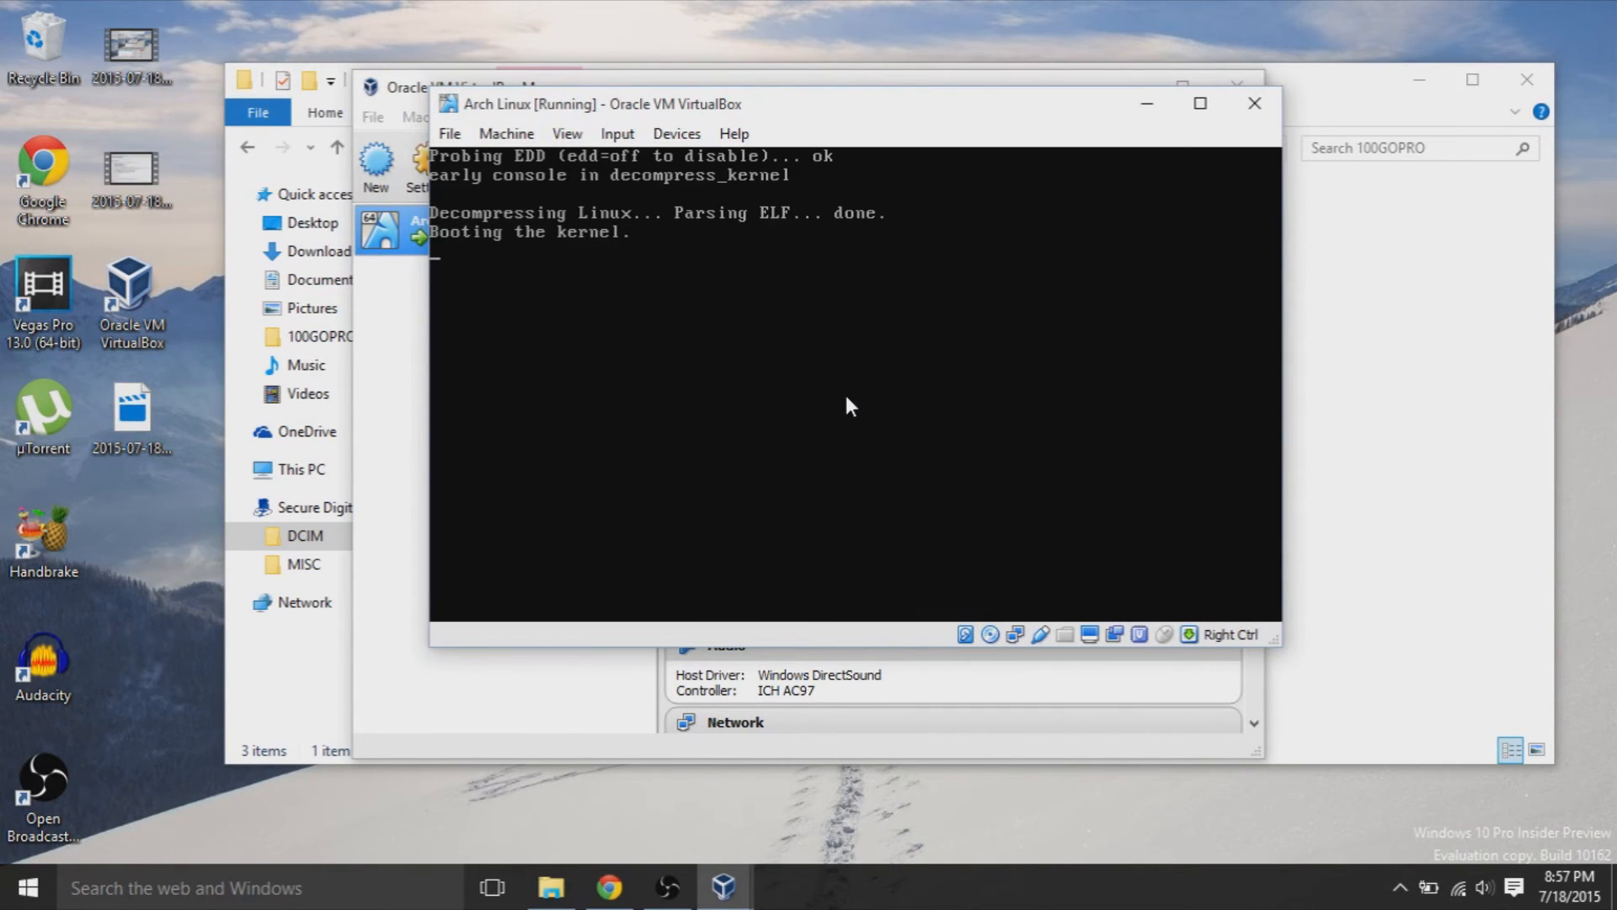
{"action": "mouse_move", "coordinate": [637, 267]}
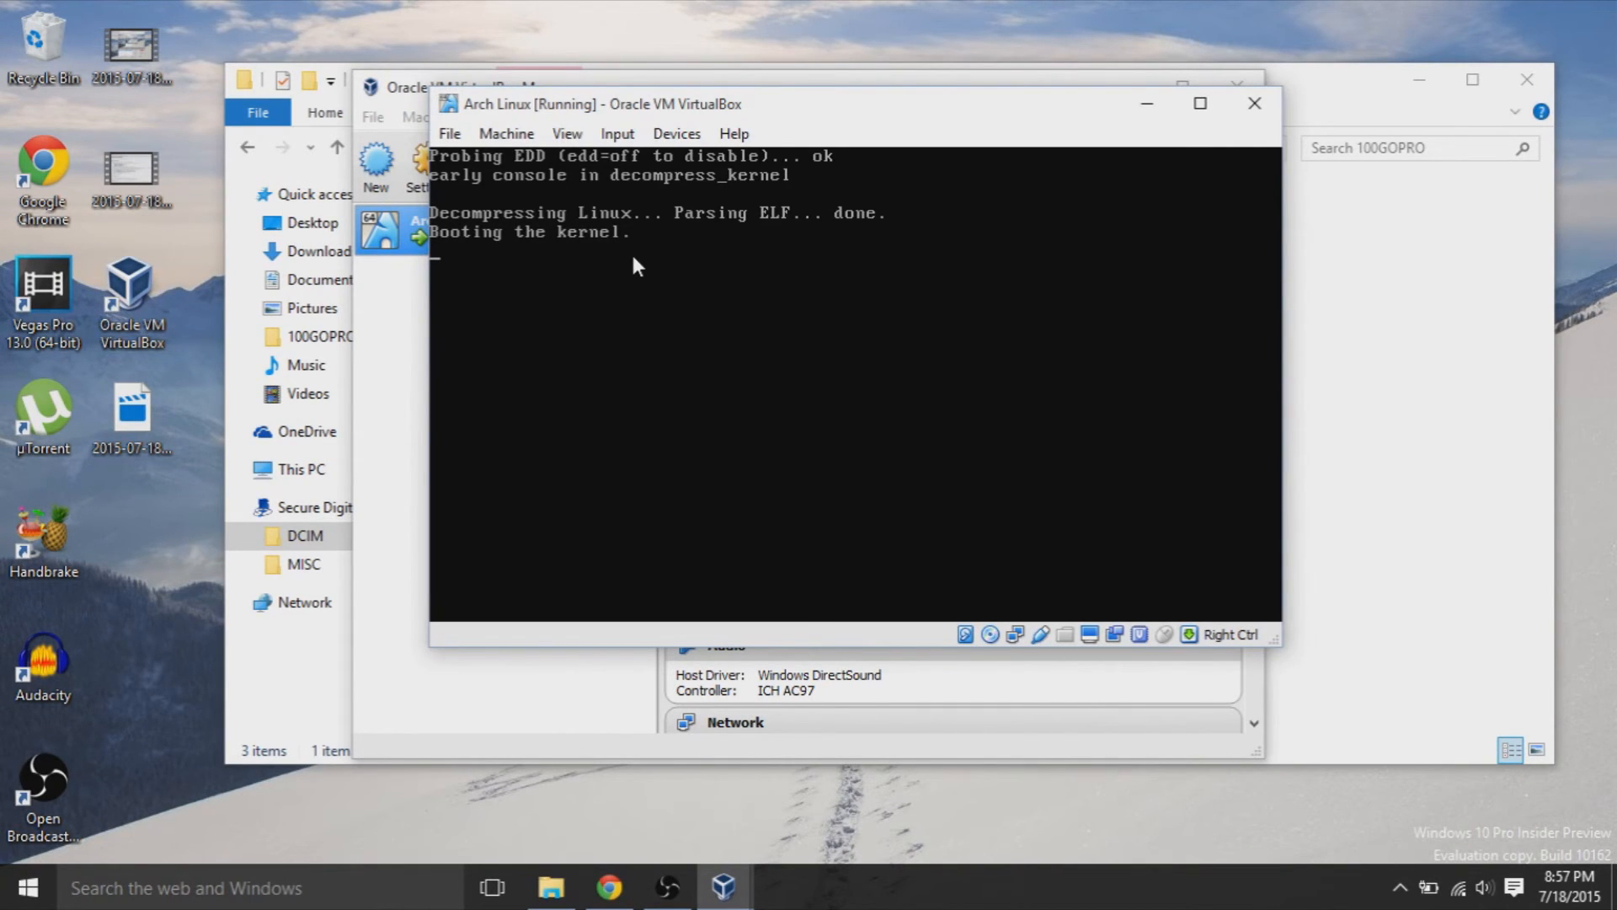
{"action": "mouse_move", "coordinate": [660, 294]}
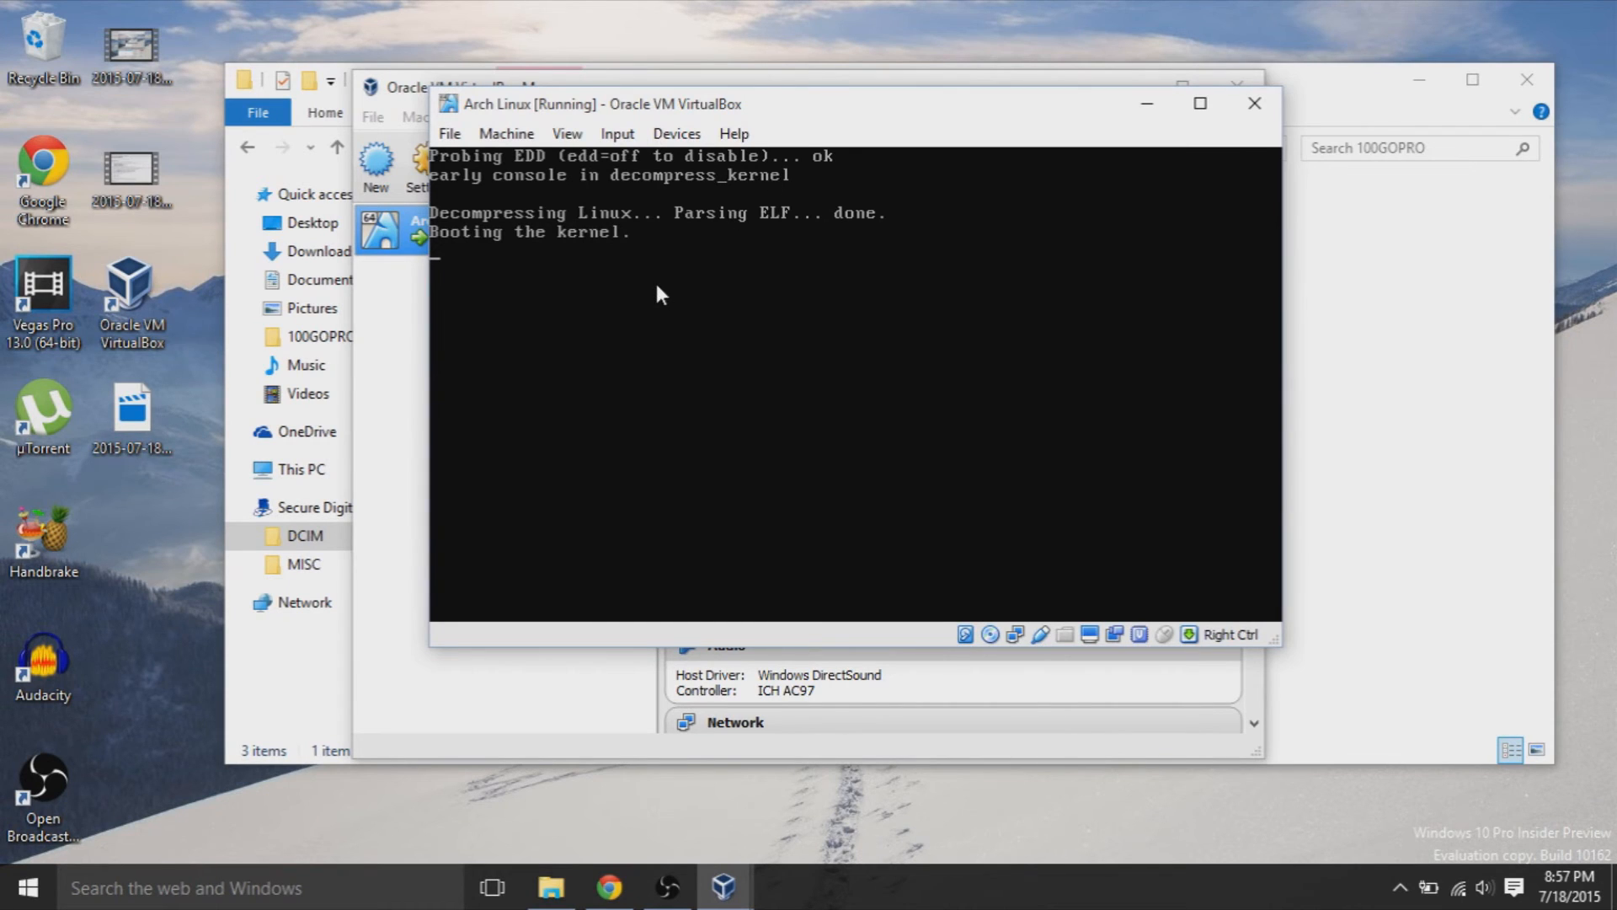
{"action": "left_click_drag", "start_coordinate": [661, 103], "coordinate": [854, 96]}
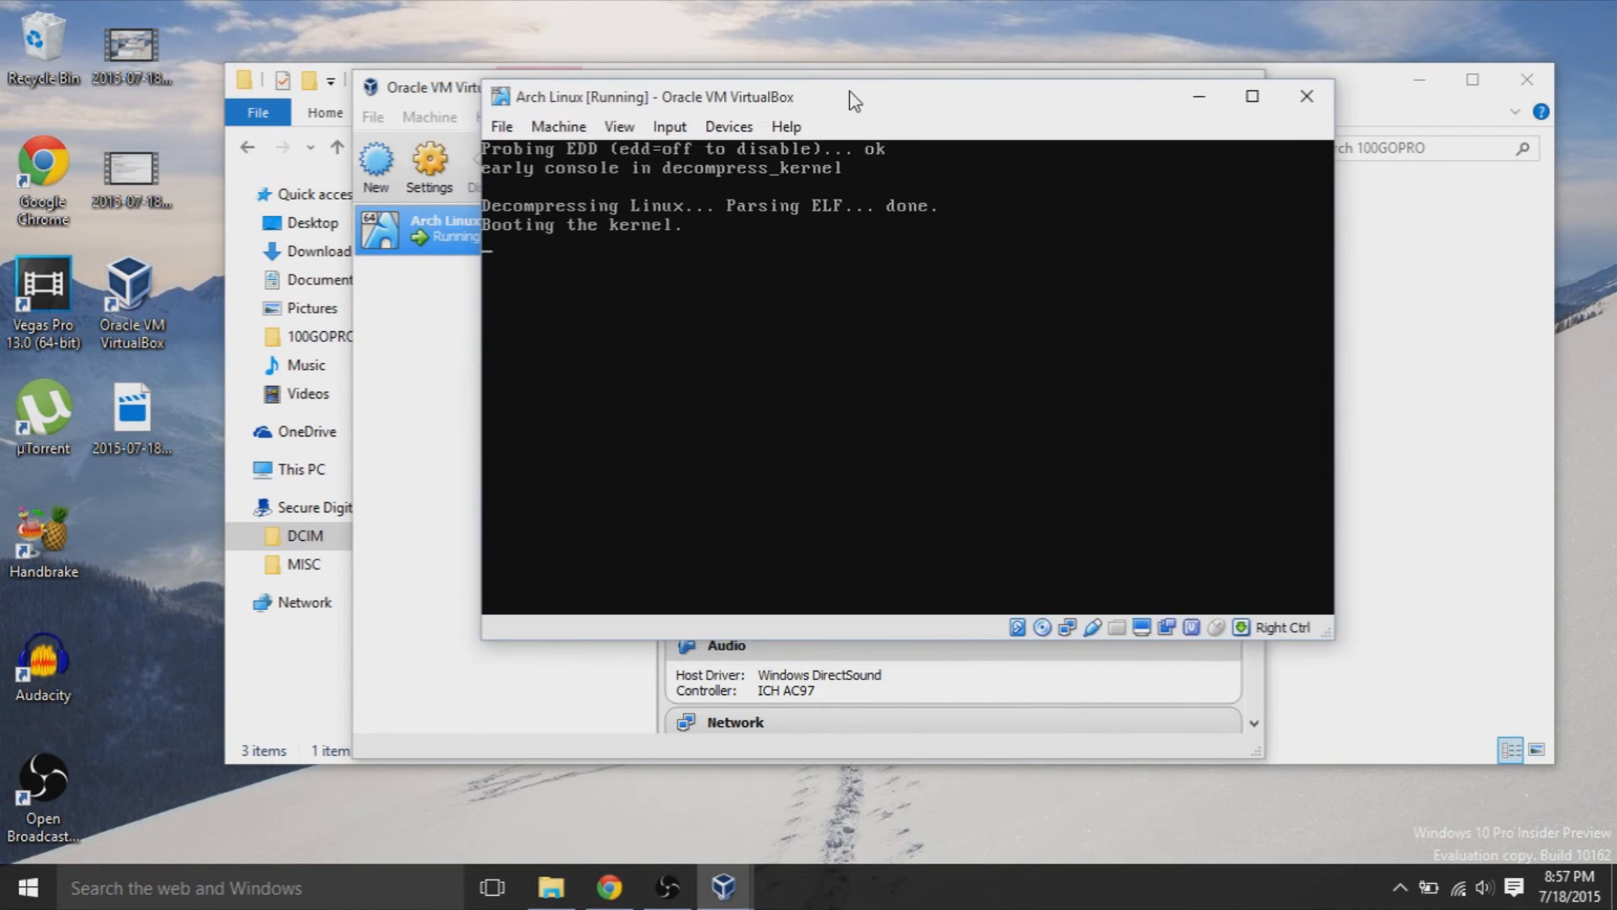
{"action": "mouse_move", "coordinate": [970, 112]}
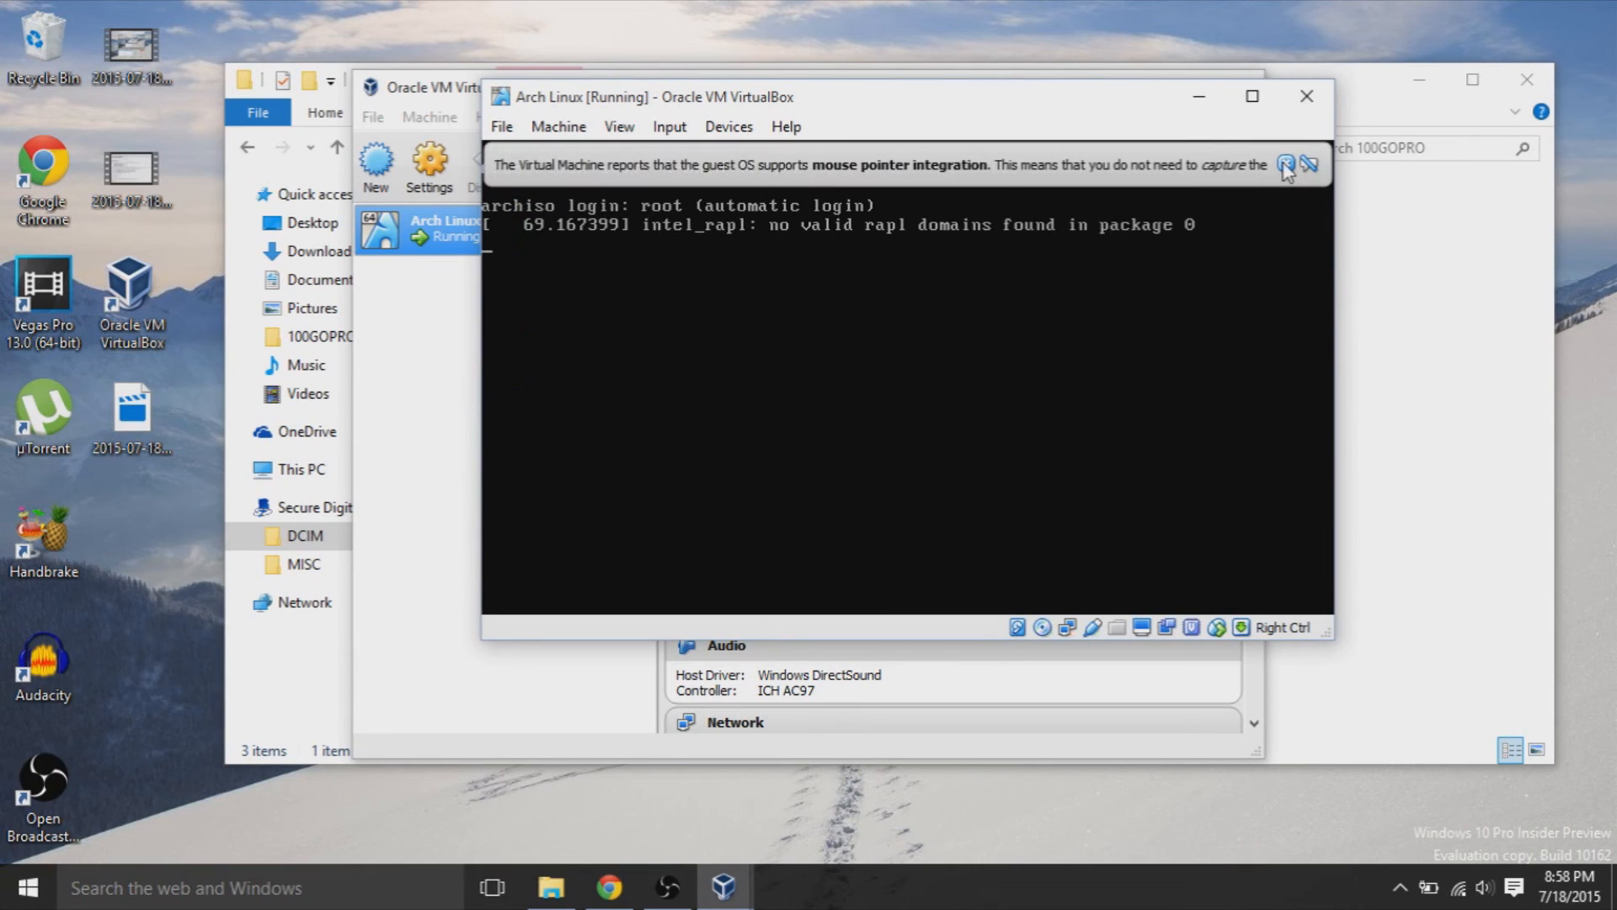
Step: Run ls, cd ../ and echo 'hello, you're done' commands at the root prompt
{"action": "left_click", "coordinate": [1284, 164]}
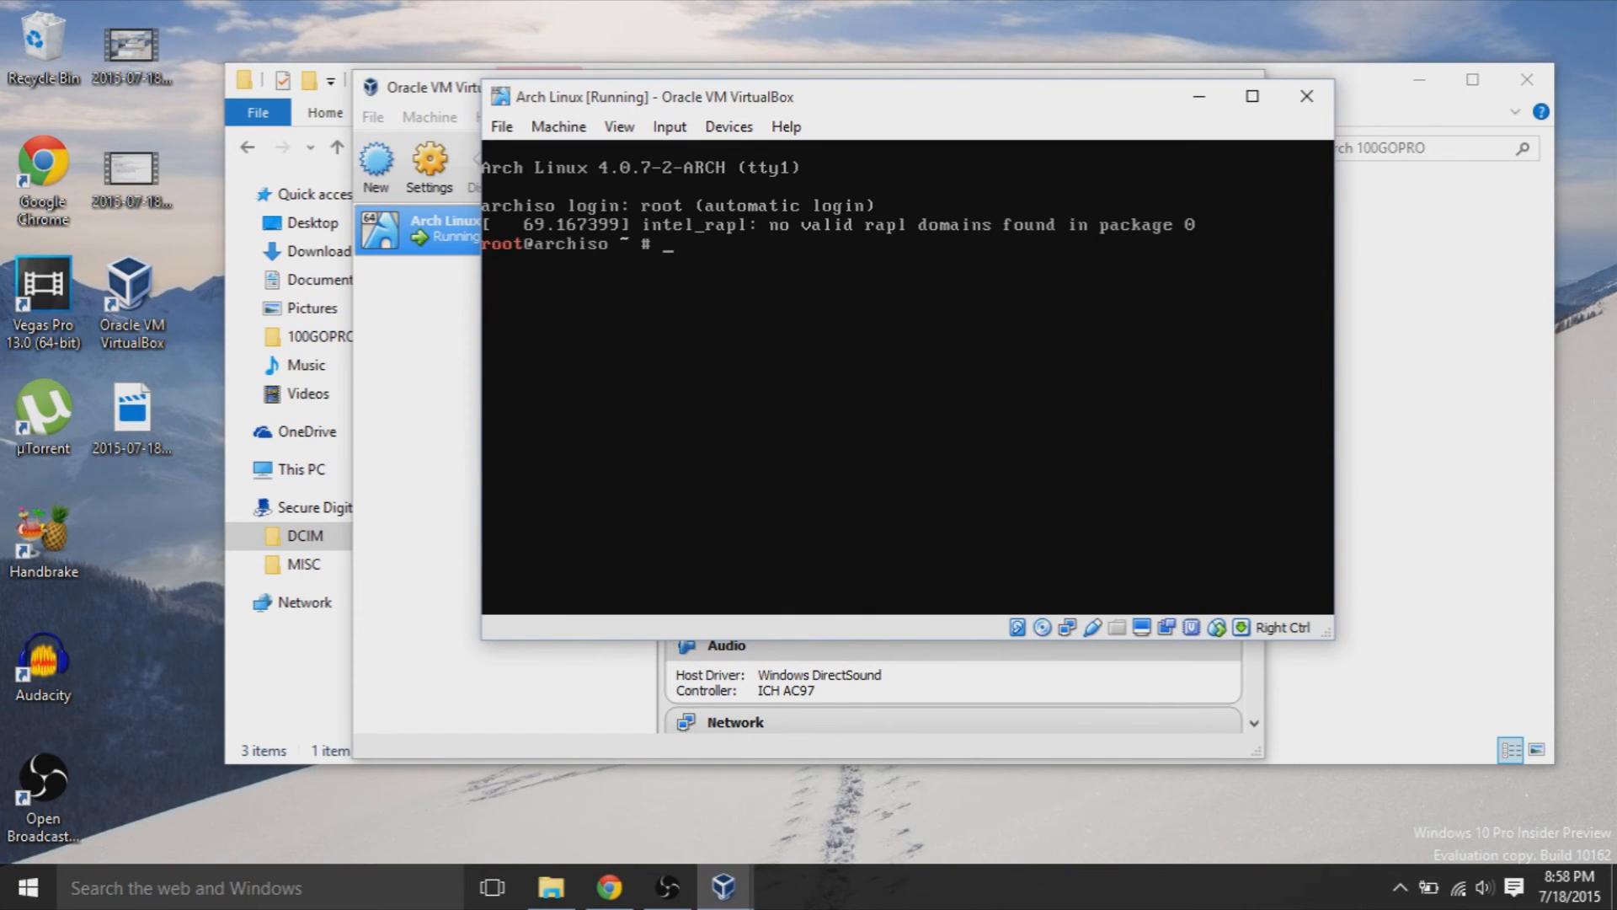
{"action": "type", "text": "ls"}
{"action": "type", "text": "cd ../"}
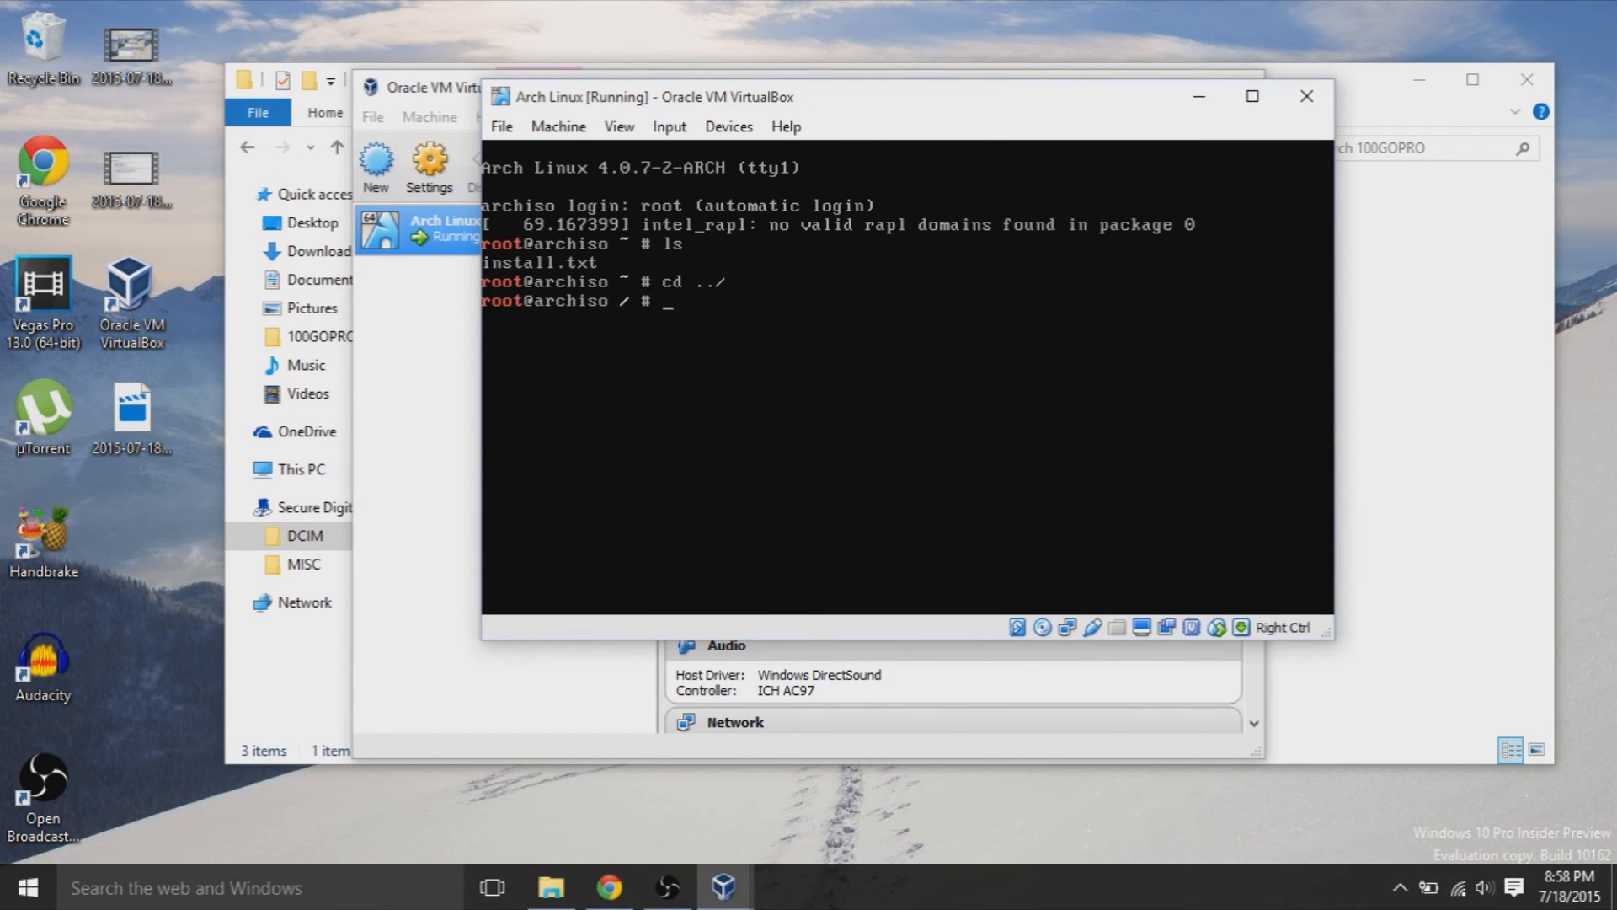
{"action": "type", "text": "echo hello"}
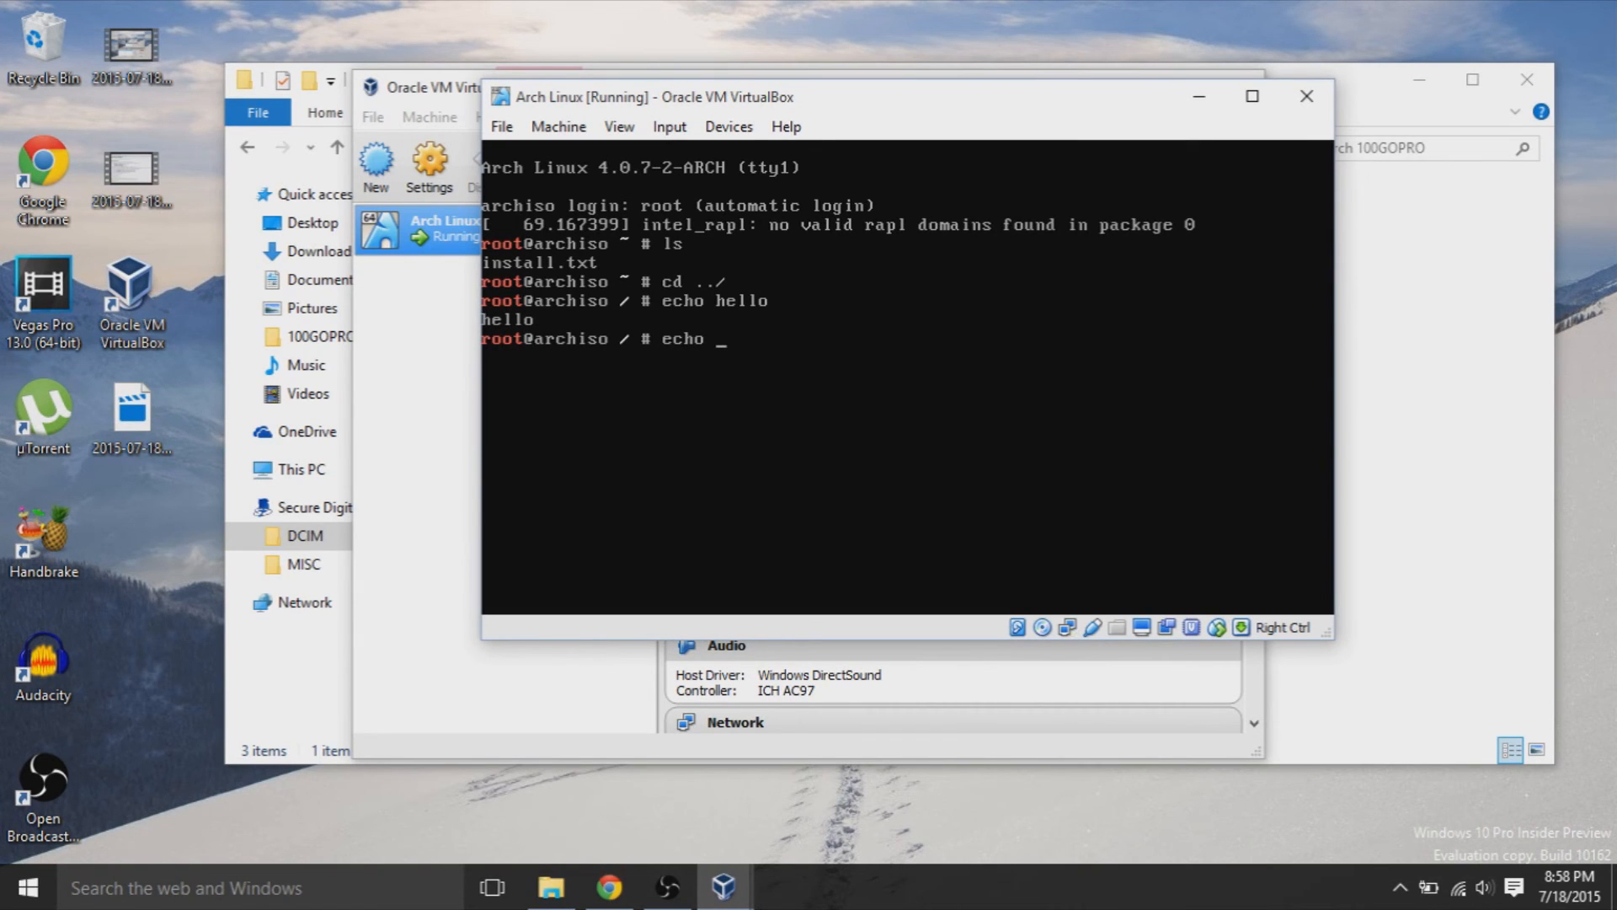
{"action": "type", "text": "\"hello"}
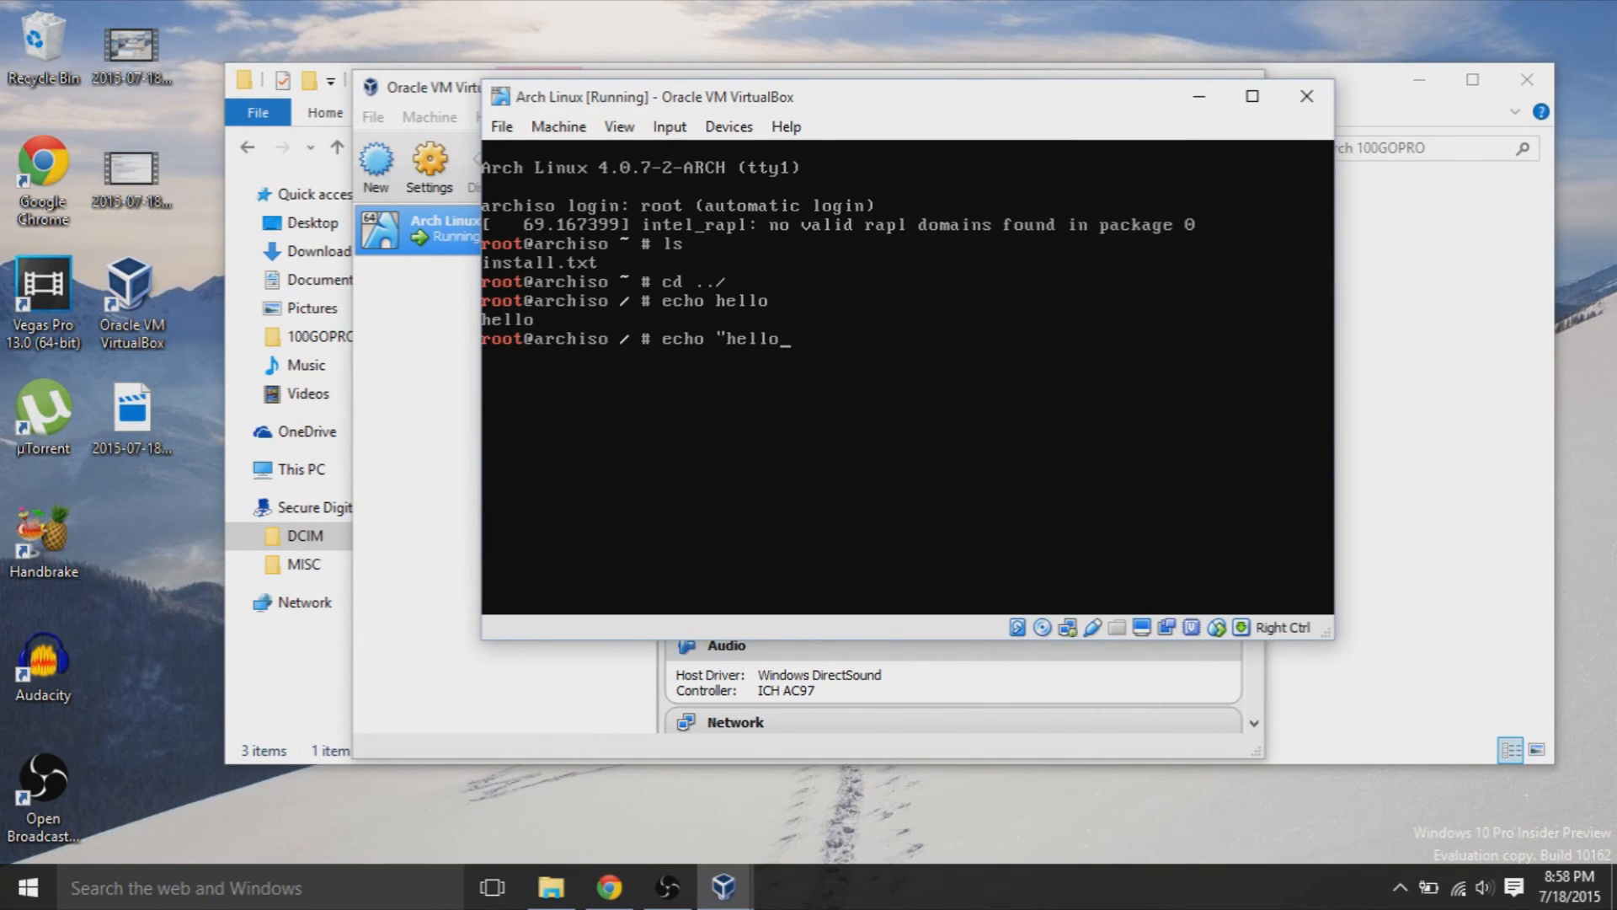
{"action": "type", "text": ", you're done! - MicrowaveSam"}
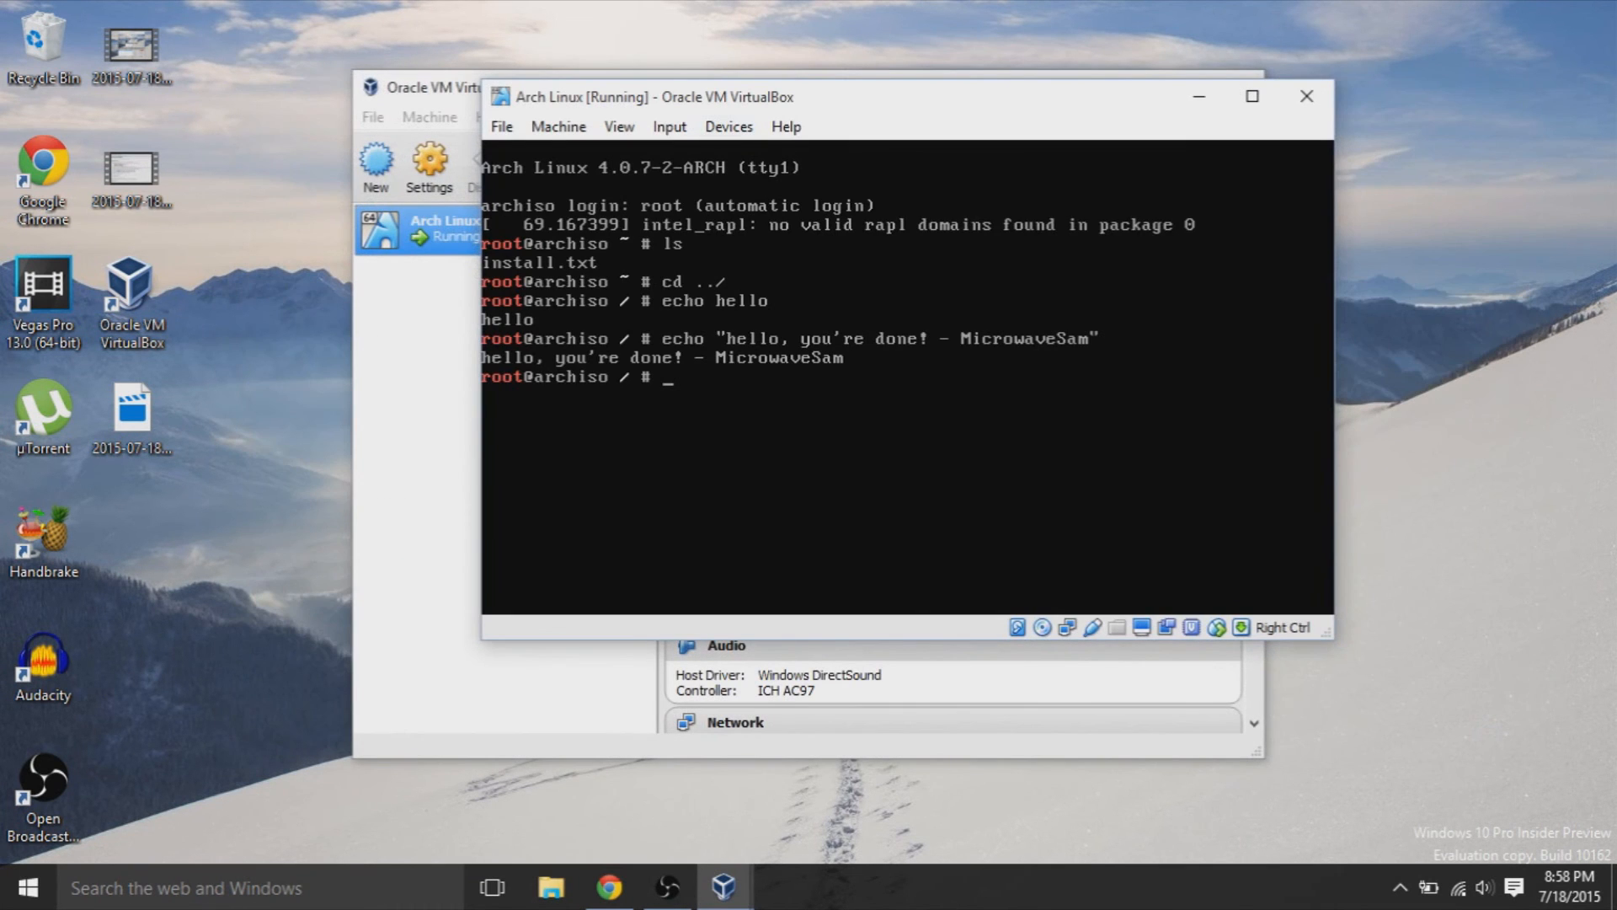
Step: Power off the running Arch Linux VM via the window close dialog and confirm
{"action": "left_click", "coordinate": [502, 127]}
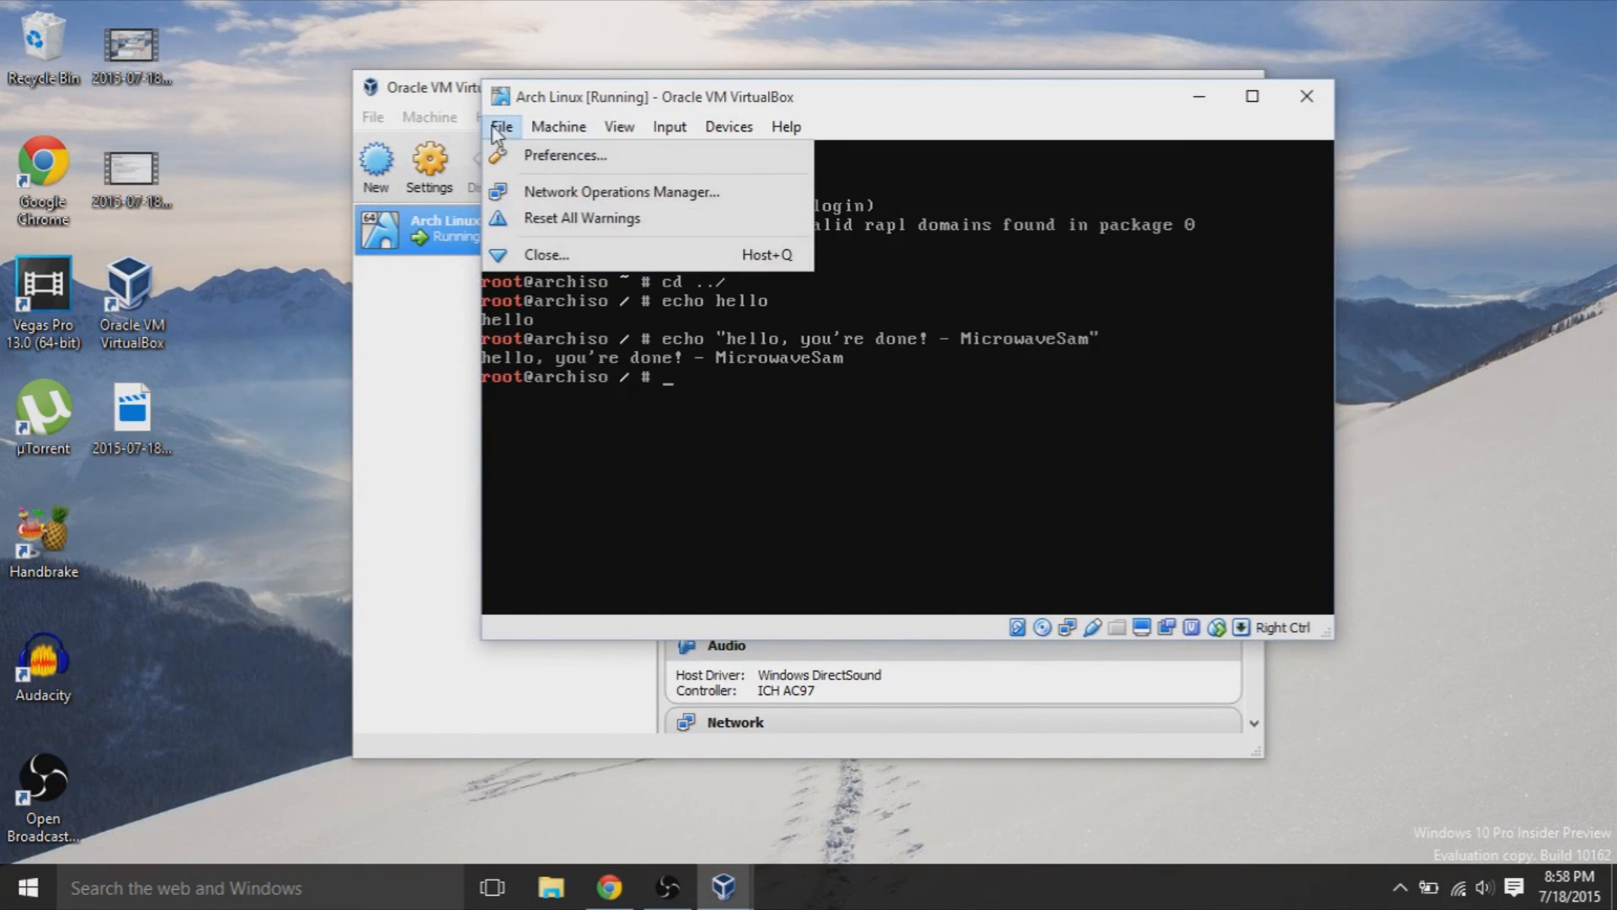
{"action": "left_click", "coordinate": [557, 126]}
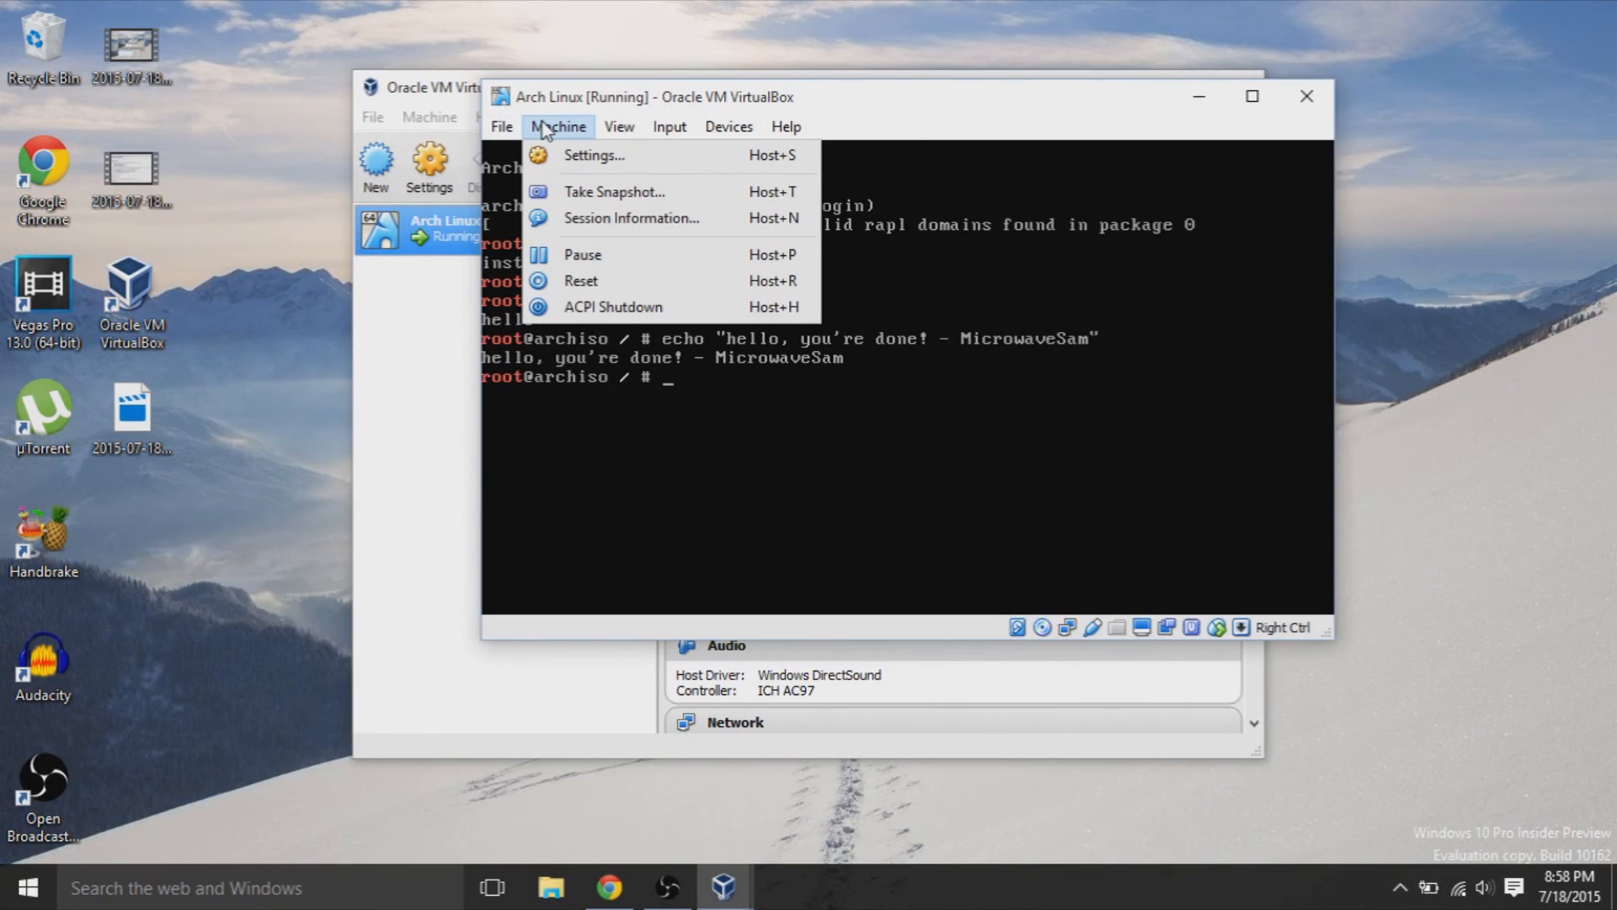
{"action": "left_click", "coordinate": [502, 126]}
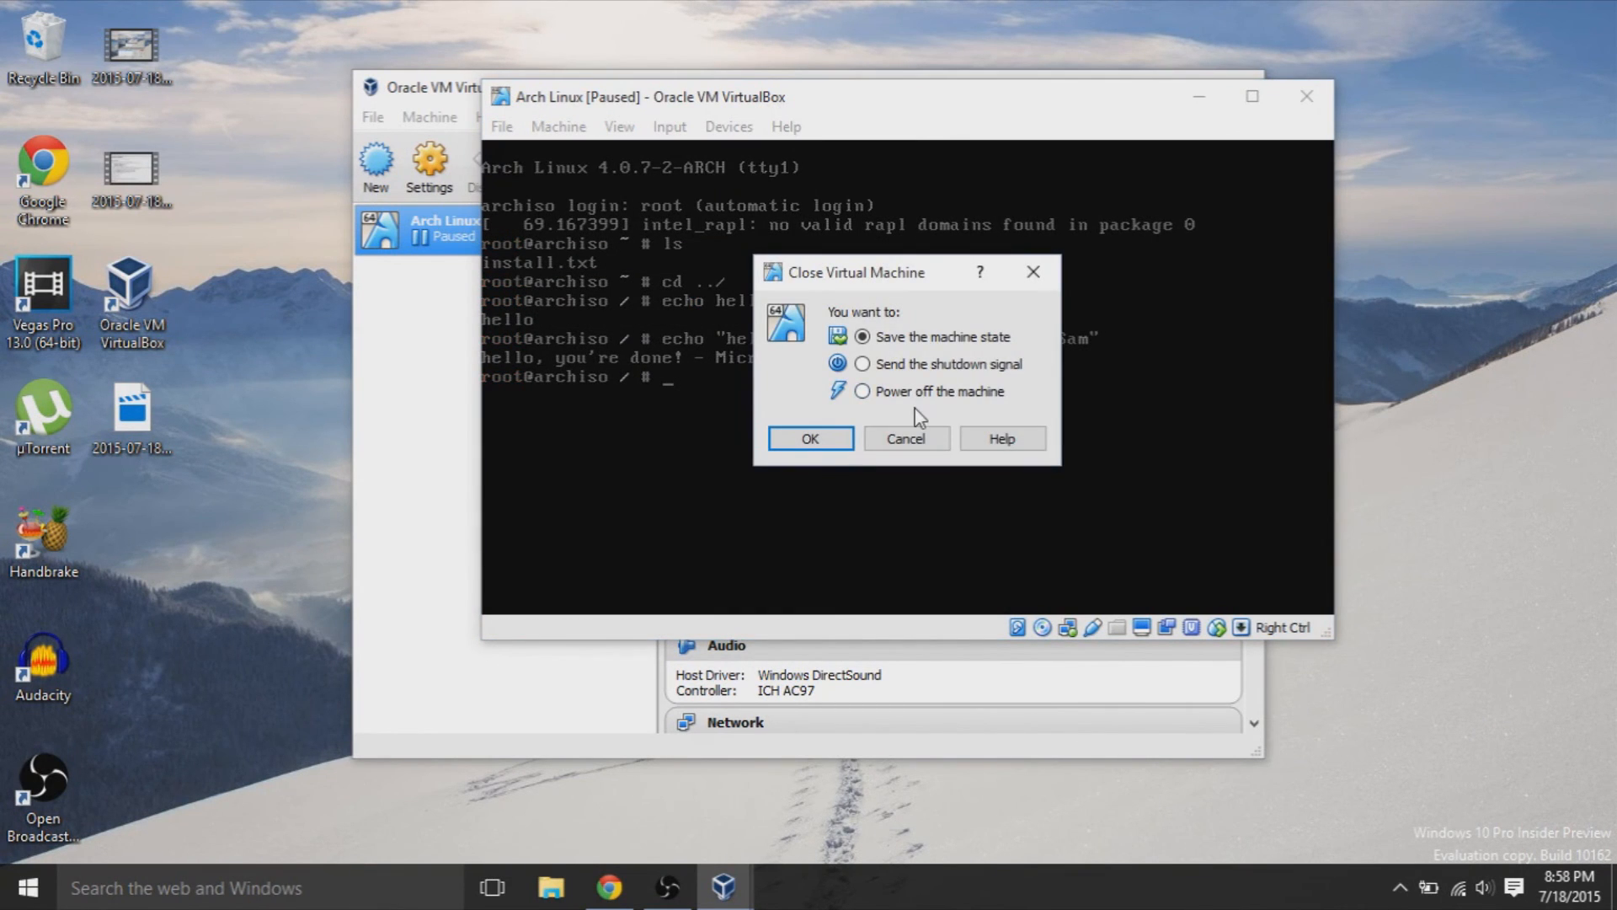
{"action": "left_click", "coordinate": [810, 438]}
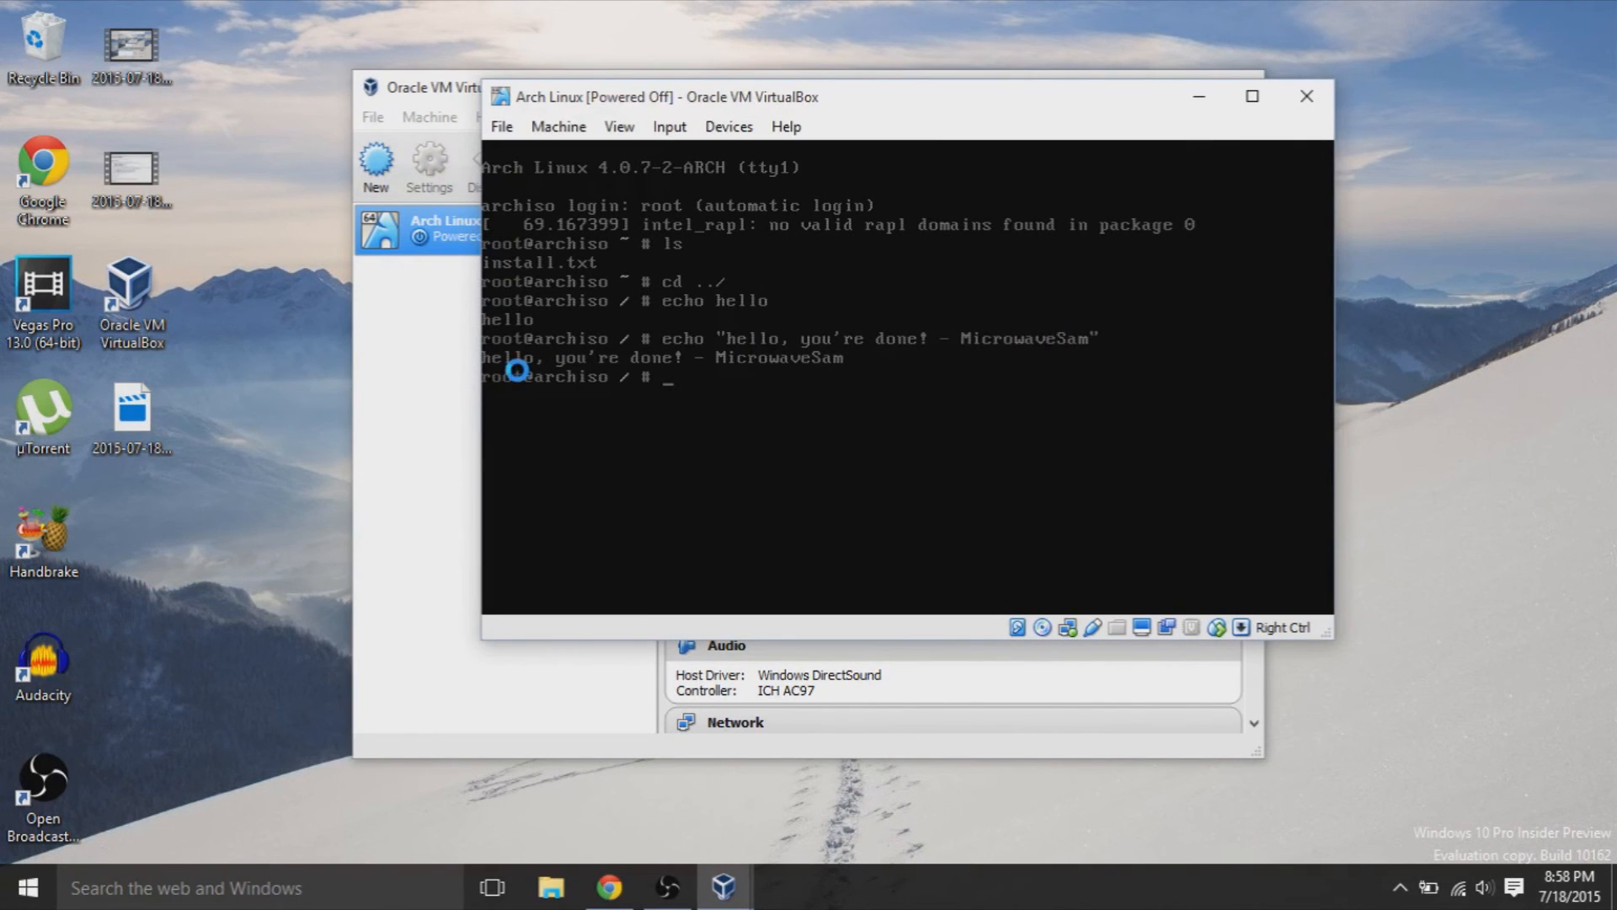
{"action": "left_click", "coordinate": [1306, 95]}
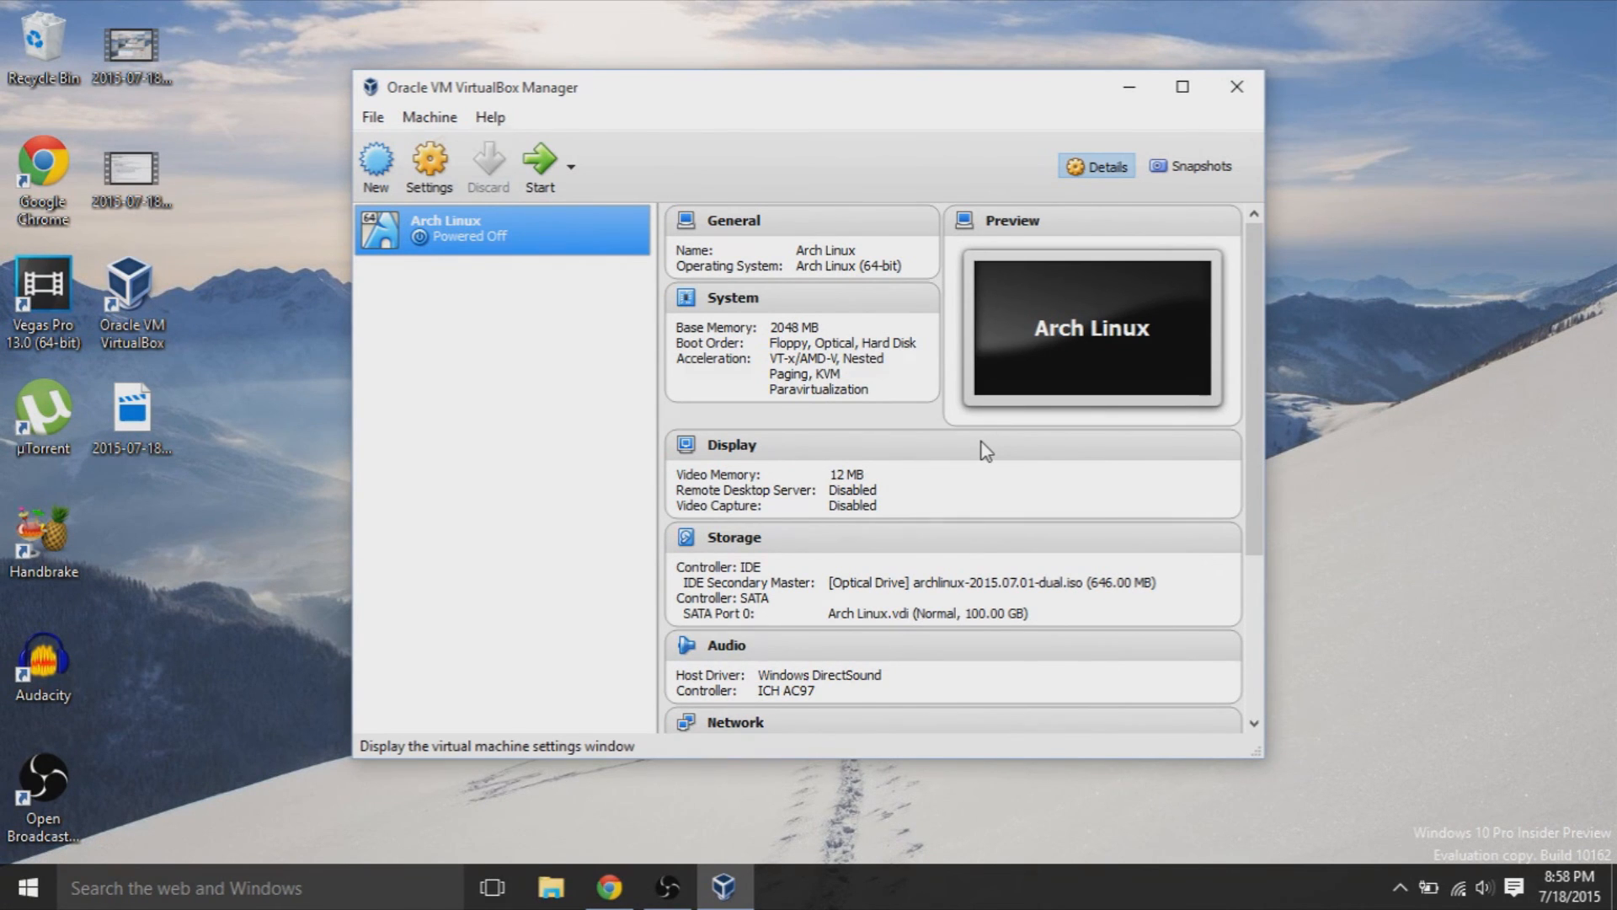
Step: Remove the Arch Linux ISO from the optical drive in Storage settings and save
{"action": "left_click", "coordinate": [429, 158]}
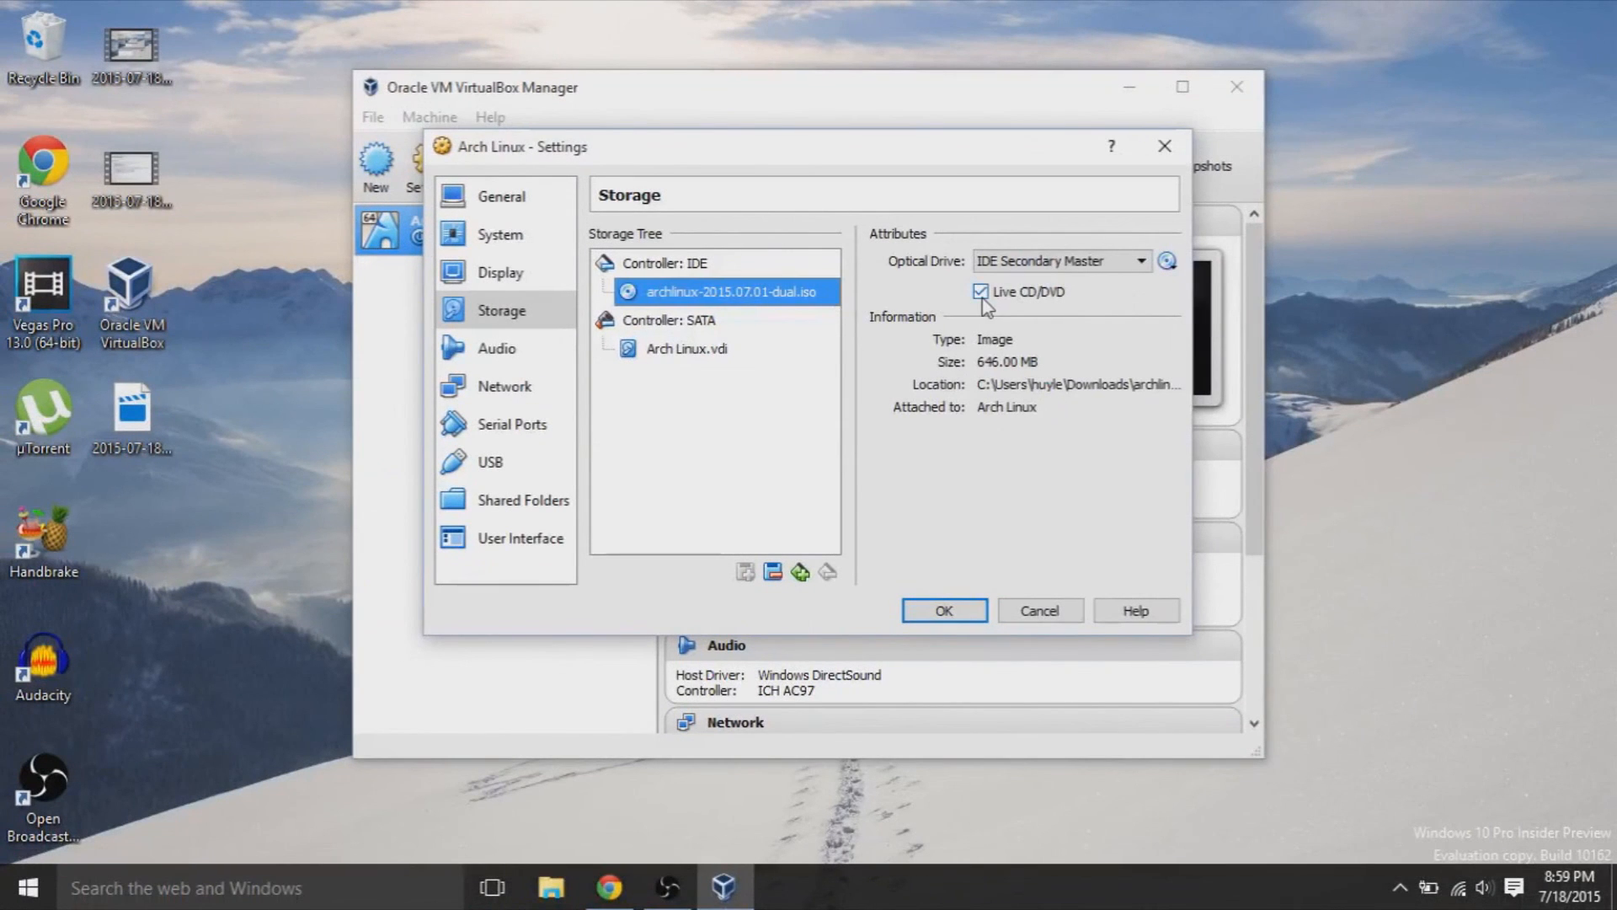
{"action": "left_click", "coordinate": [1167, 260]}
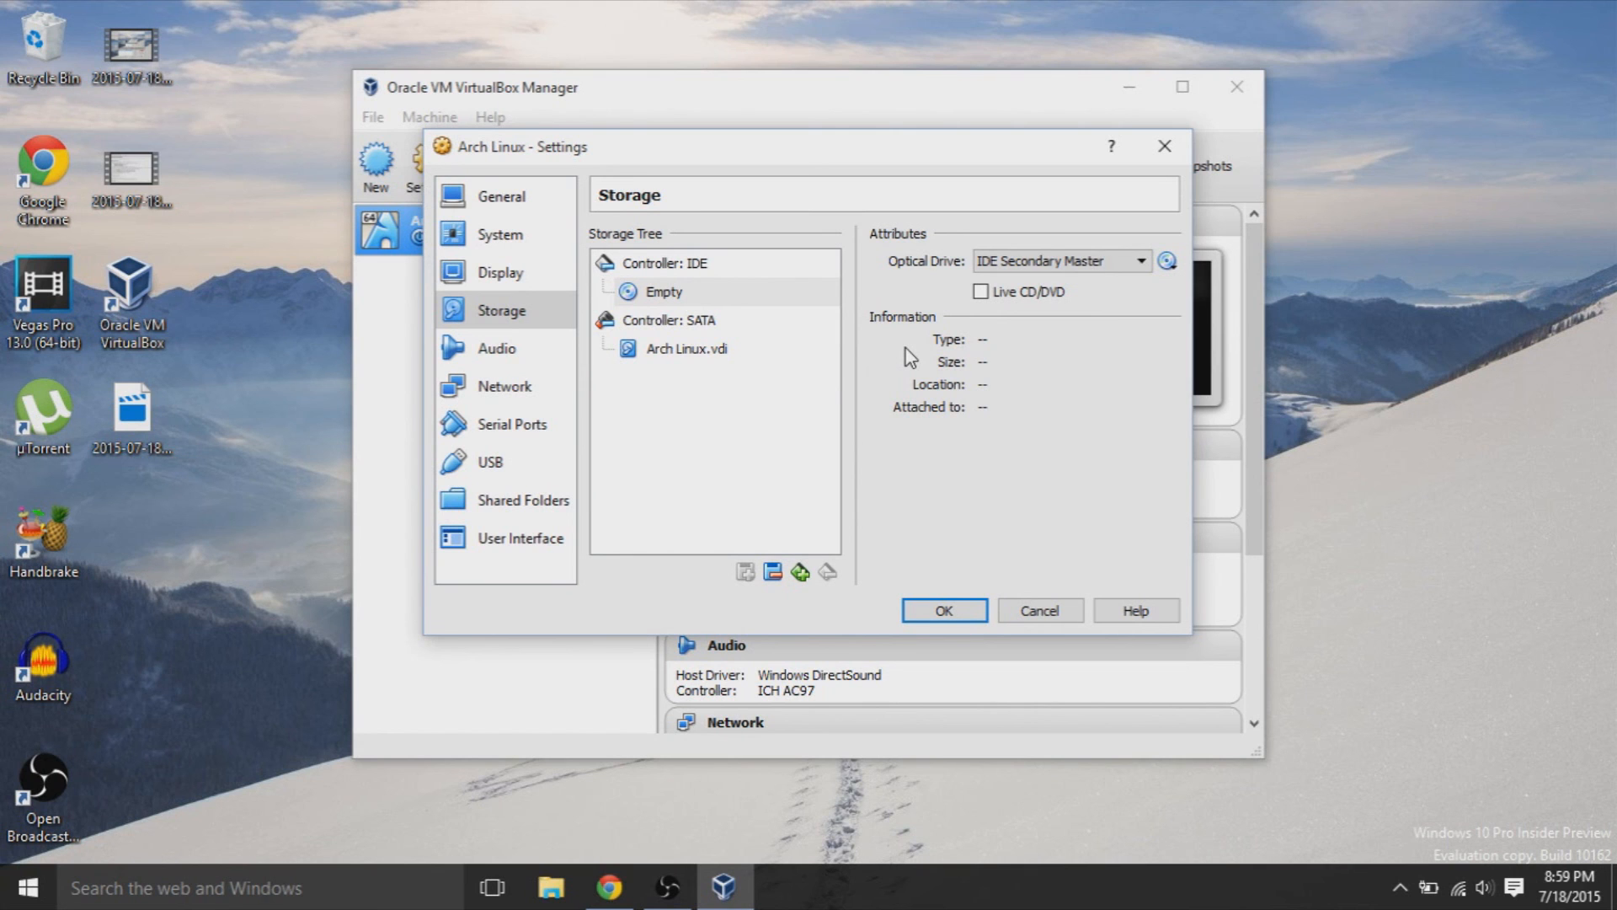
{"action": "left_click", "coordinate": [944, 610]}
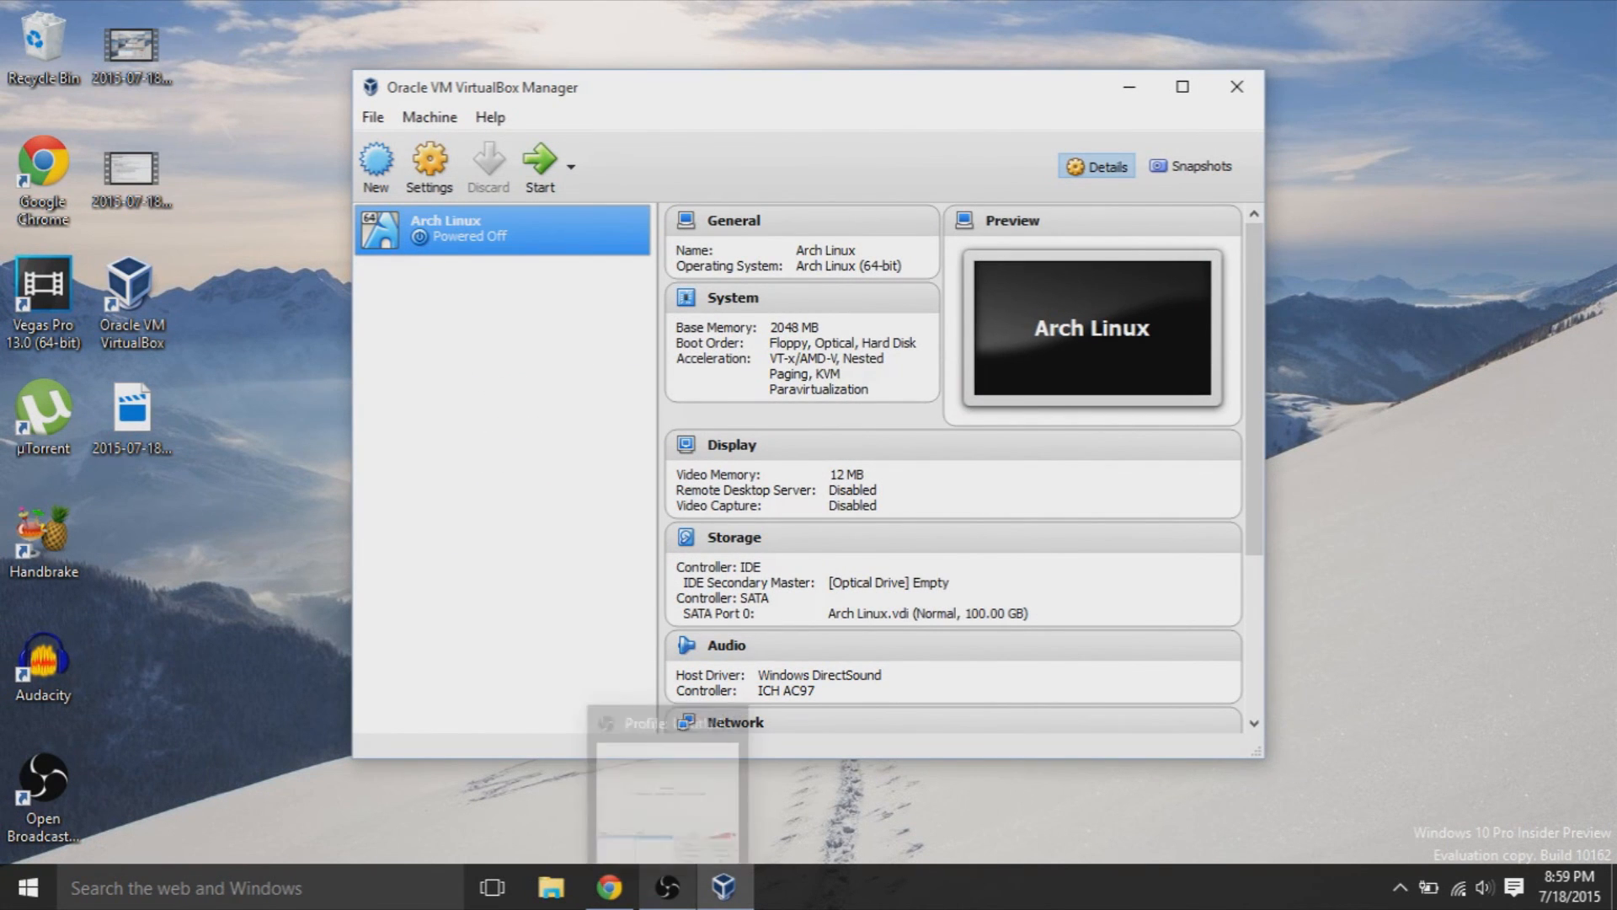